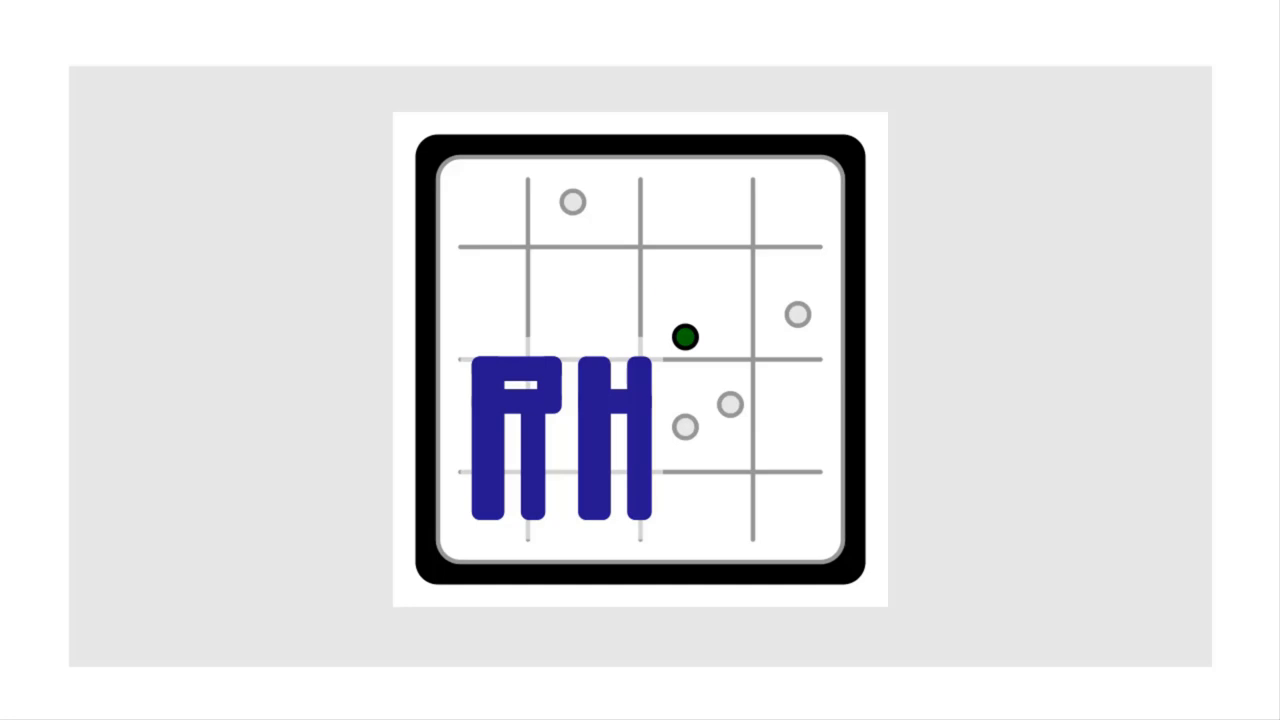
# Create a new project named CCVCN Version 2.0 and save it
pyautogui.click(684, 336)
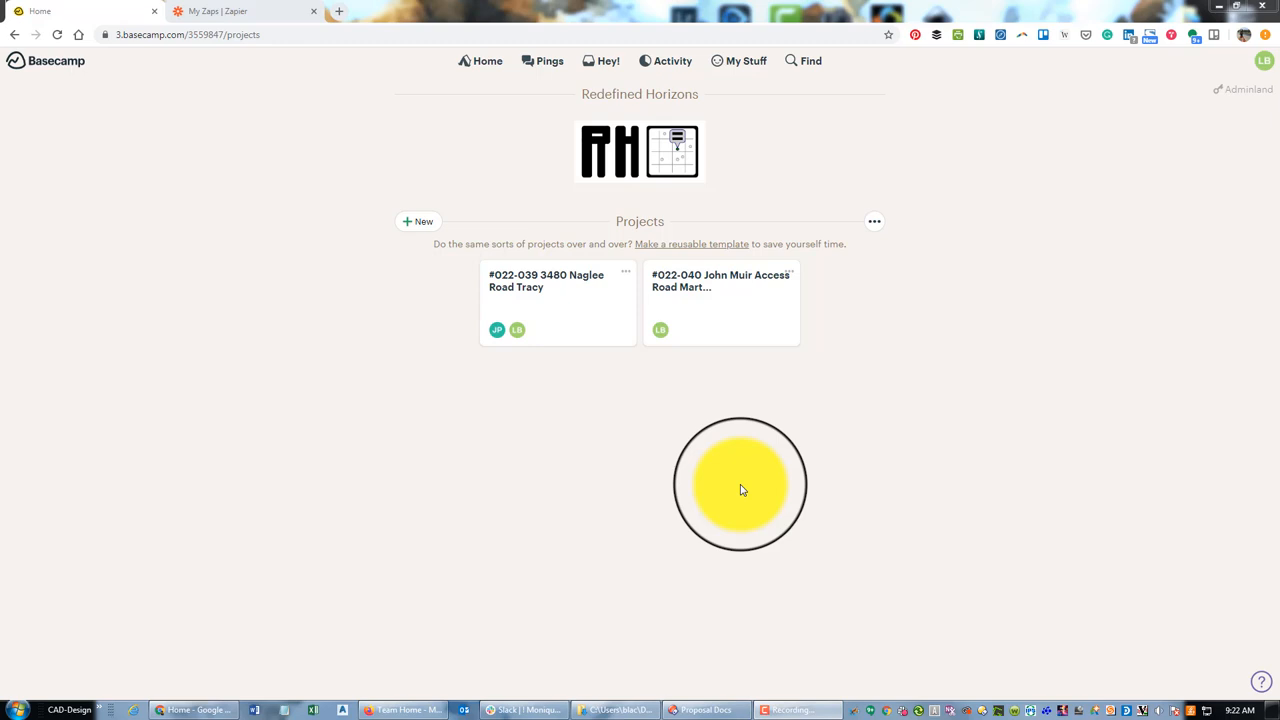
pyautogui.moveTo(424, 222)
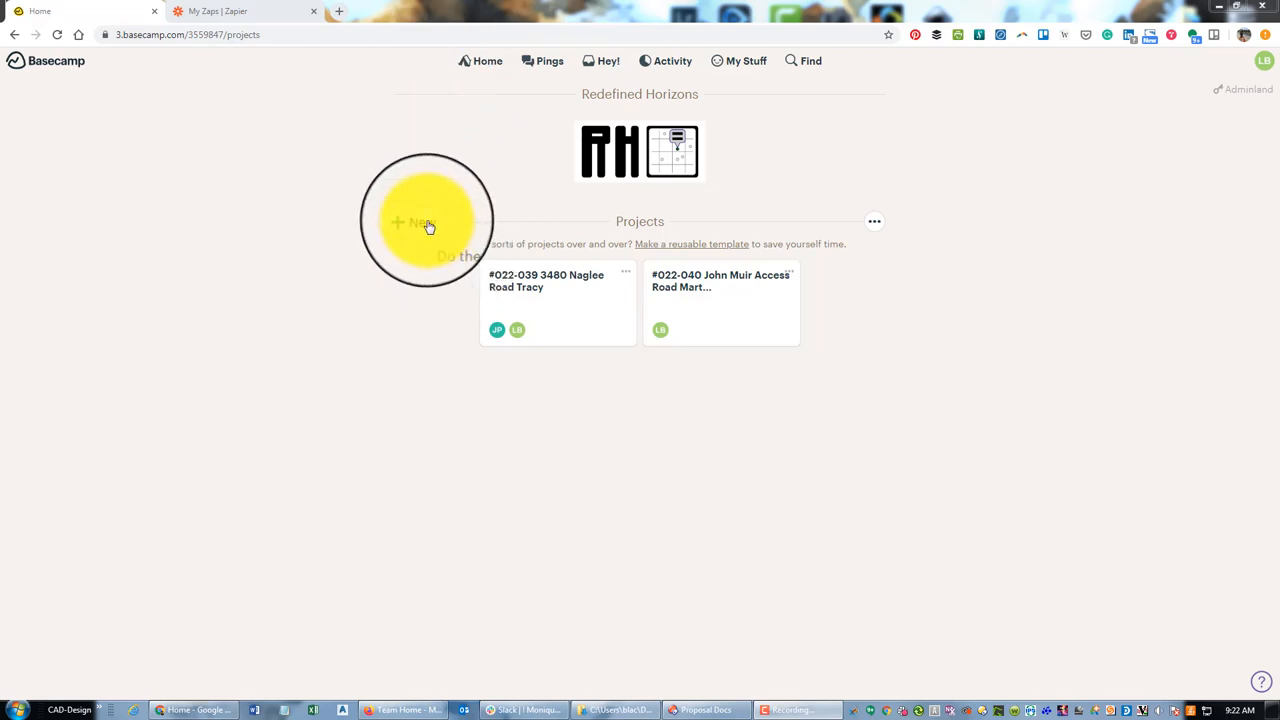
pyautogui.click(420, 222)
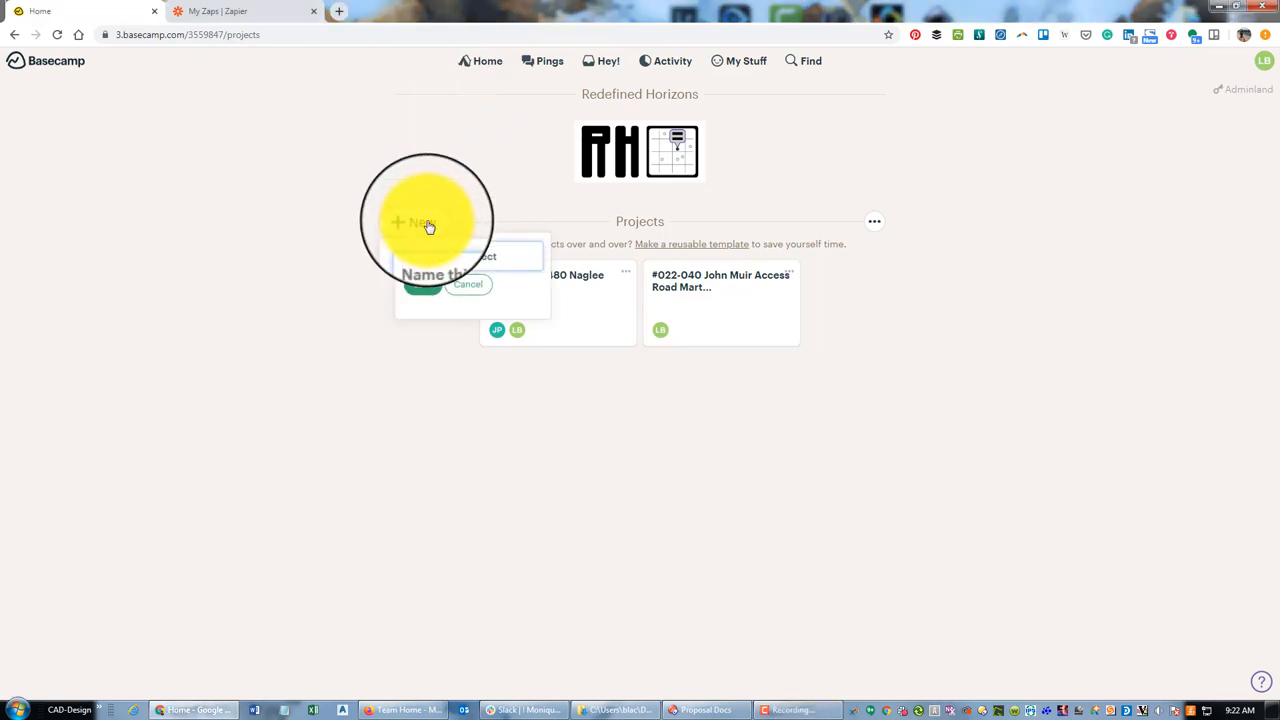
pyautogui.write('cvc')
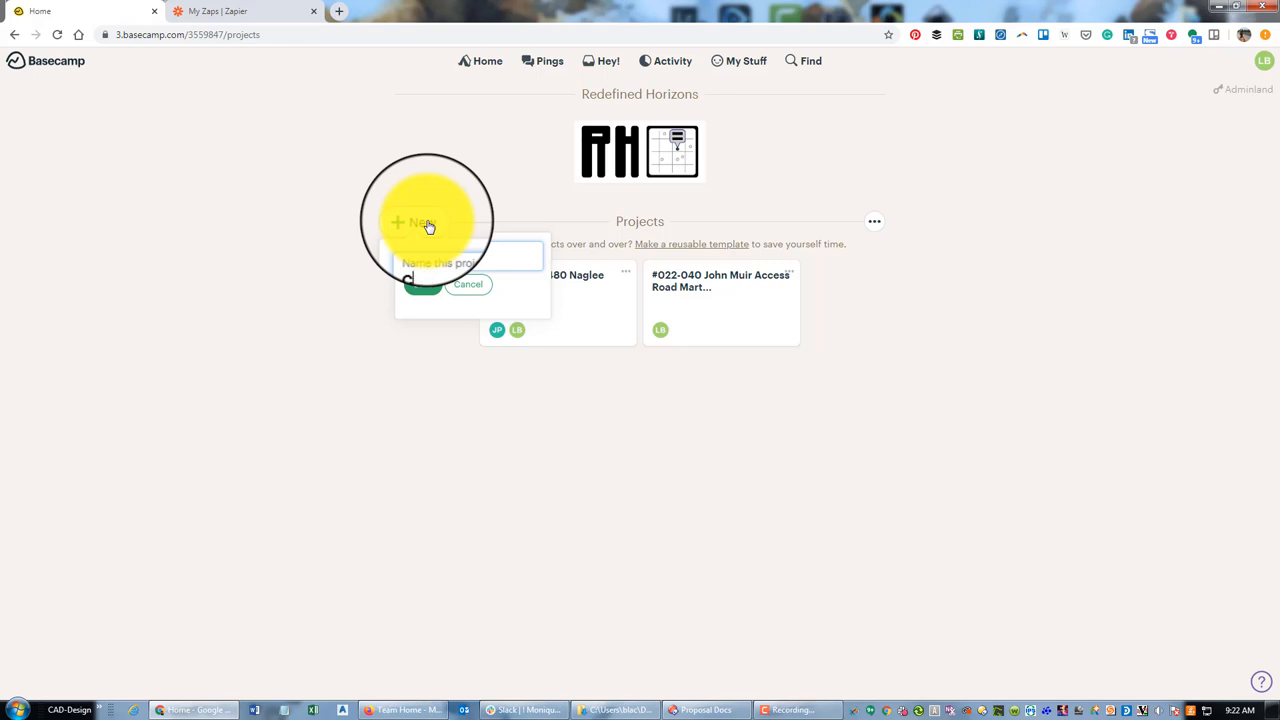
pyautogui.write('CCVCN Version 2.0')
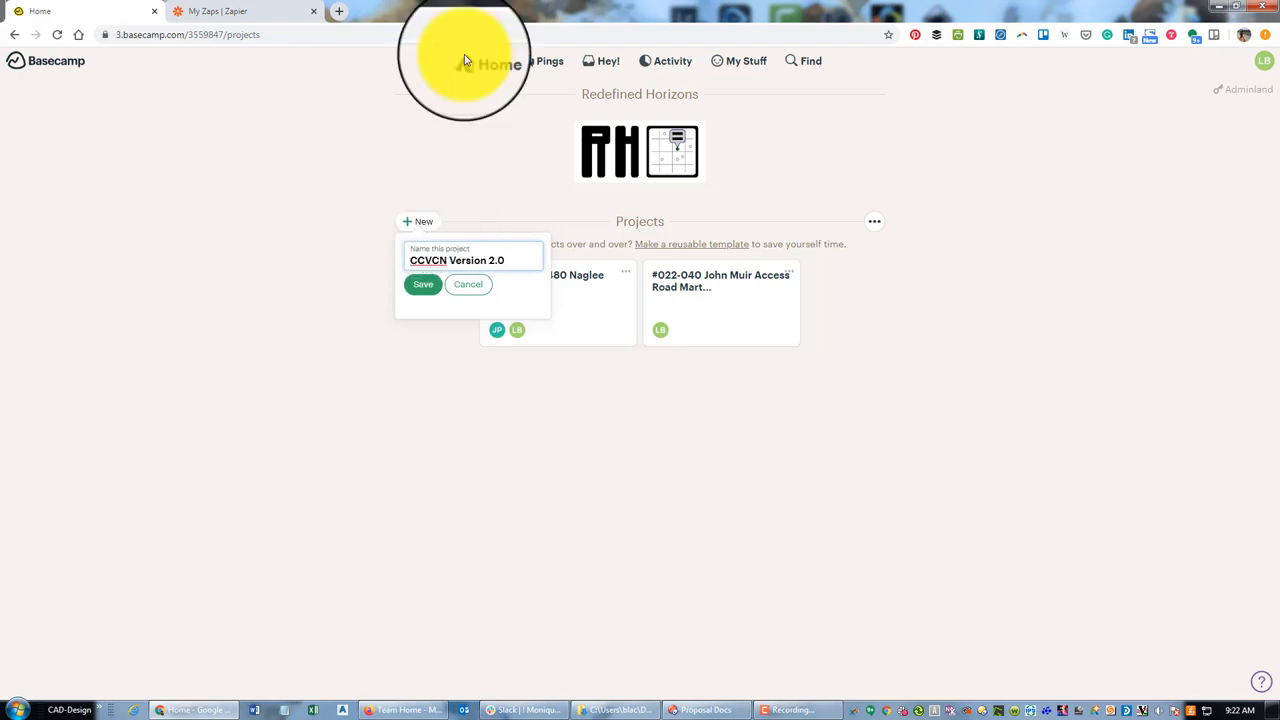
pyautogui.click(422, 284)
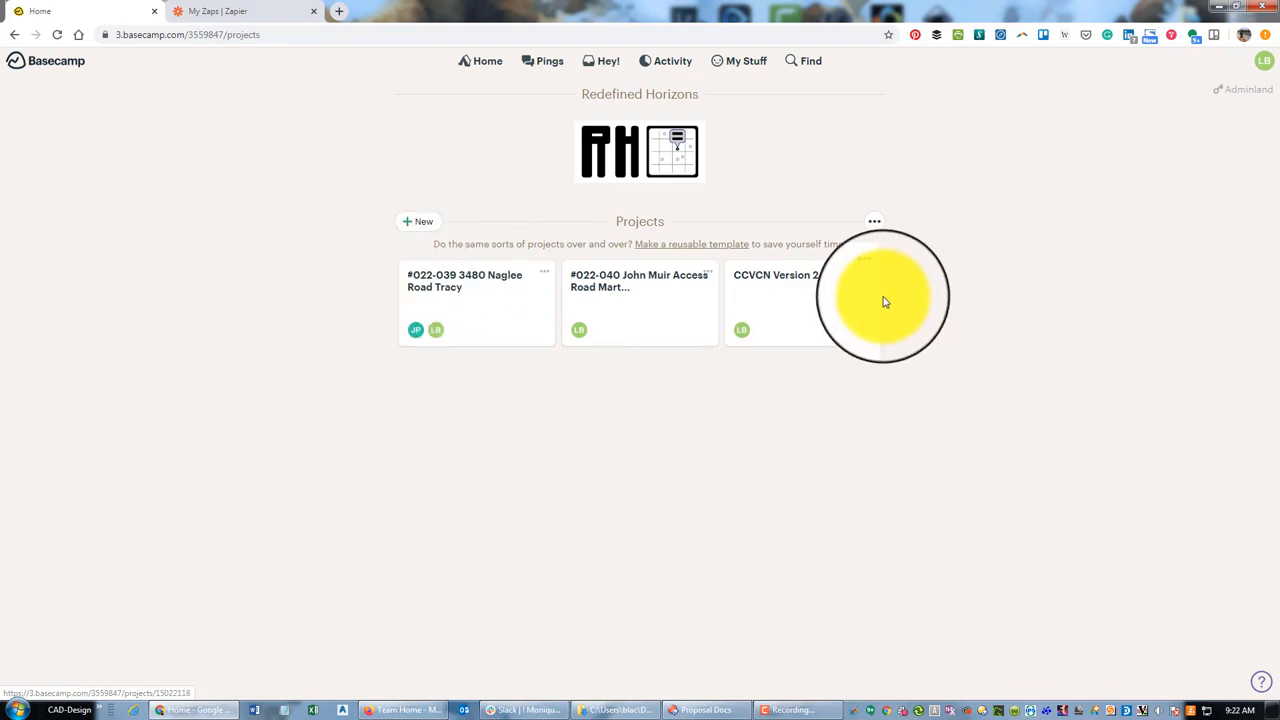
pyautogui.moveTo(784, 300)
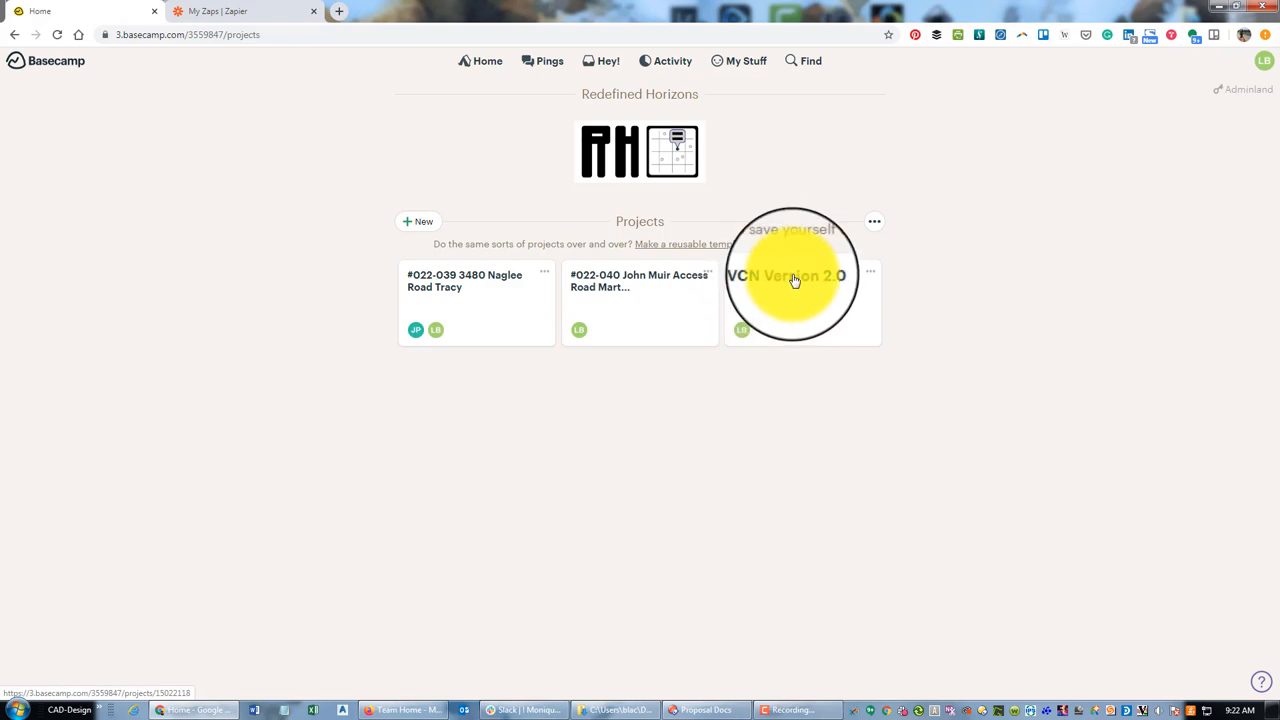
# In the CCVCN Version 2.0 project's to-dos, name the first list In-the-Hopper
pyautogui.click(792, 280)
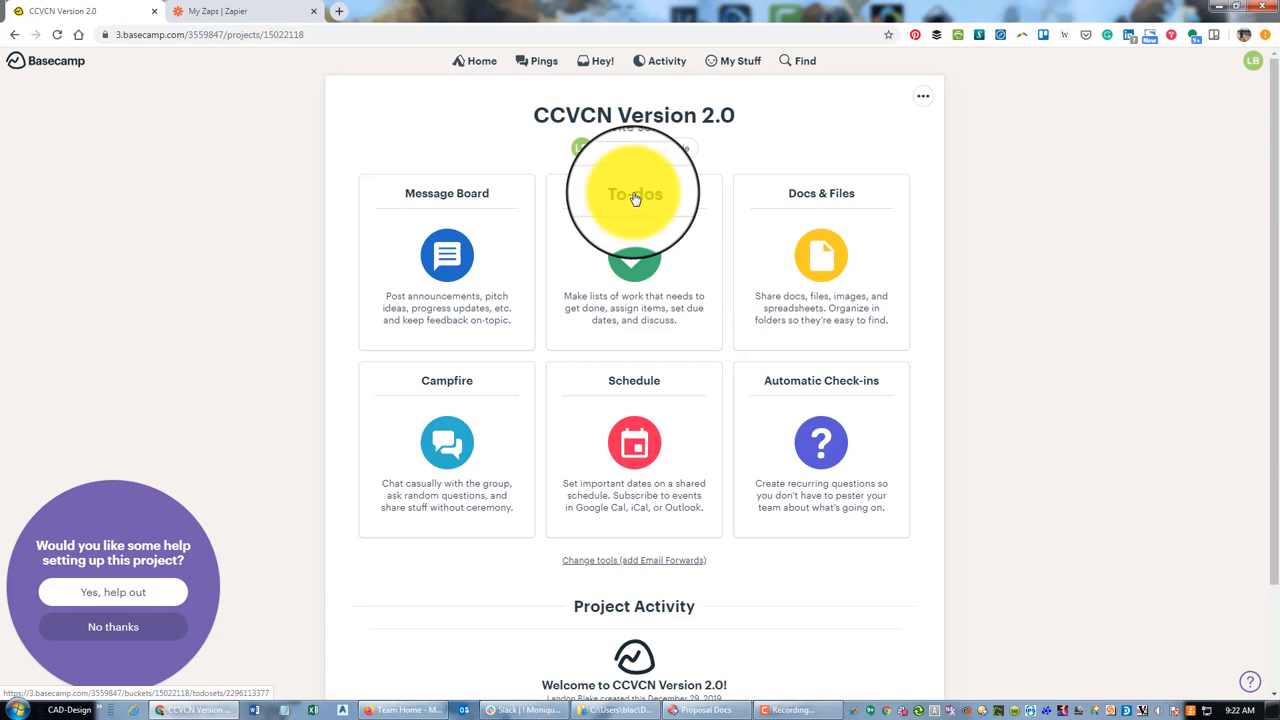
pyautogui.click(634, 192)
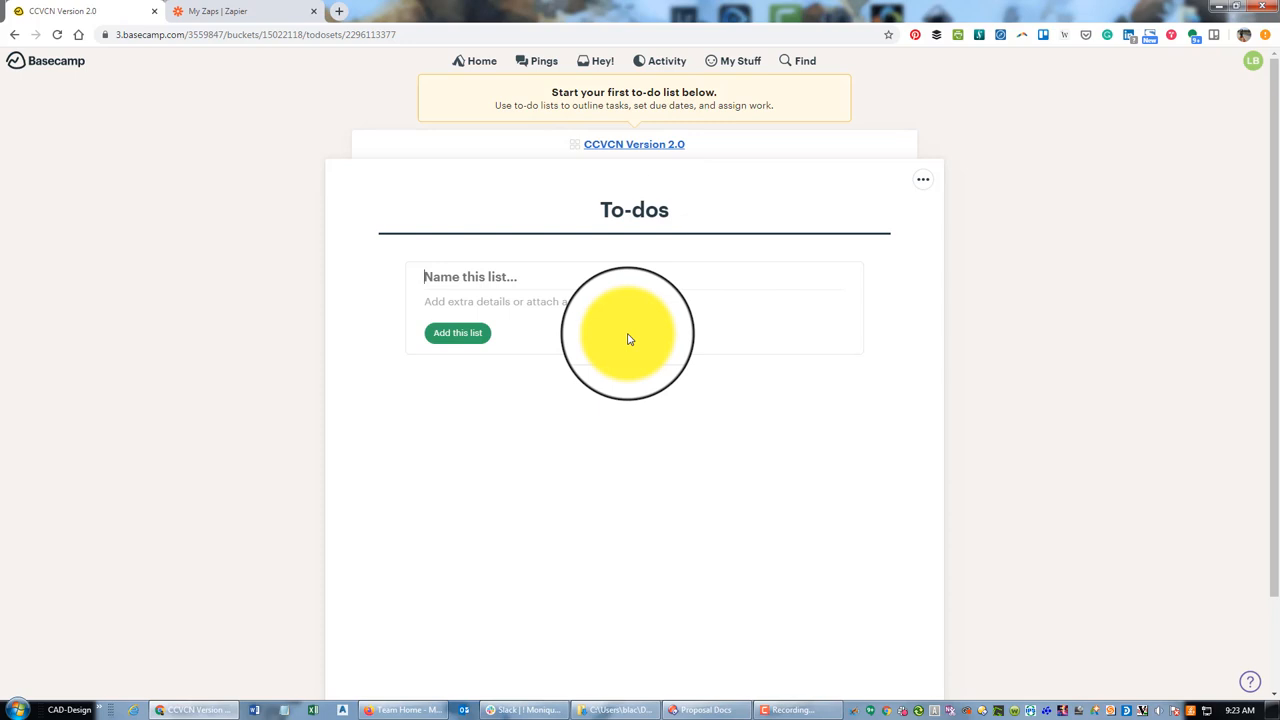
pyautogui.write('In-the-')
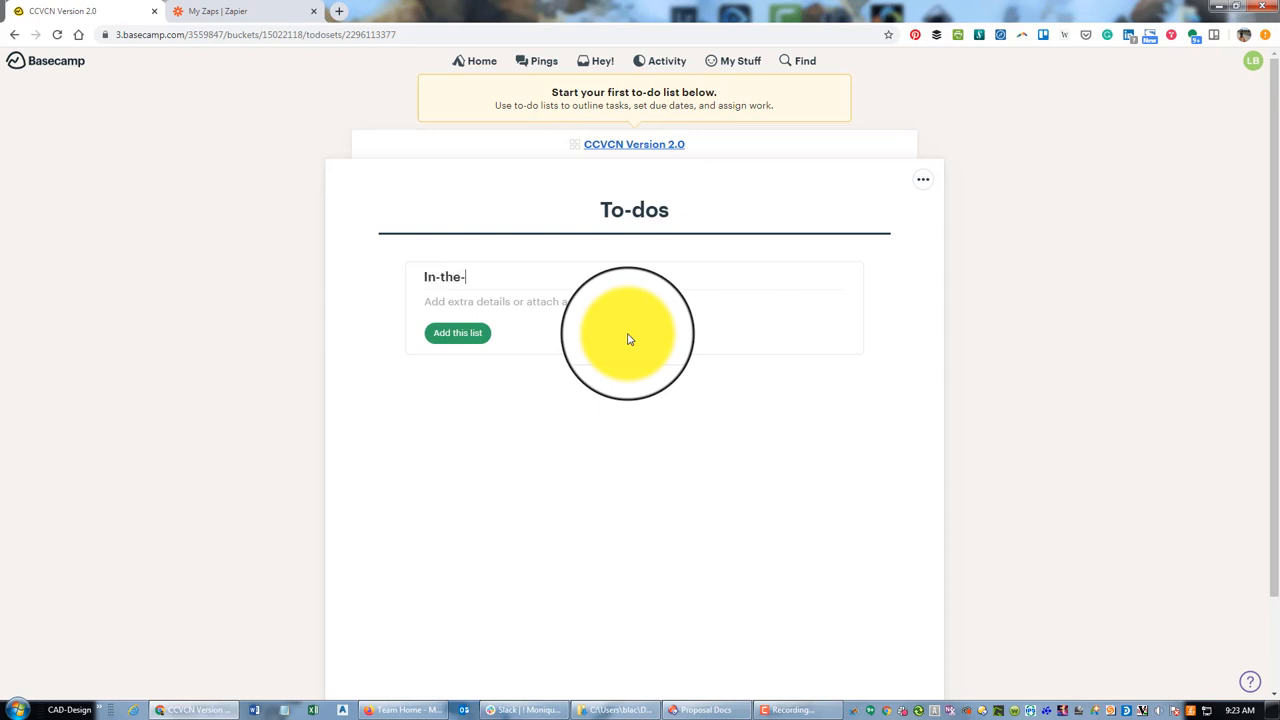
pyautogui.write('Hopper')
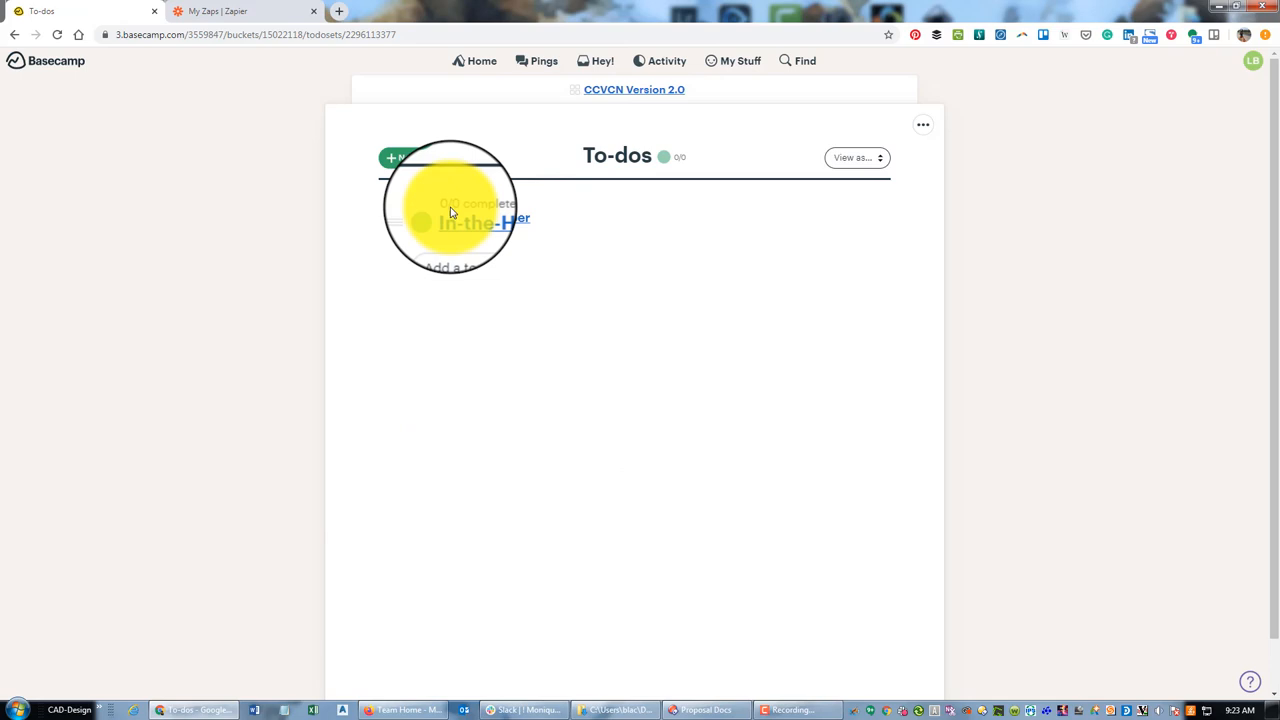
# Add the Wrap-It-Up and Clean-Up to-do lists
pyautogui.click(410, 158)
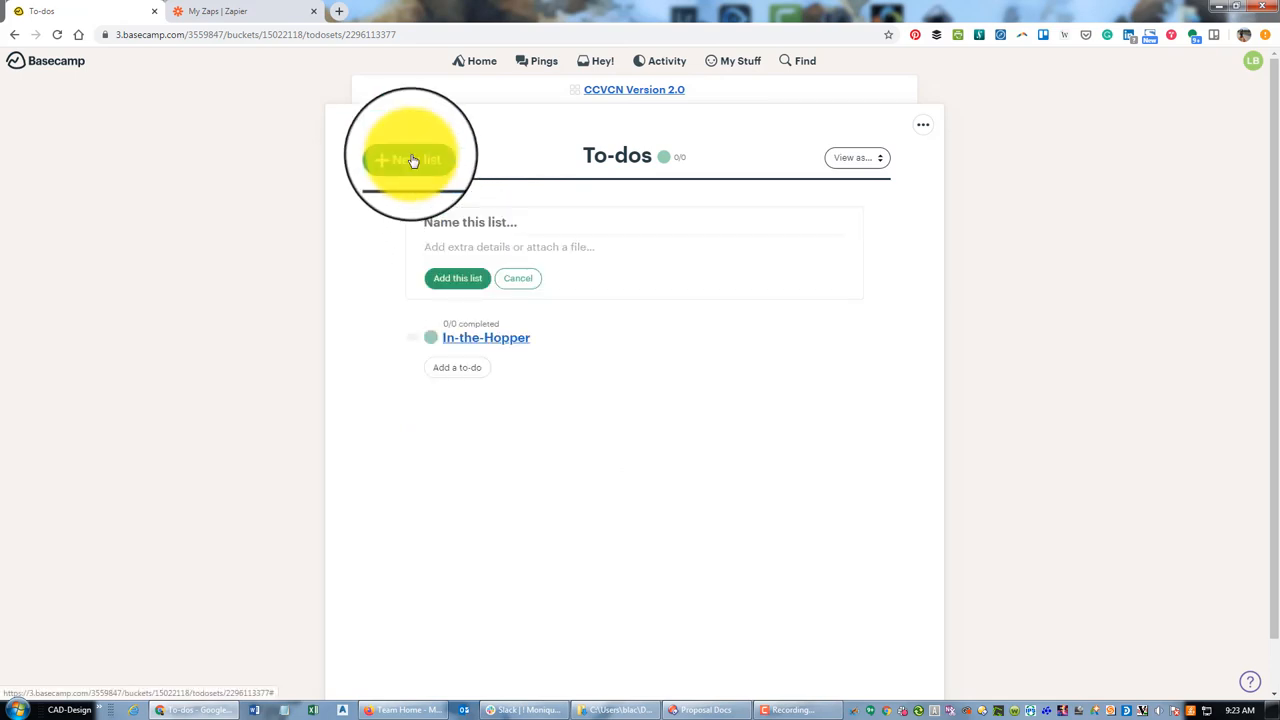
pyautogui.write('Wrap-it-')
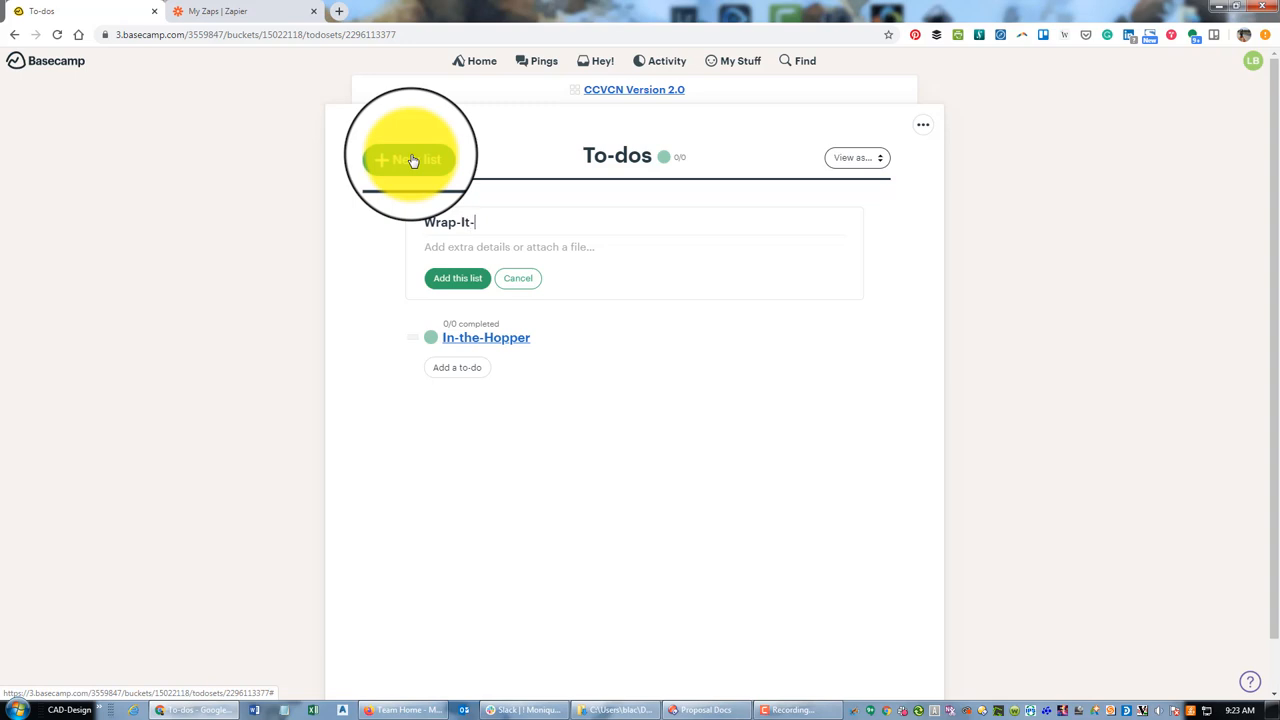
pyautogui.write('Up')
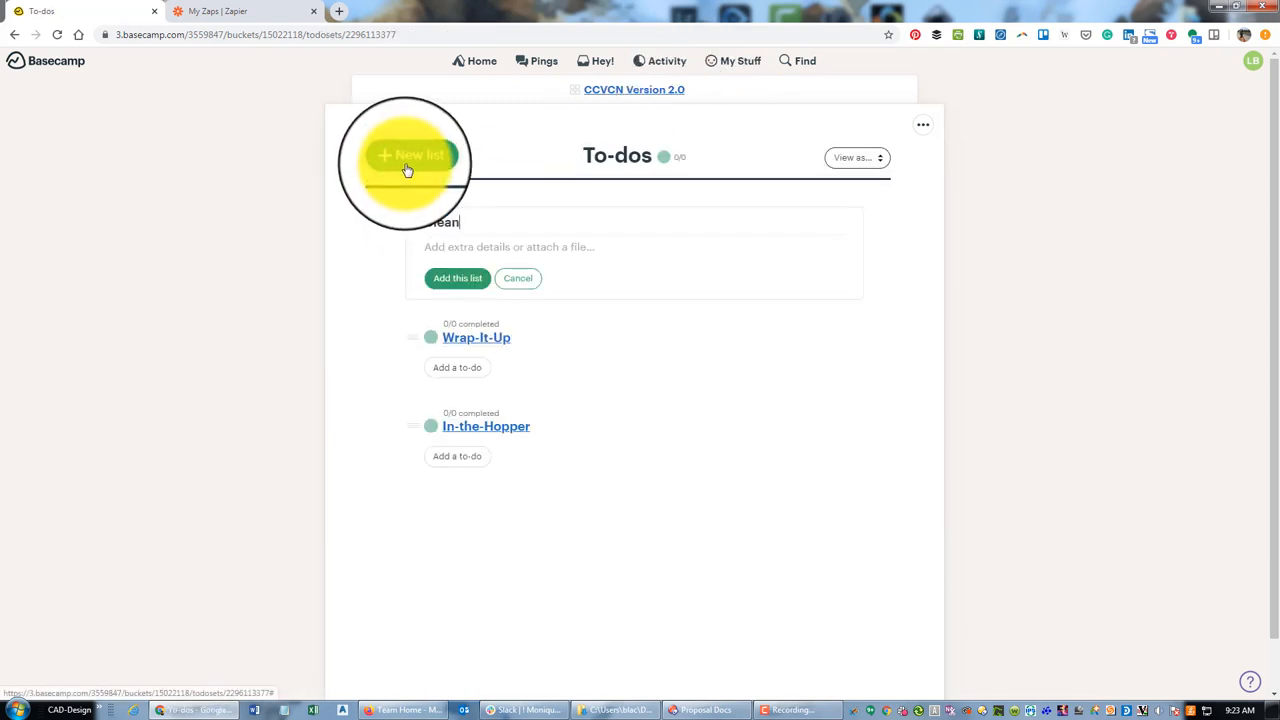
pyautogui.click(456, 278)
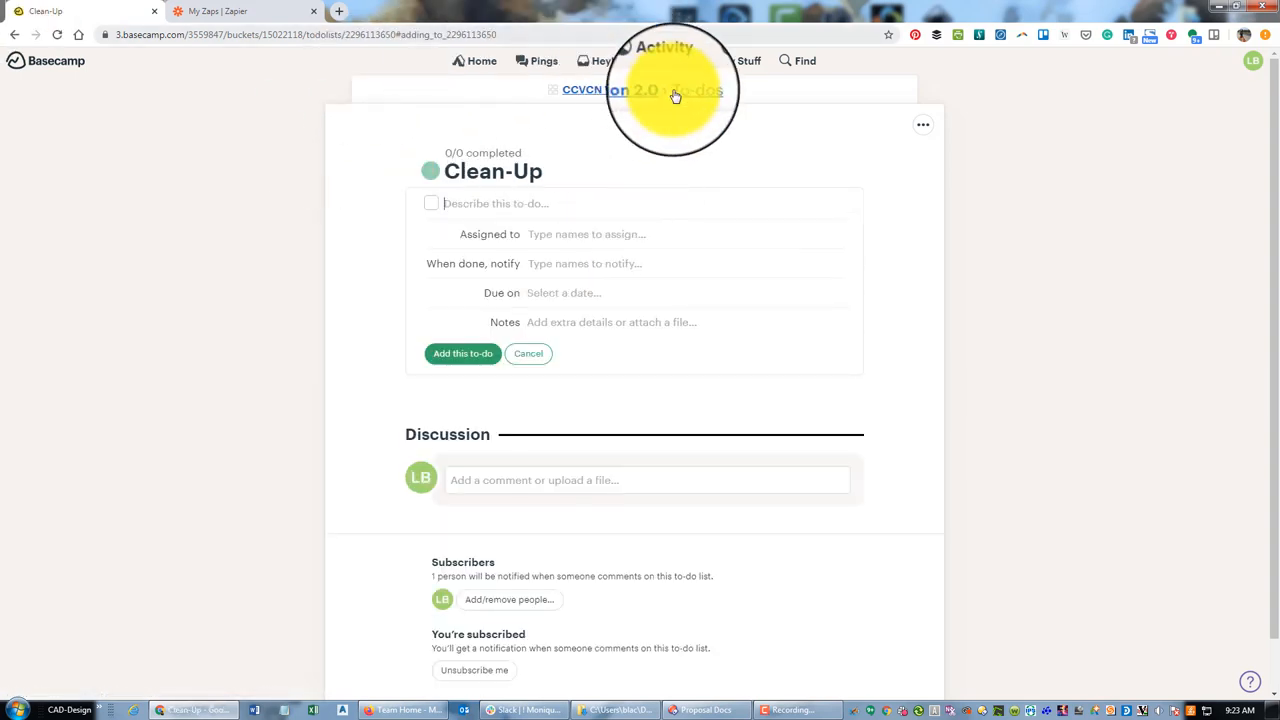
# Back on the to-dos page, add a Completed Tasks list
pyautogui.click(696, 90)
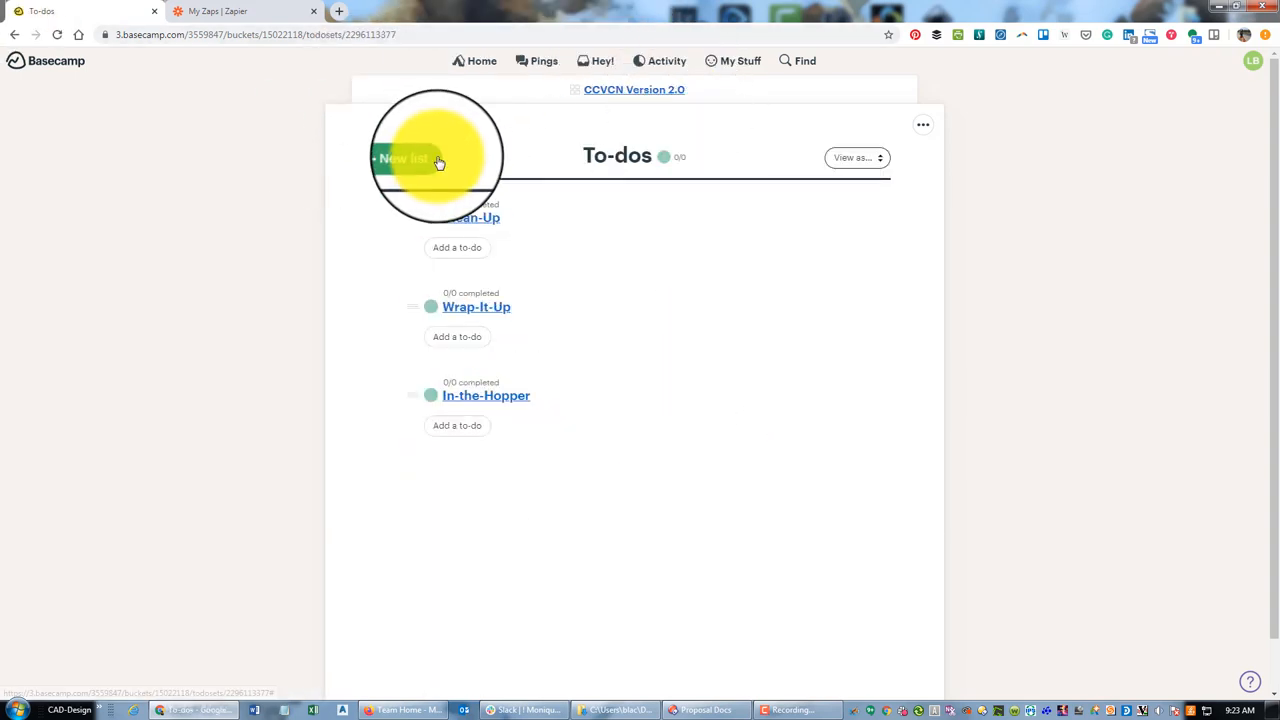
pyautogui.click(408, 156)
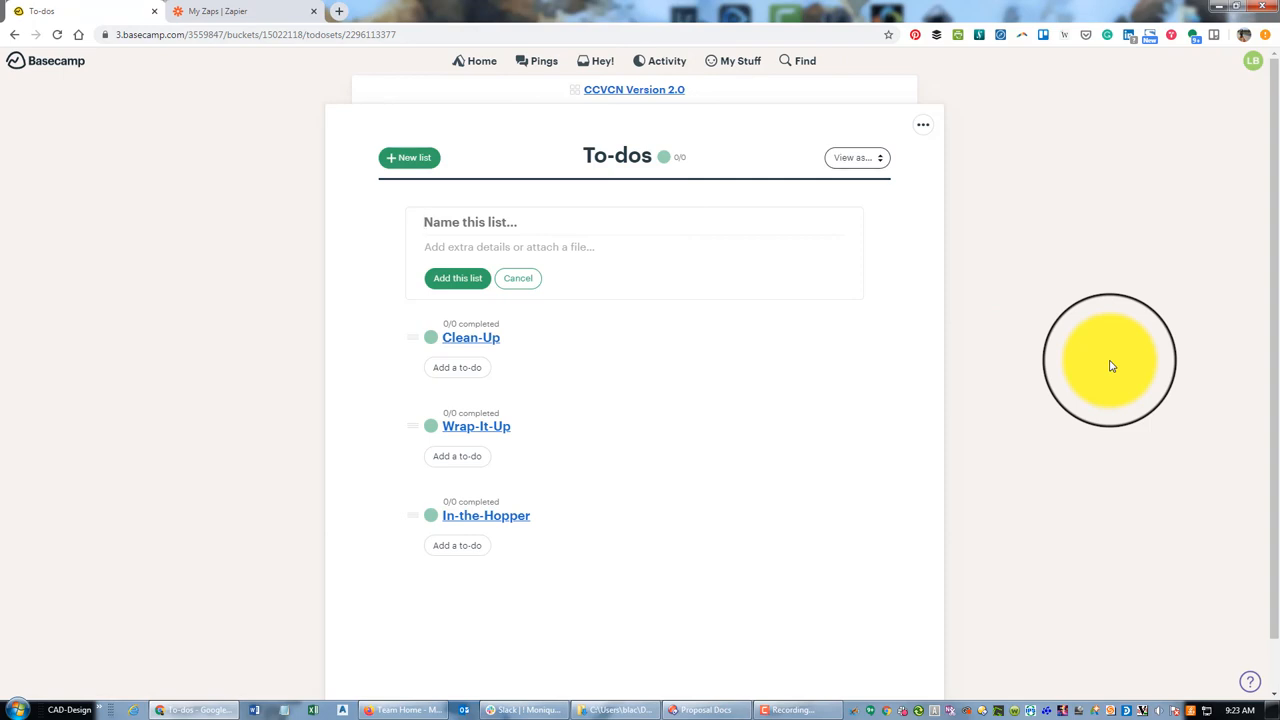
pyautogui.write('Com')
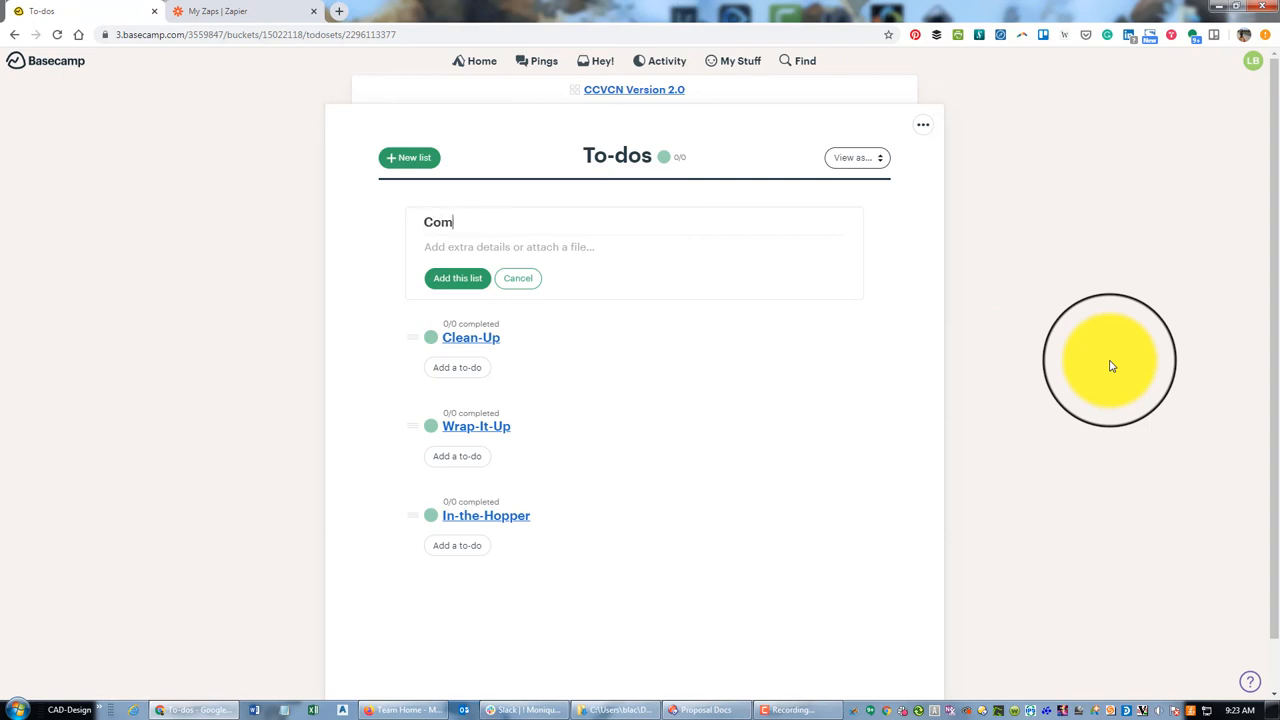
pyautogui.write('pleted Tasks')
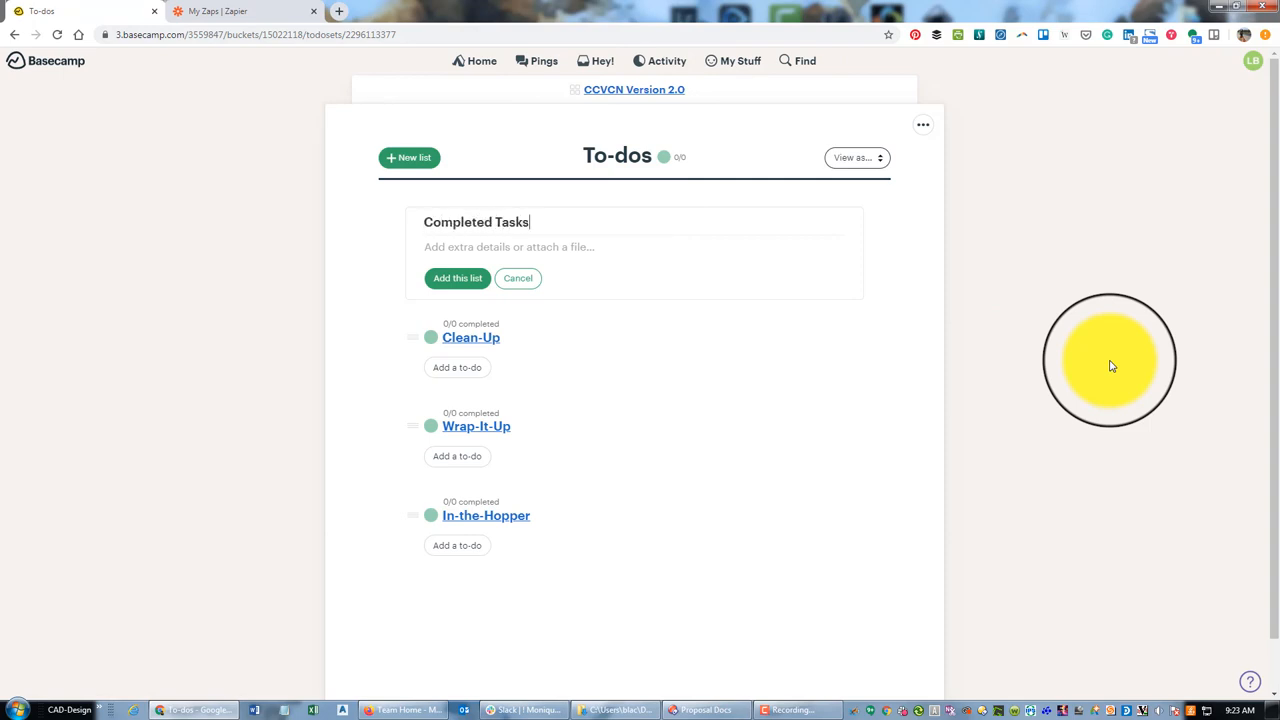
pyautogui.click(456, 278)
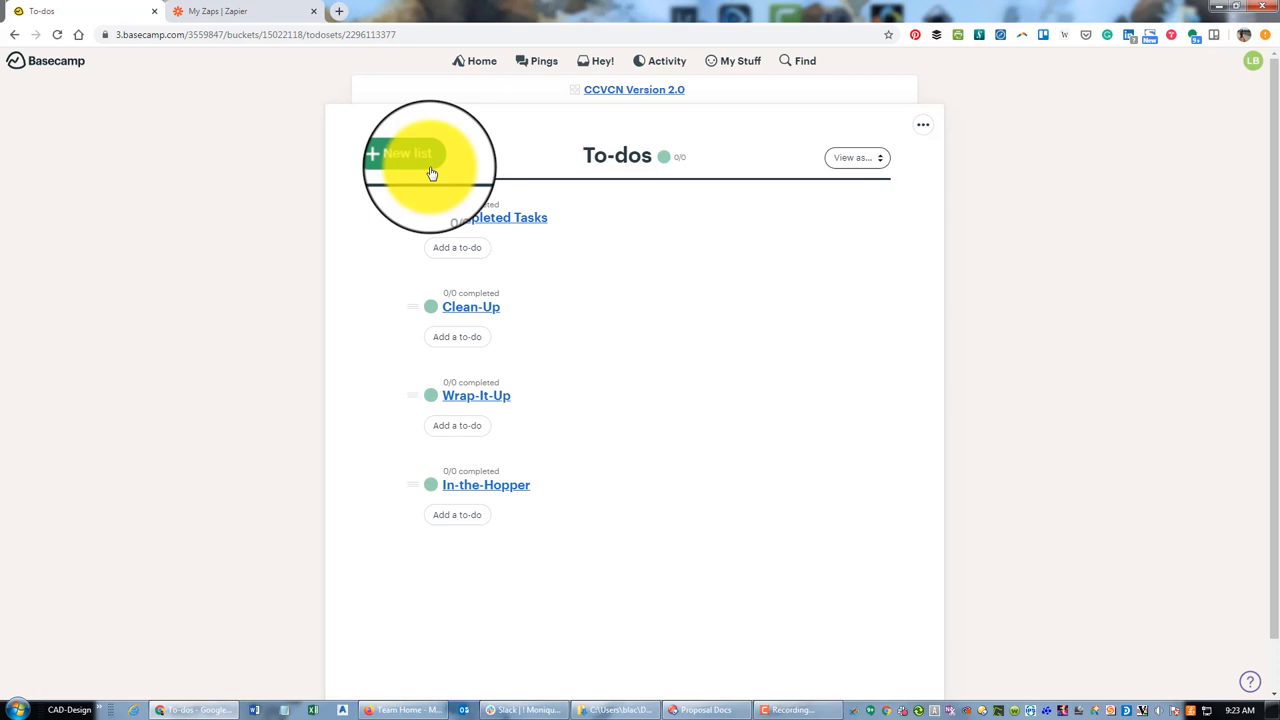
pyautogui.moveTo(490, 544)
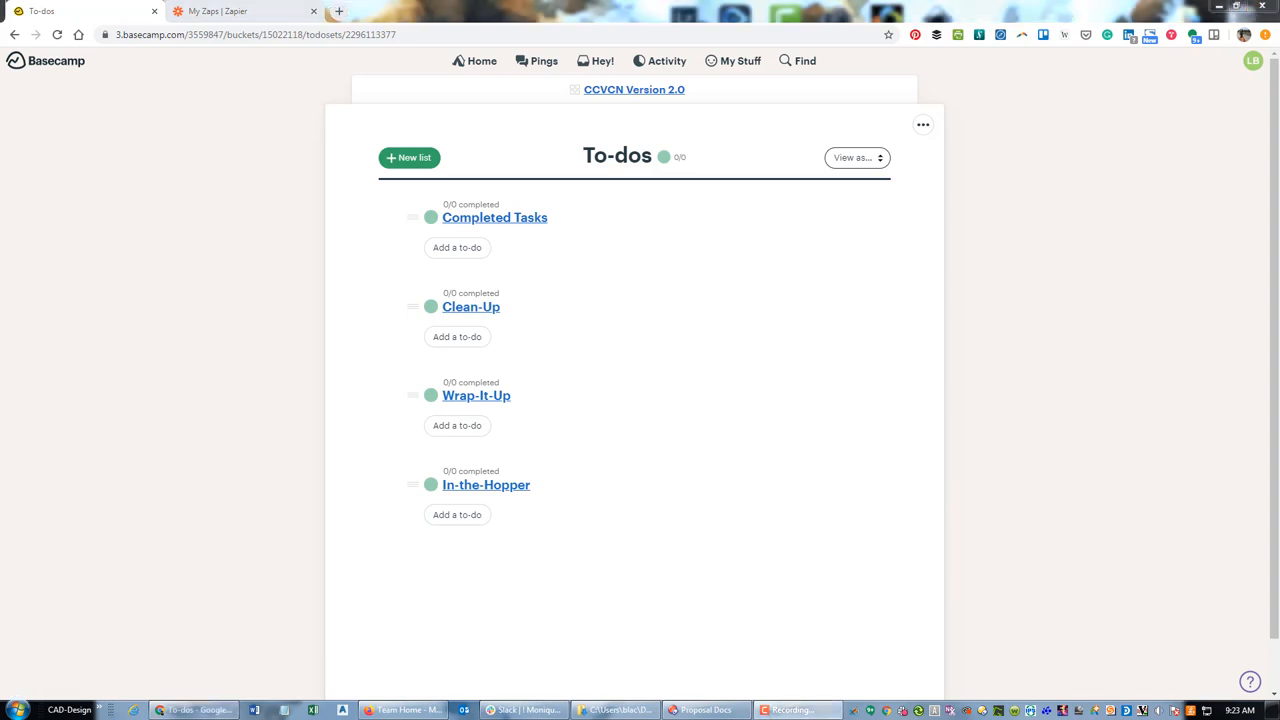
# Drag the lists into the order Wrap-It-Up, In-the-Hopper, Clean-Up, Completed Tasks
pyautogui.click(420, 472)
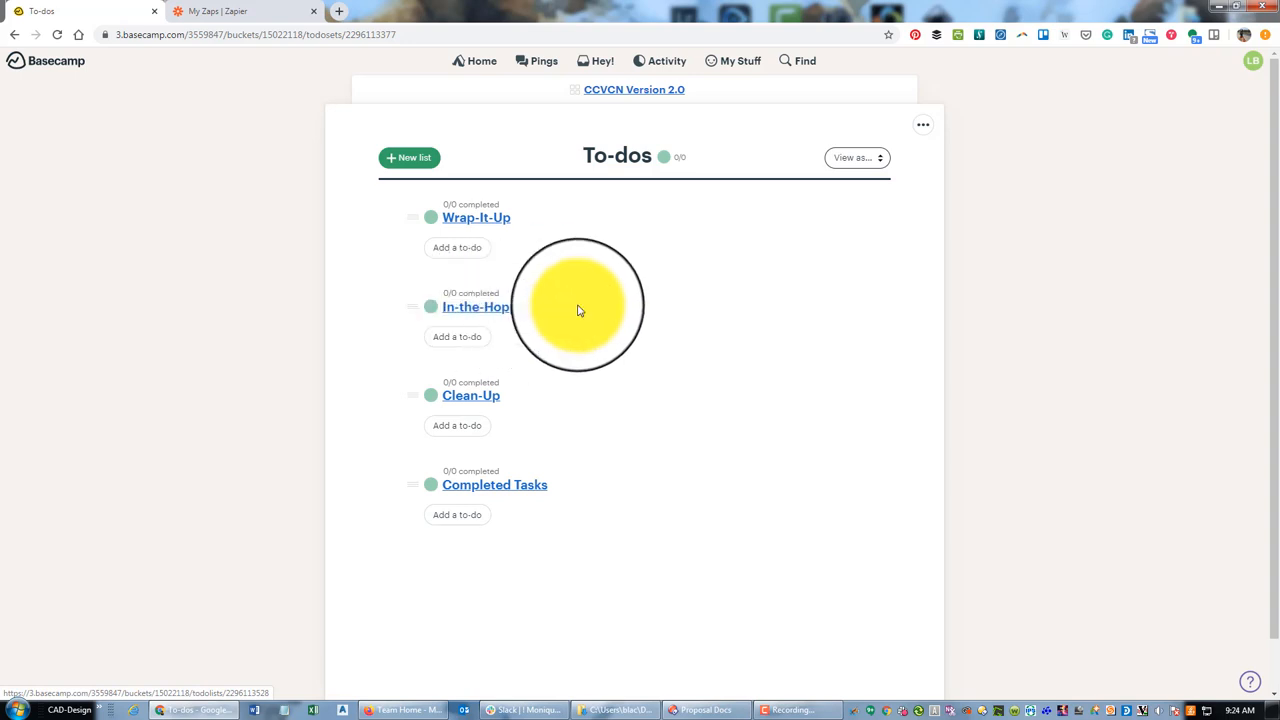
pyautogui.moveTo(592, 476)
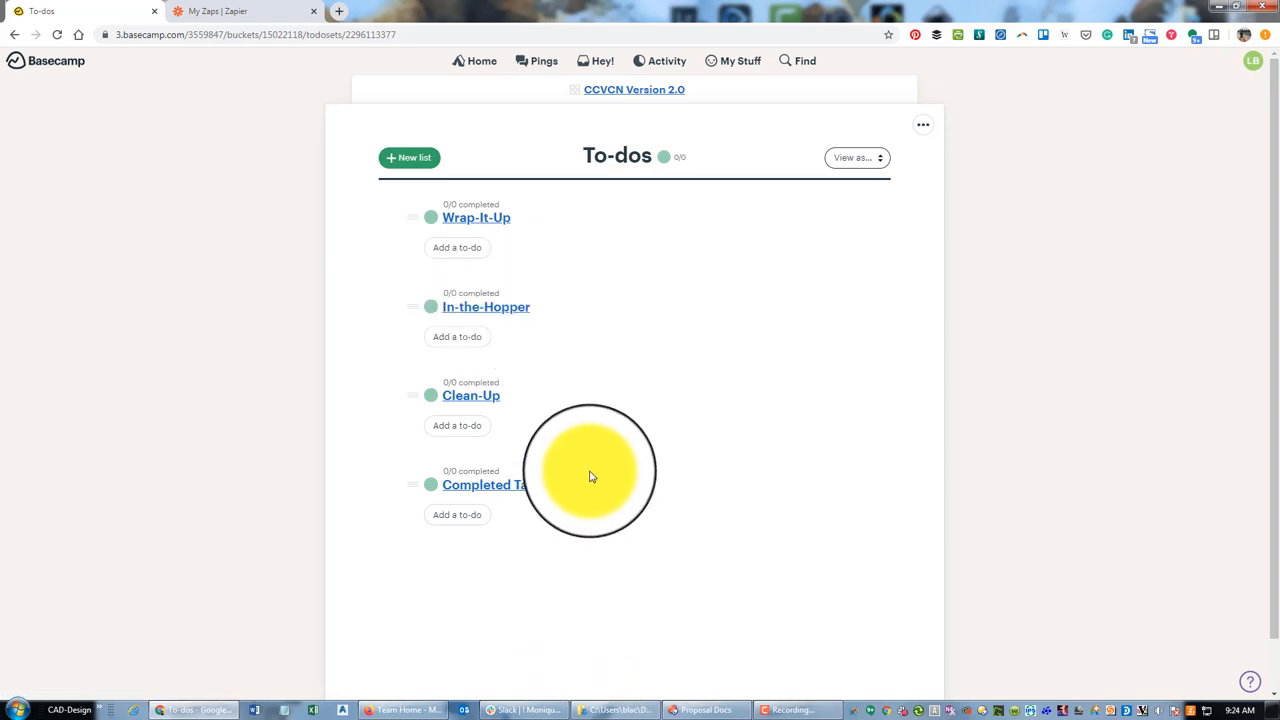
pyautogui.moveTo(650, 560)
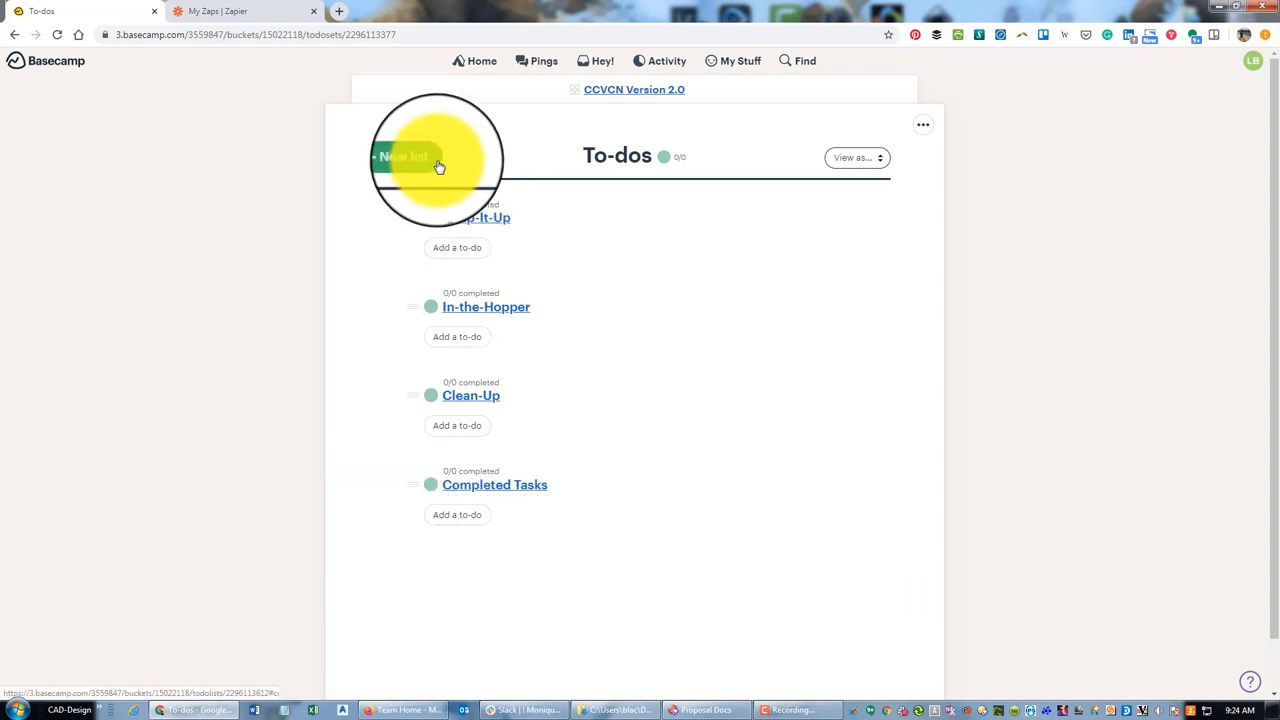
# Add a Landon's Tasks list, then put it in the trash from its menu
pyautogui.click(408, 156)
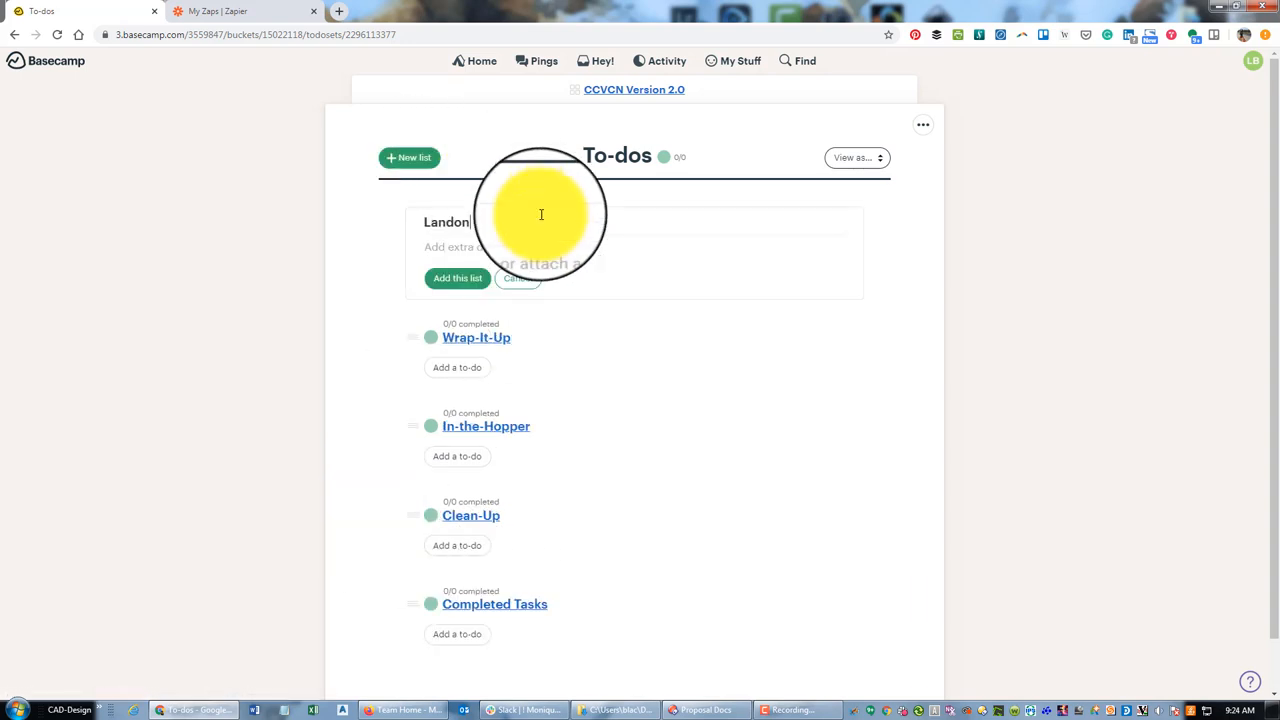
pyautogui.write("'sk")
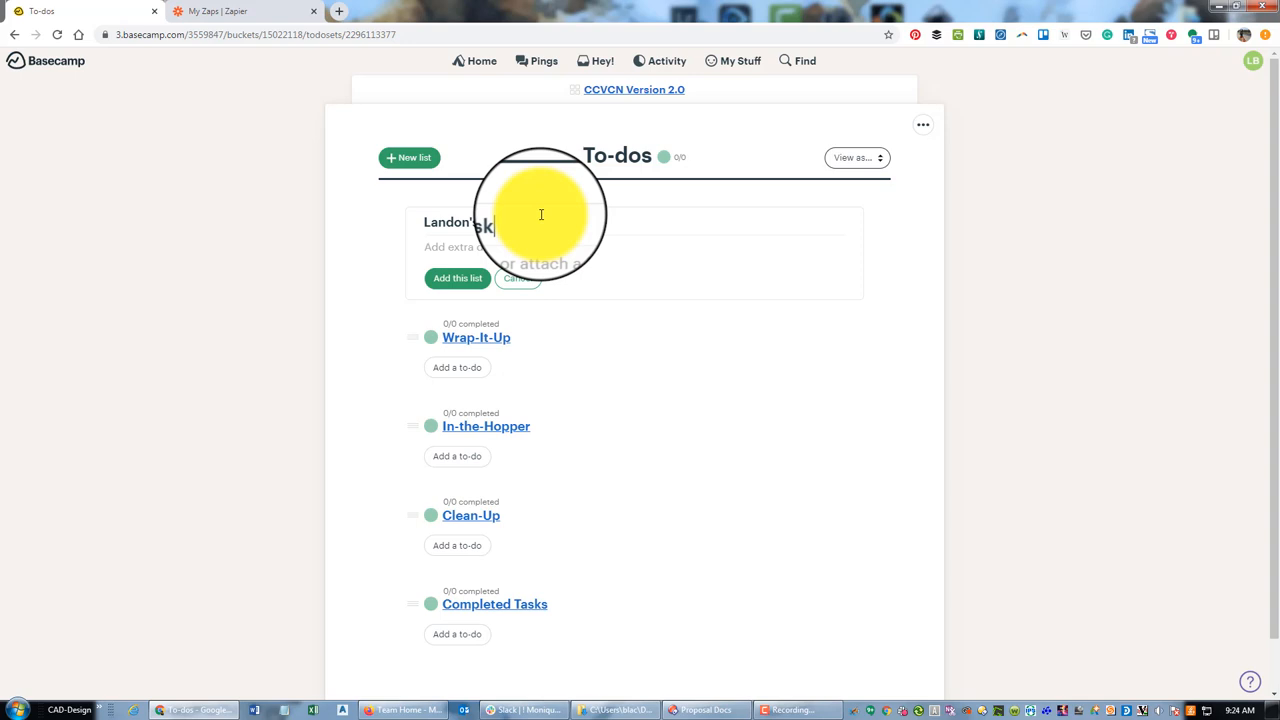
pyautogui.click(456, 278)
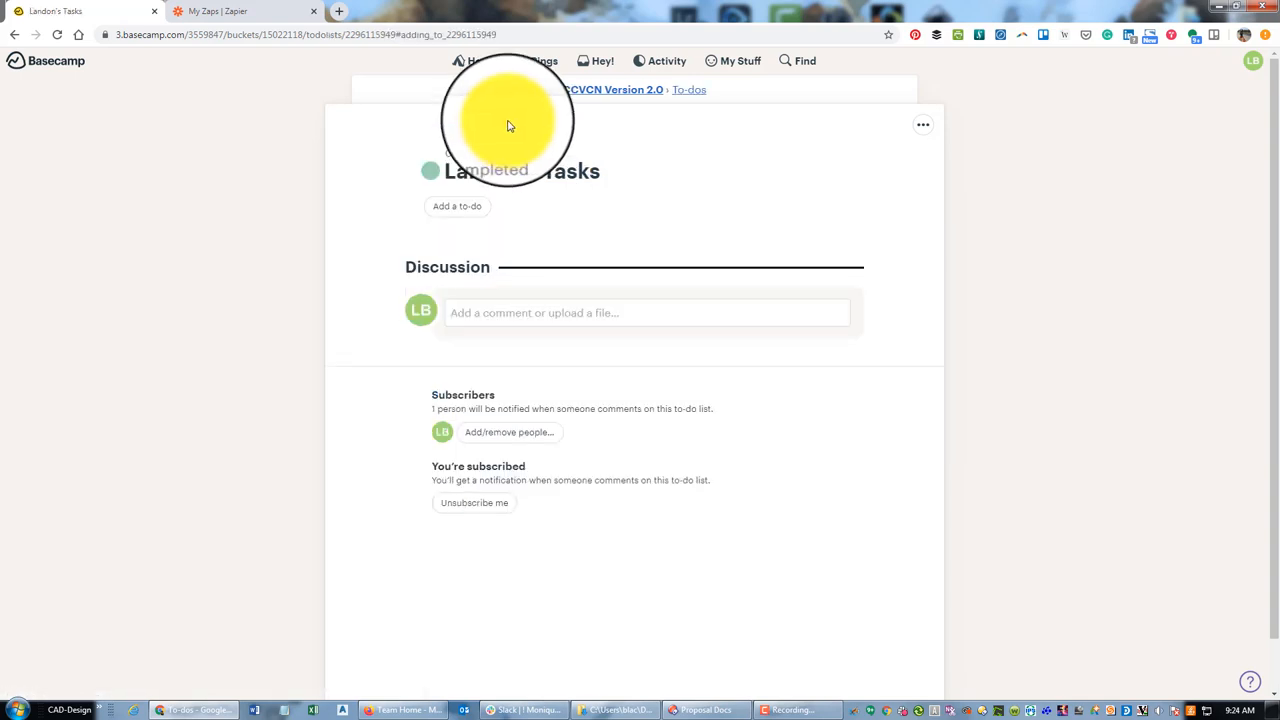
pyautogui.click(688, 88)
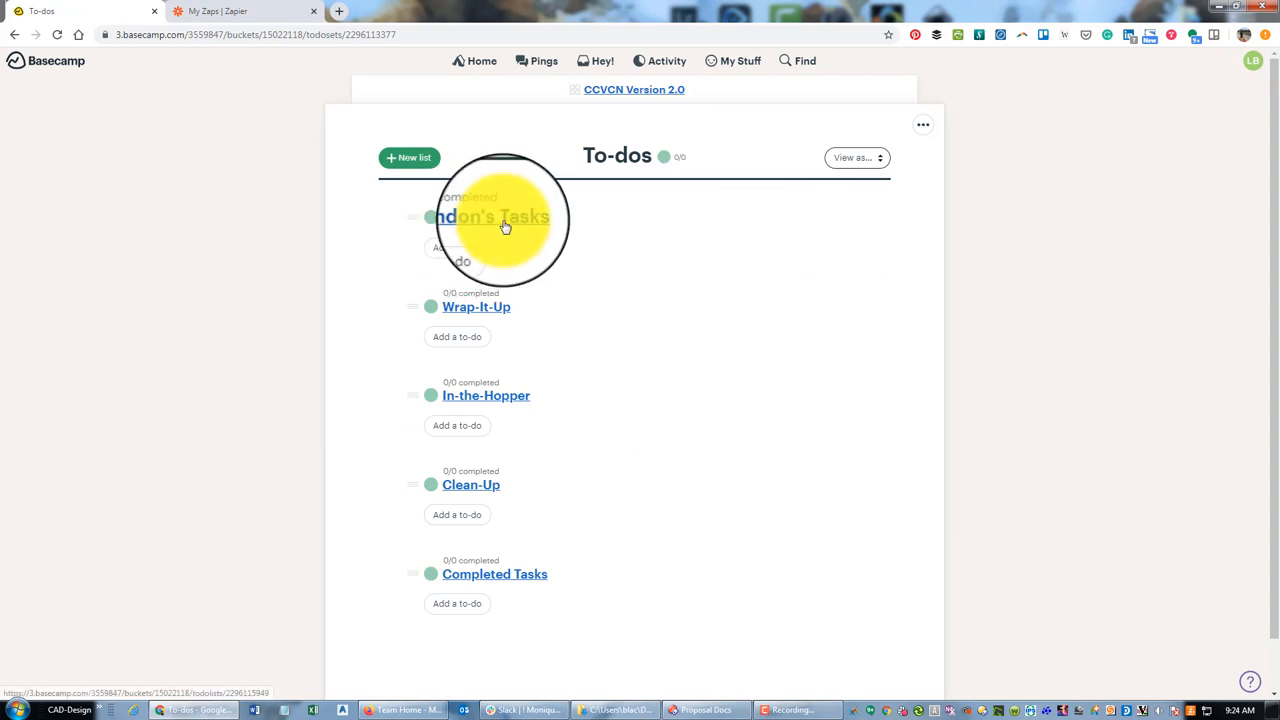
pyautogui.click(492, 216)
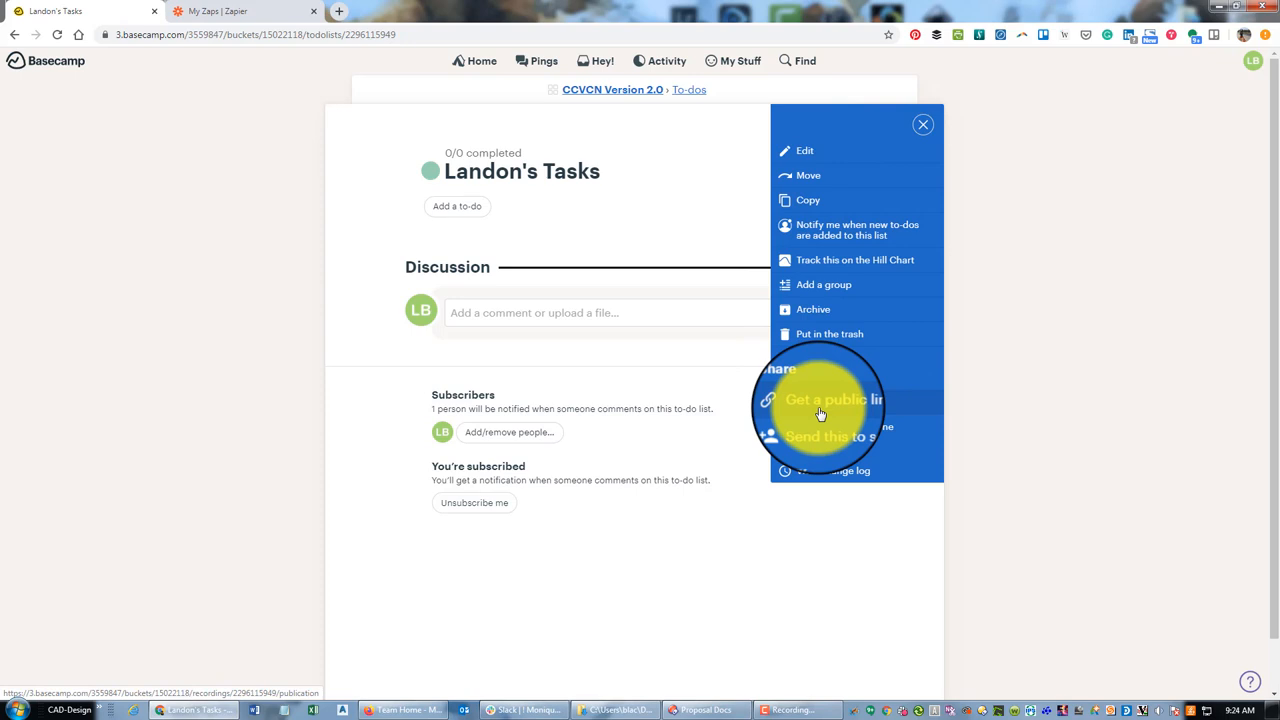
pyautogui.click(828, 332)
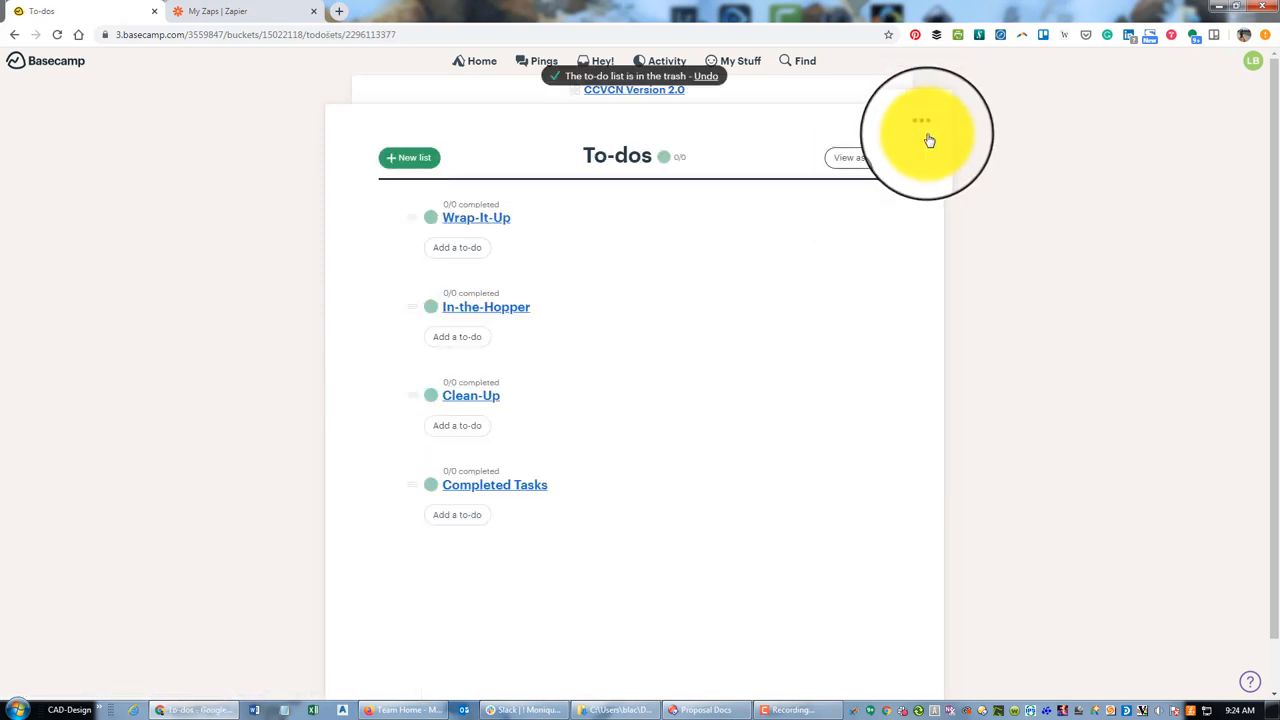
pyautogui.moveTo(544, 264)
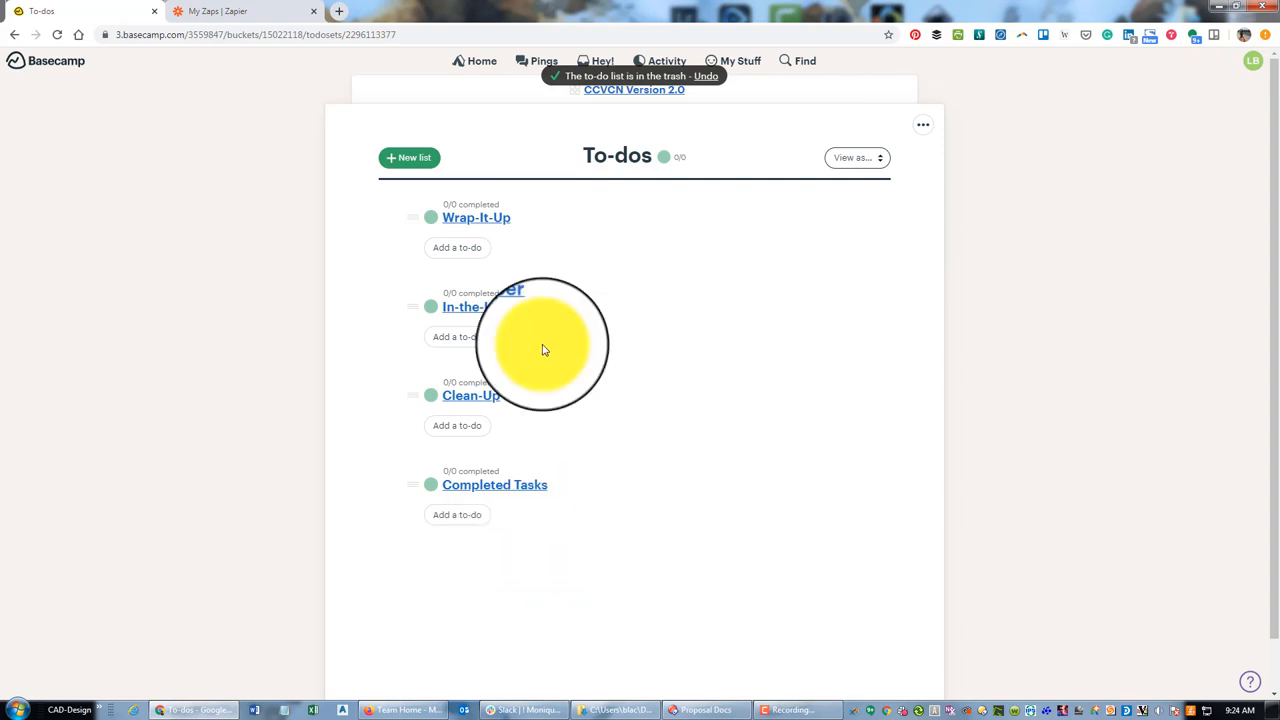
pyautogui.moveTo(536, 476)
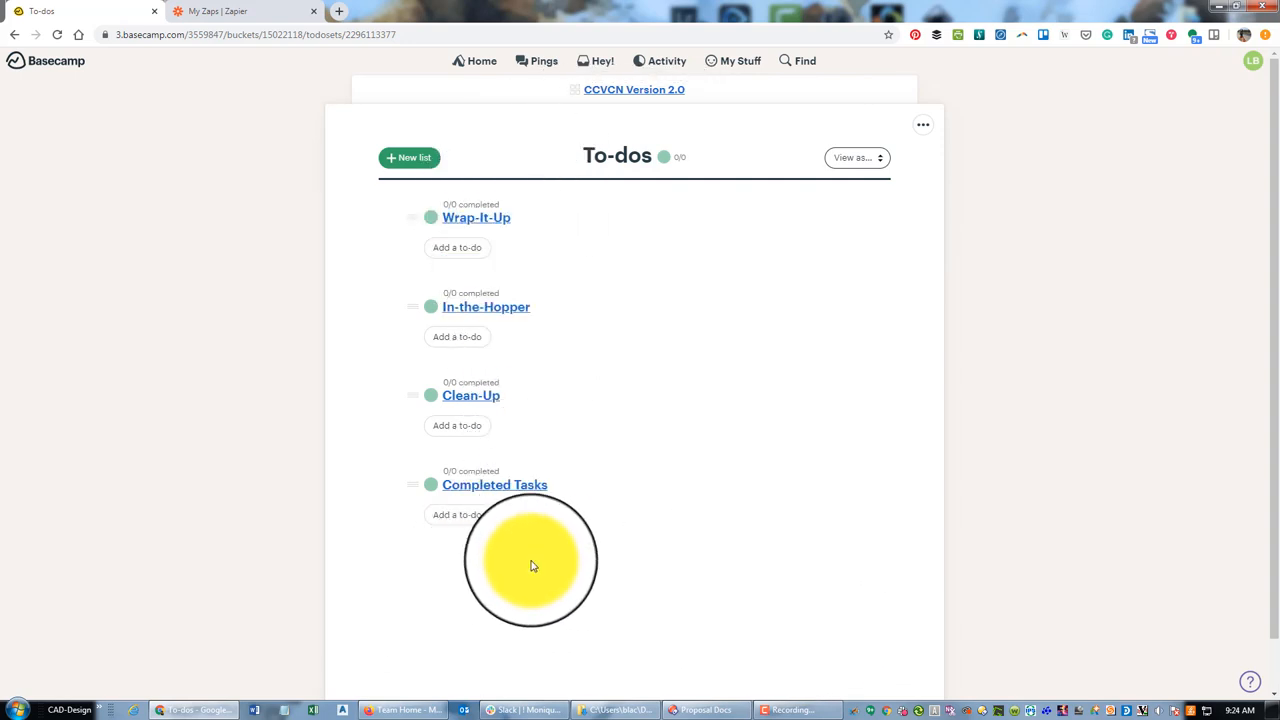
pyautogui.moveTo(448, 566)
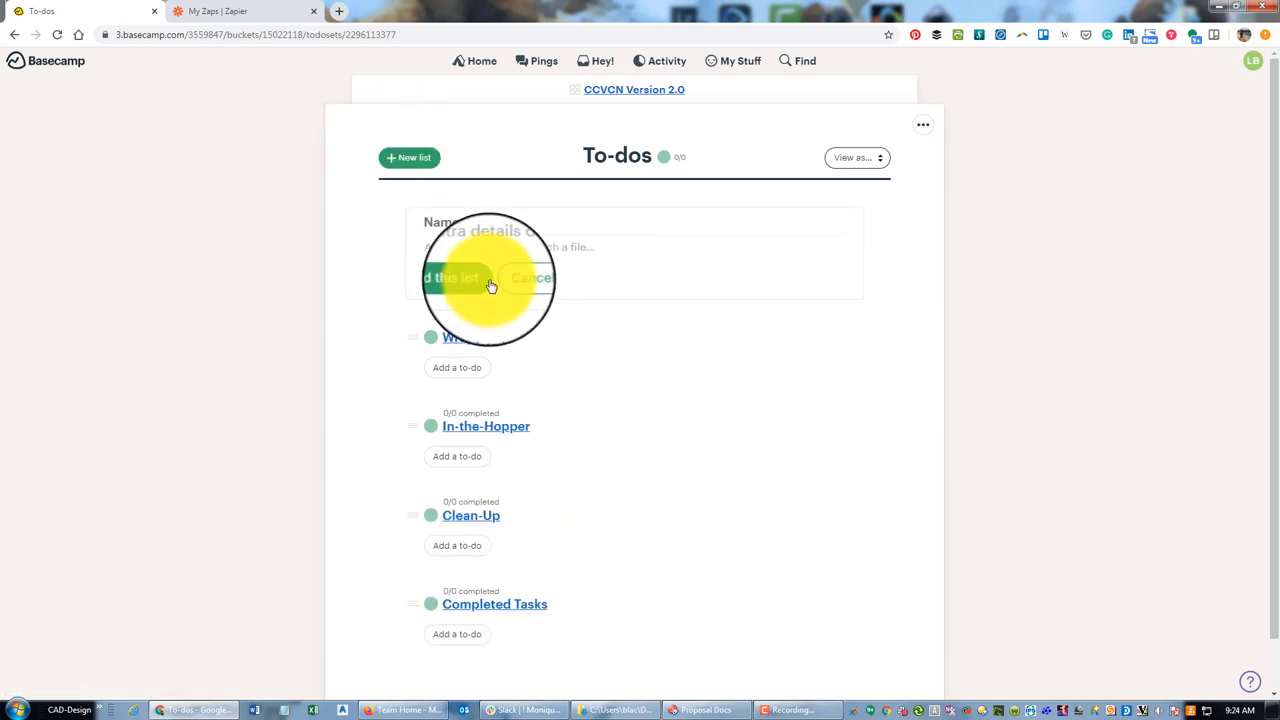
# Create a new to-do list named Research and Planning
pyautogui.write('Resea')
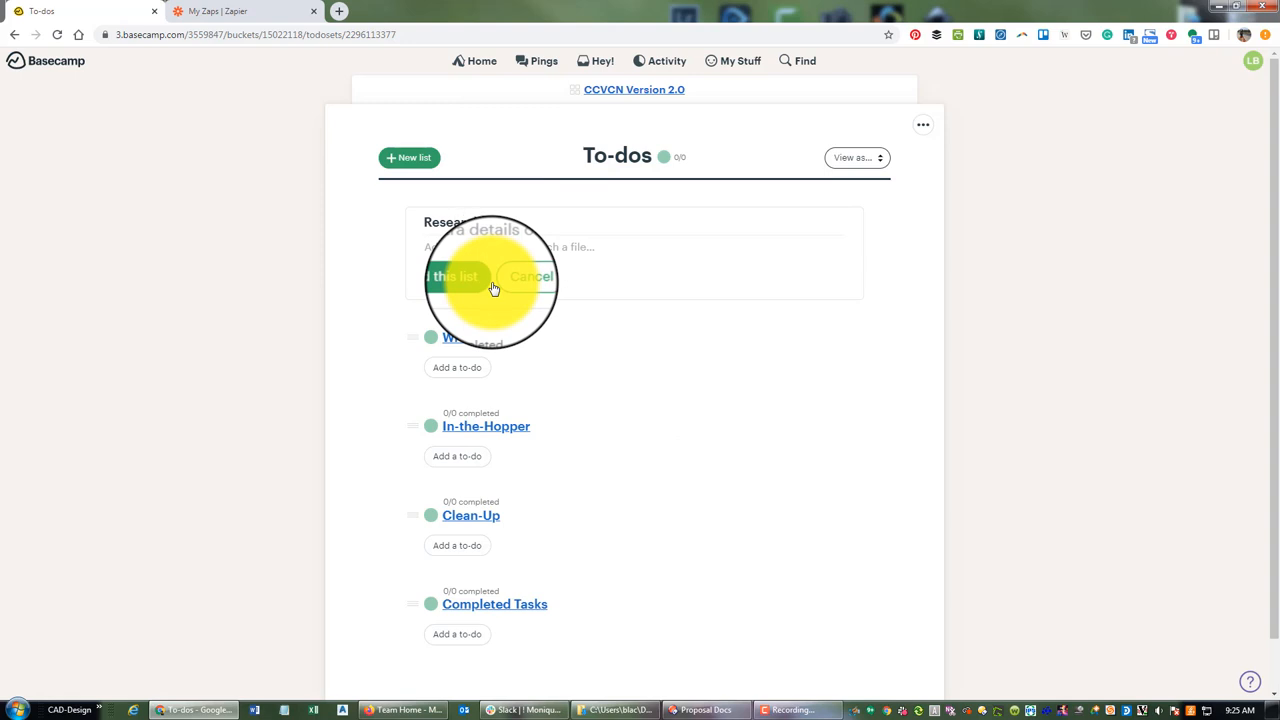
pyautogui.write('Planning')
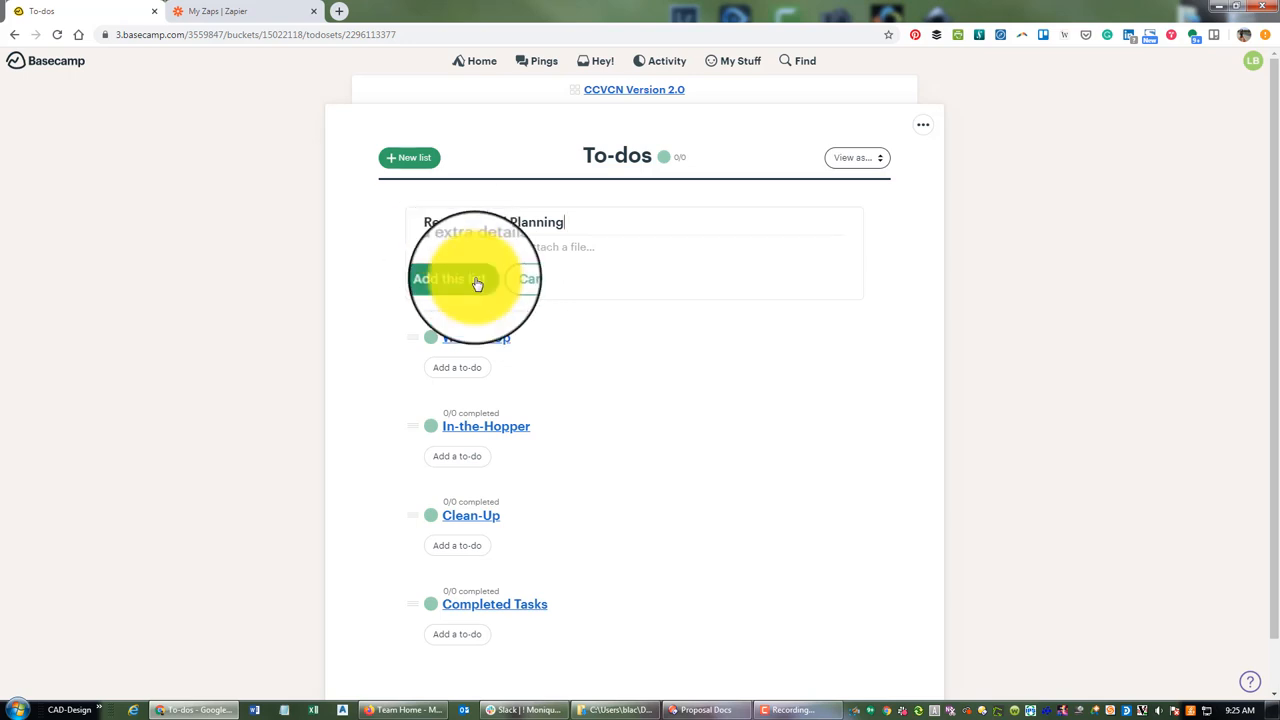
pyautogui.click(448, 280)
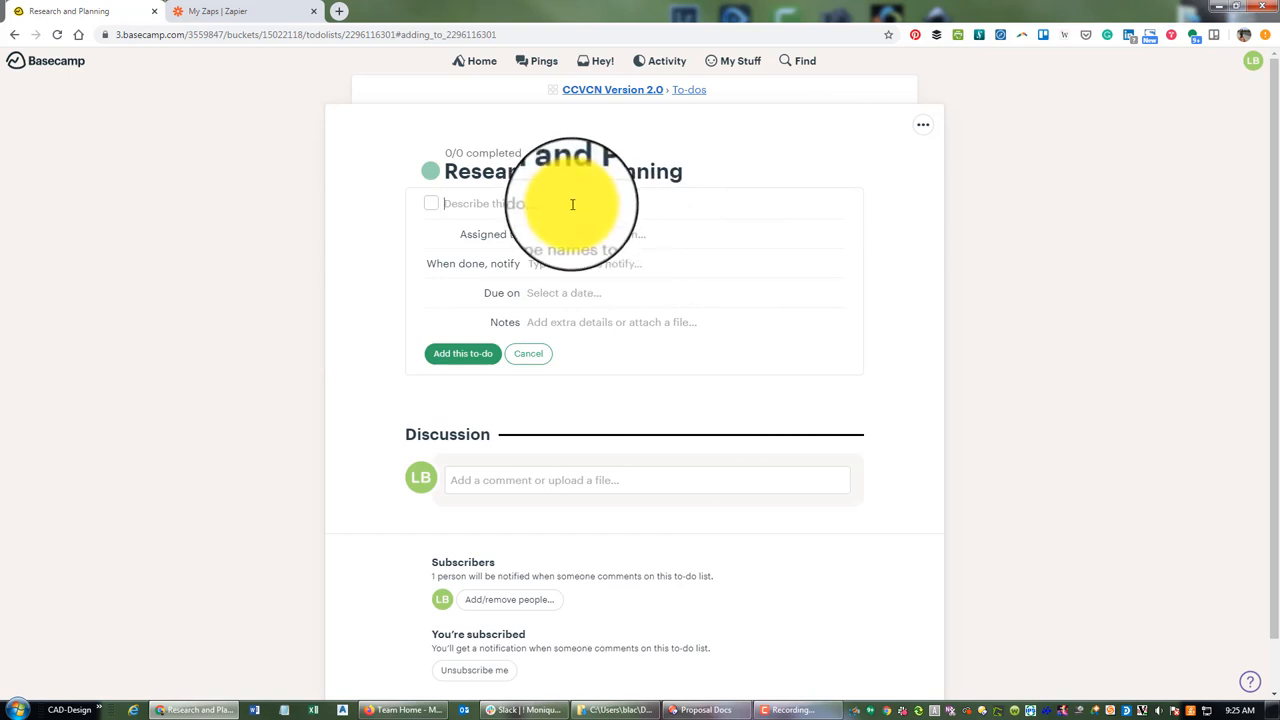
# Add three to-dos: CORS/PBOS identification, passive control monument locations, GPS session observation plan
pyautogui.write('Identify')
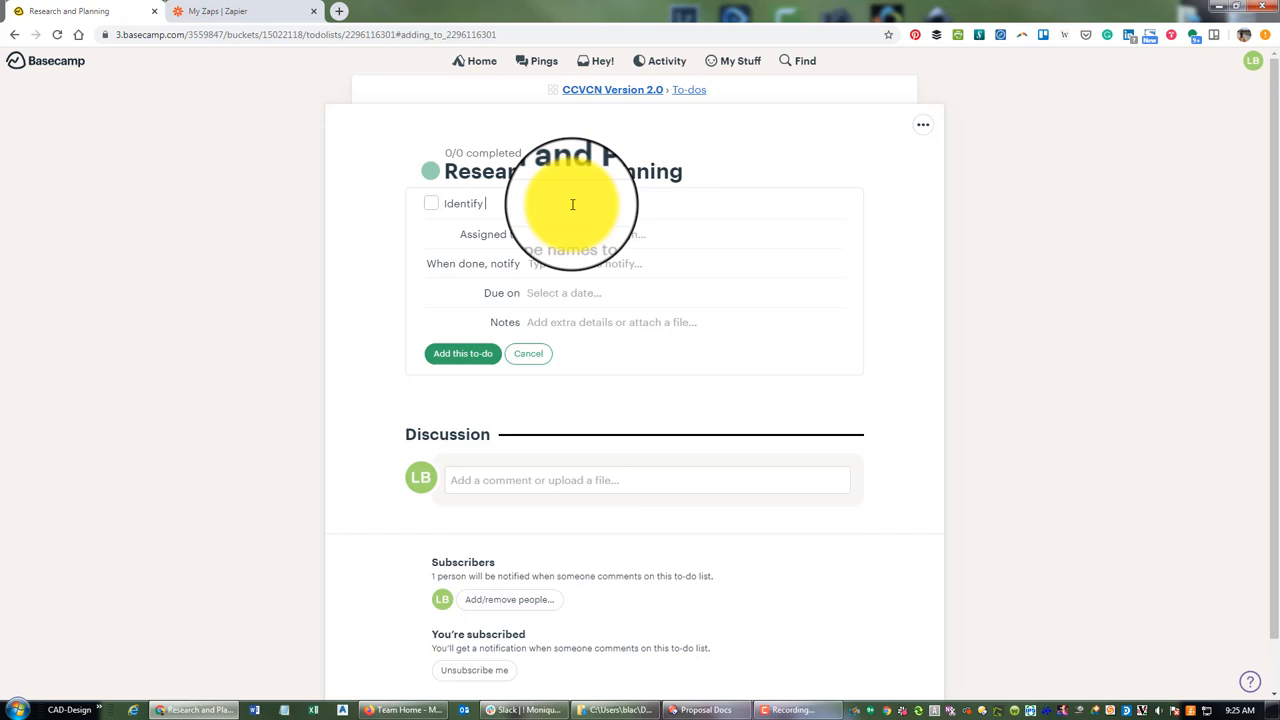
pyautogui.write('cond PBO')
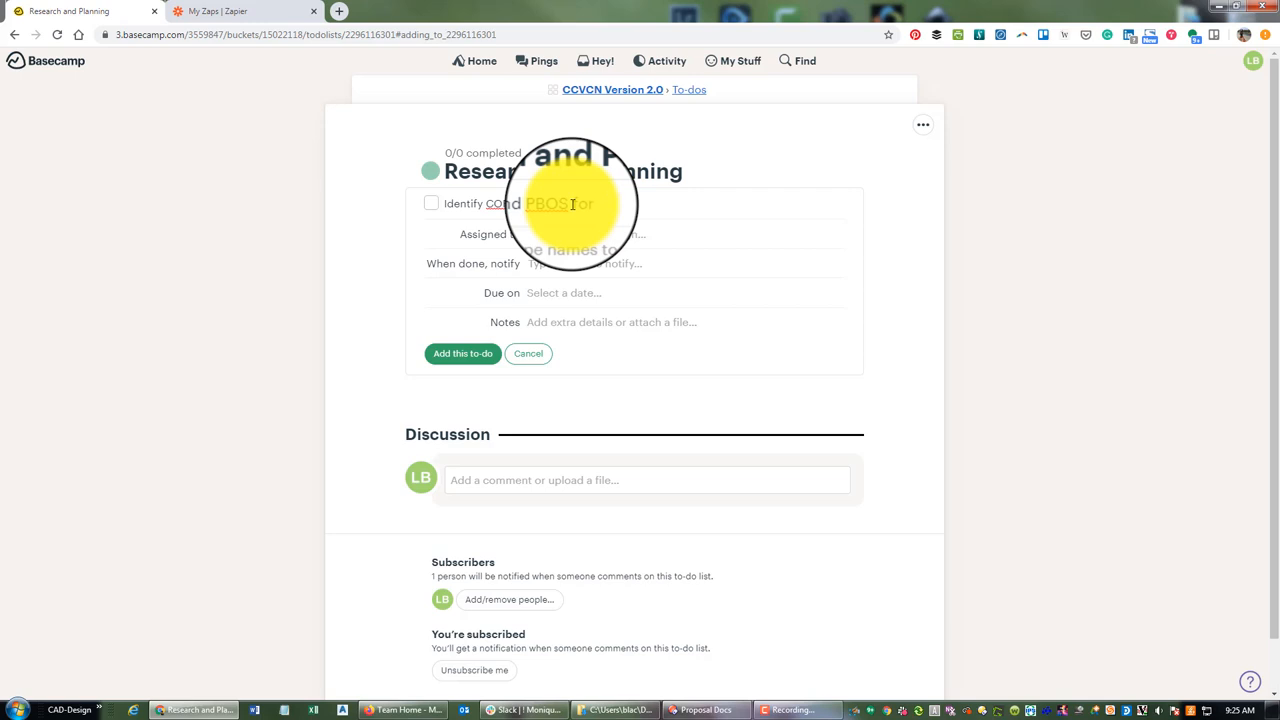
pyautogui.write('includ')
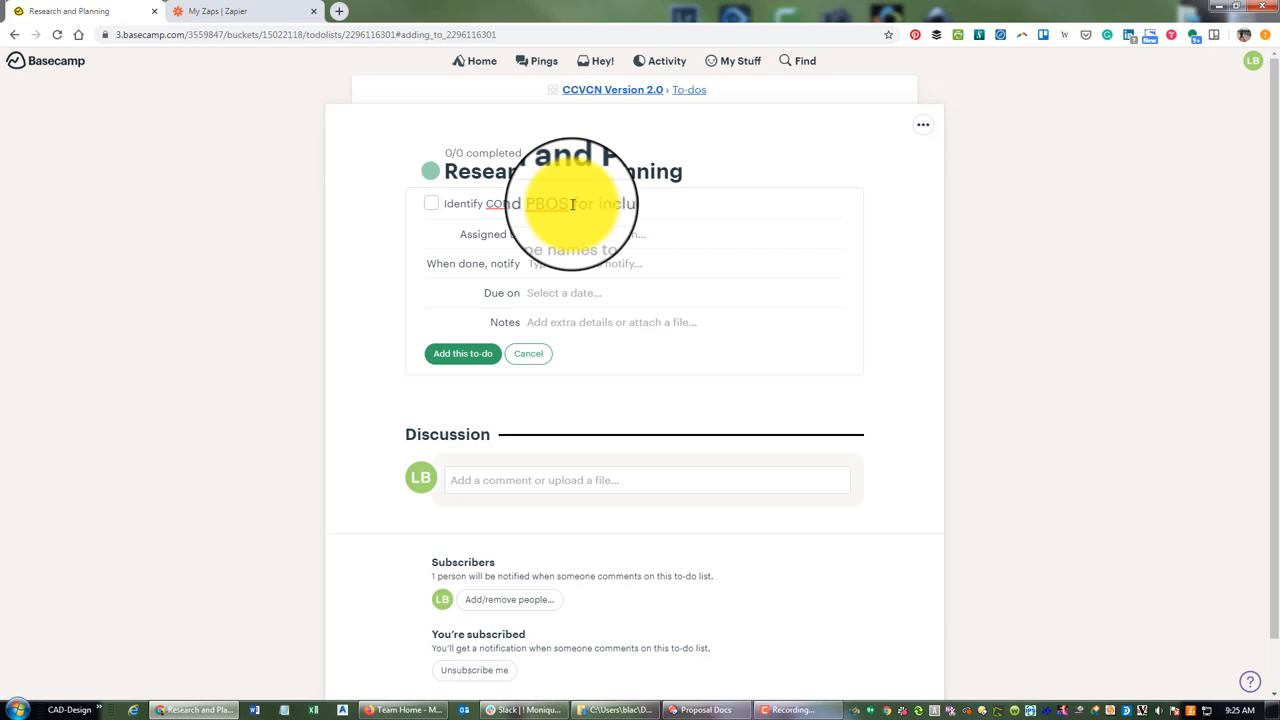
pyautogui.write('network')
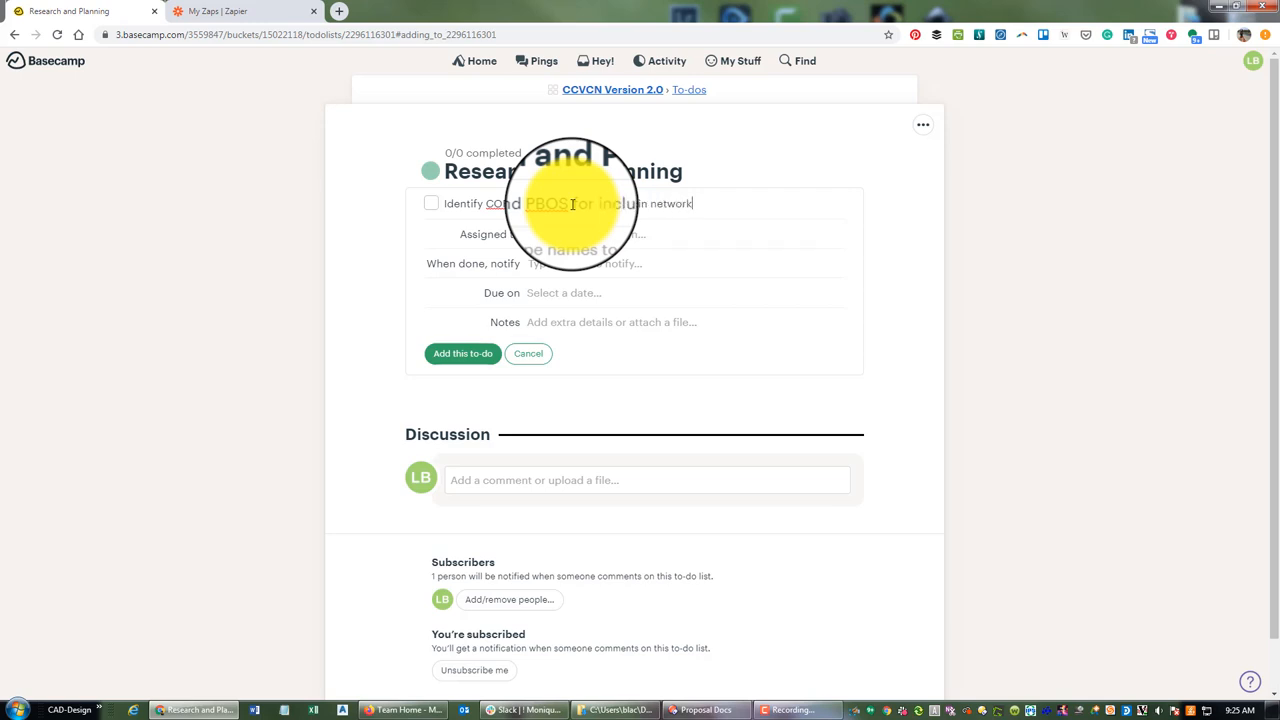
pyautogui.write('for update.')
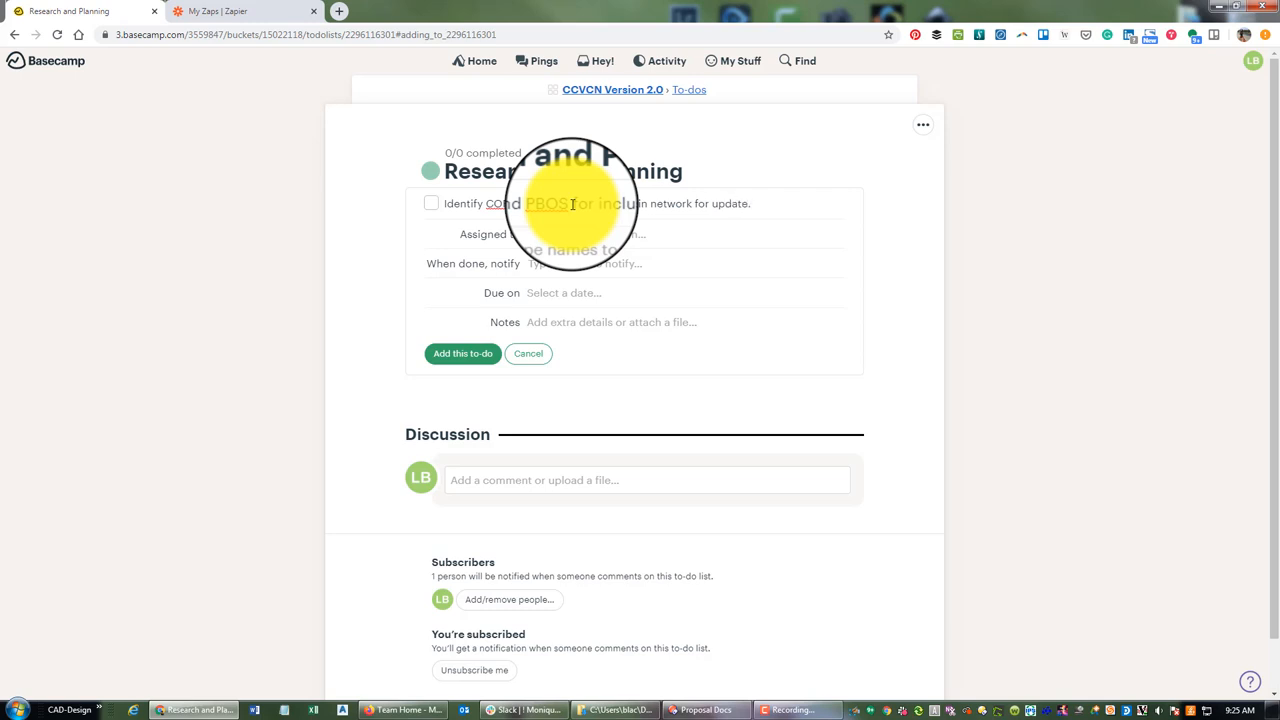
pyautogui.click(462, 352)
pyautogui.write('Identify locations for passive control monuments to include in network for update.')
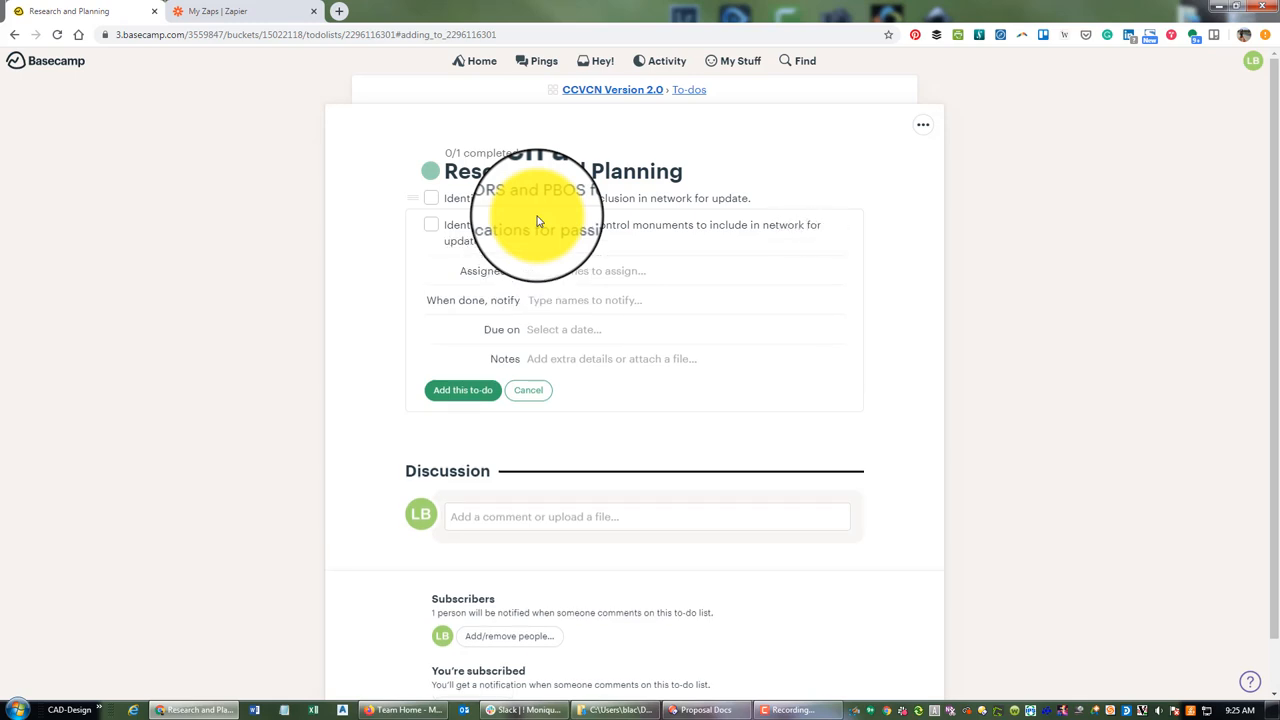
pyautogui.click(462, 390)
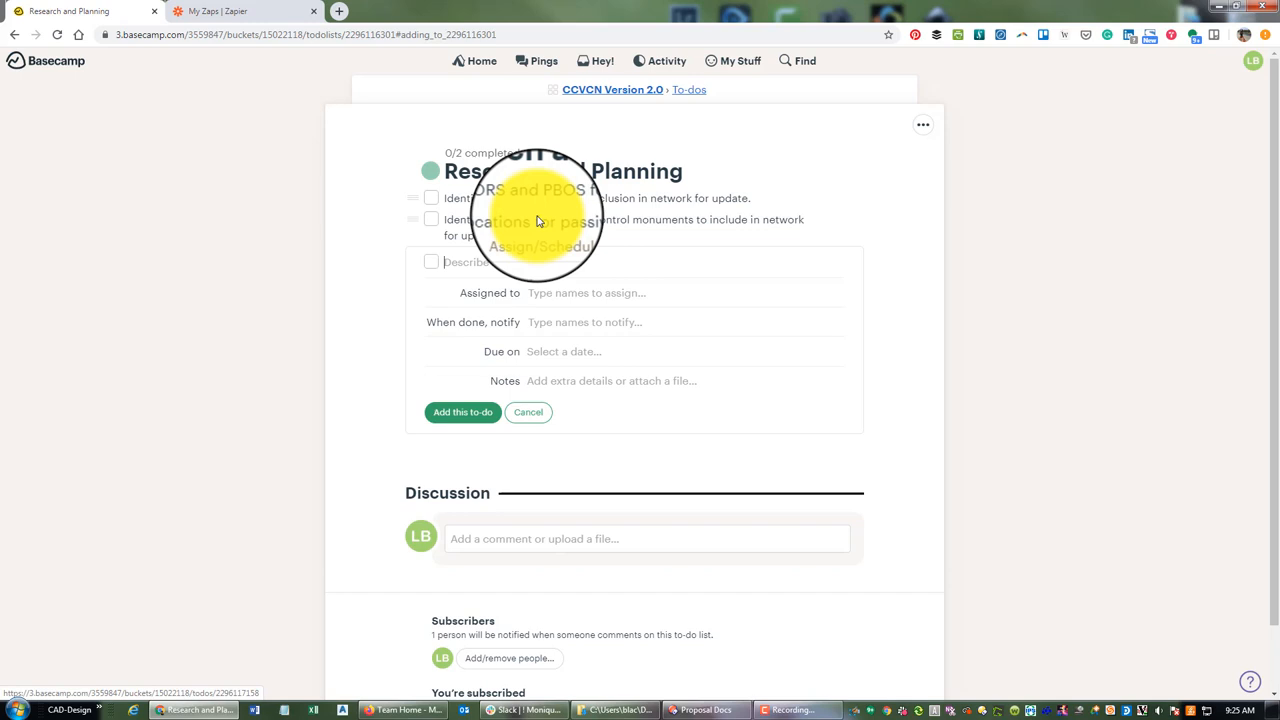
pyautogui.write('Create s observation plan')
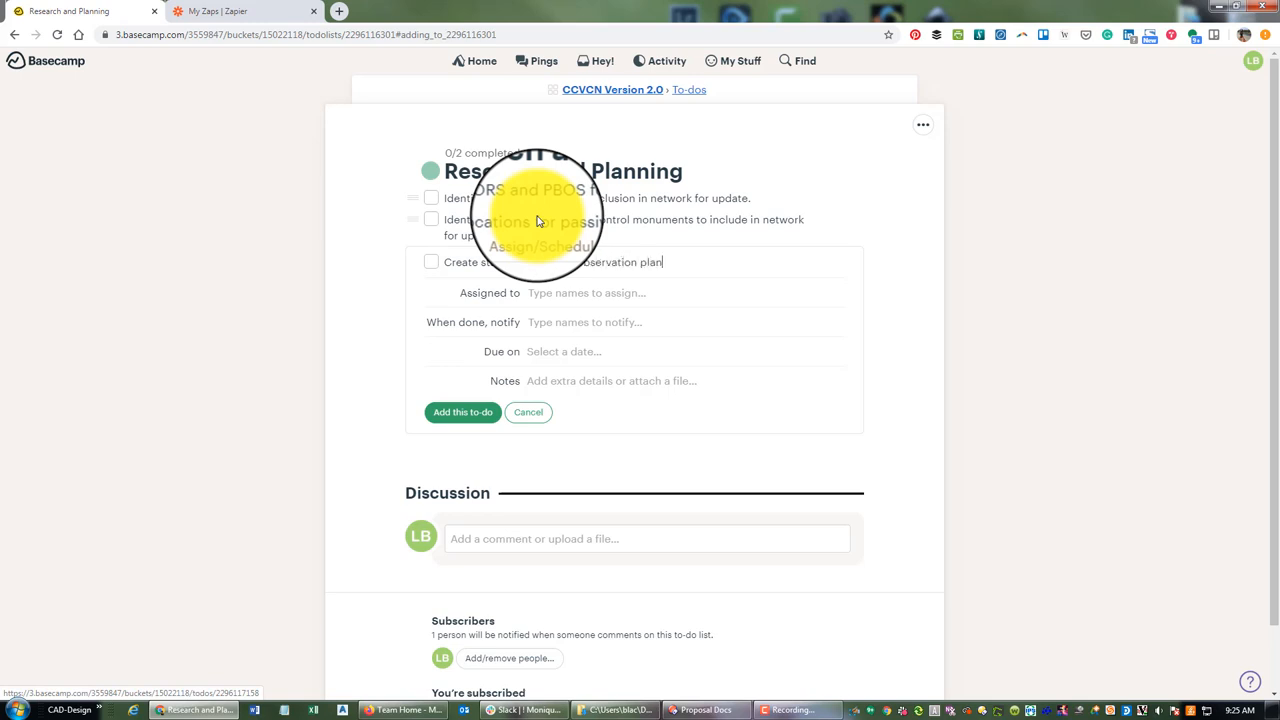
pyautogui.write('/sc')
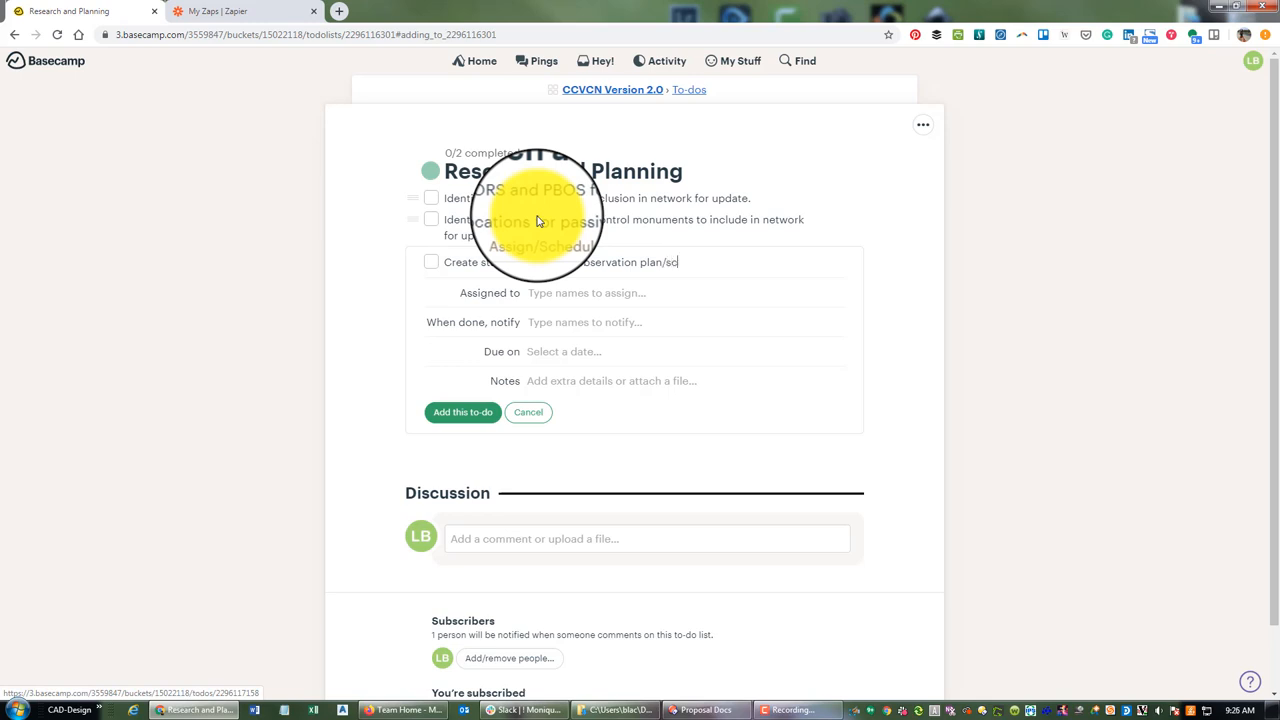
pyautogui.click(462, 412)
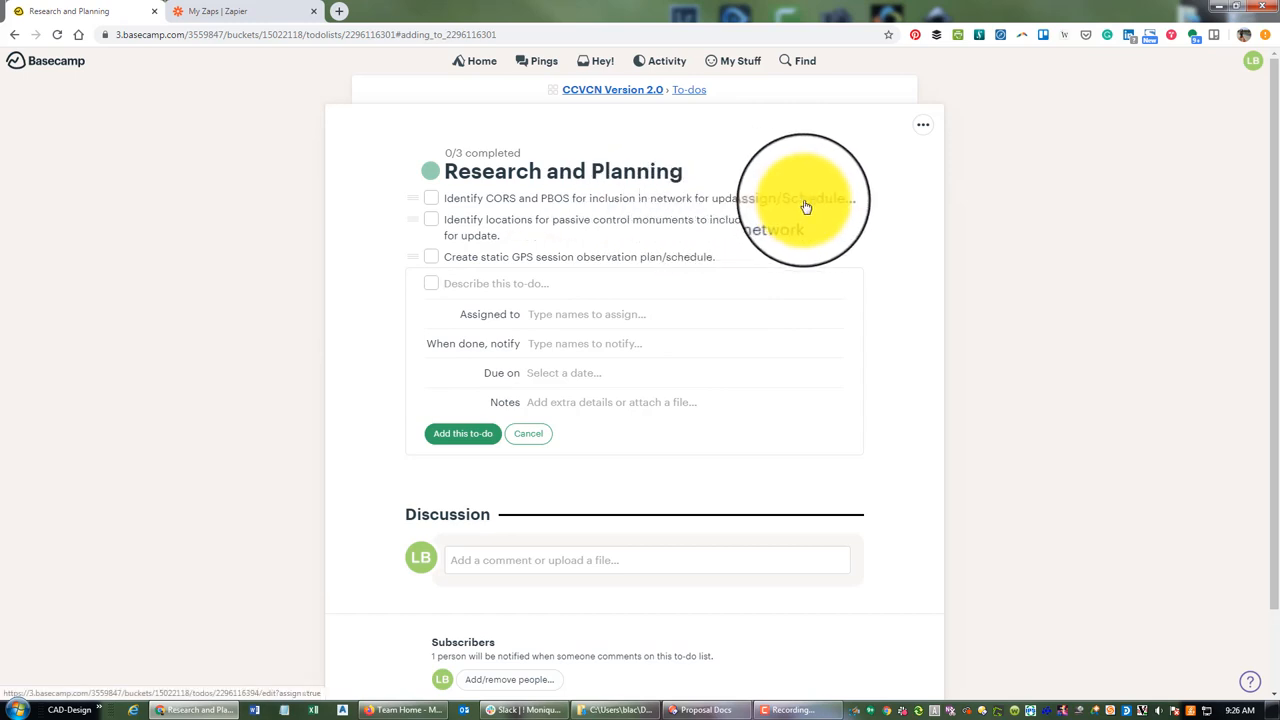
pyautogui.click(580, 198)
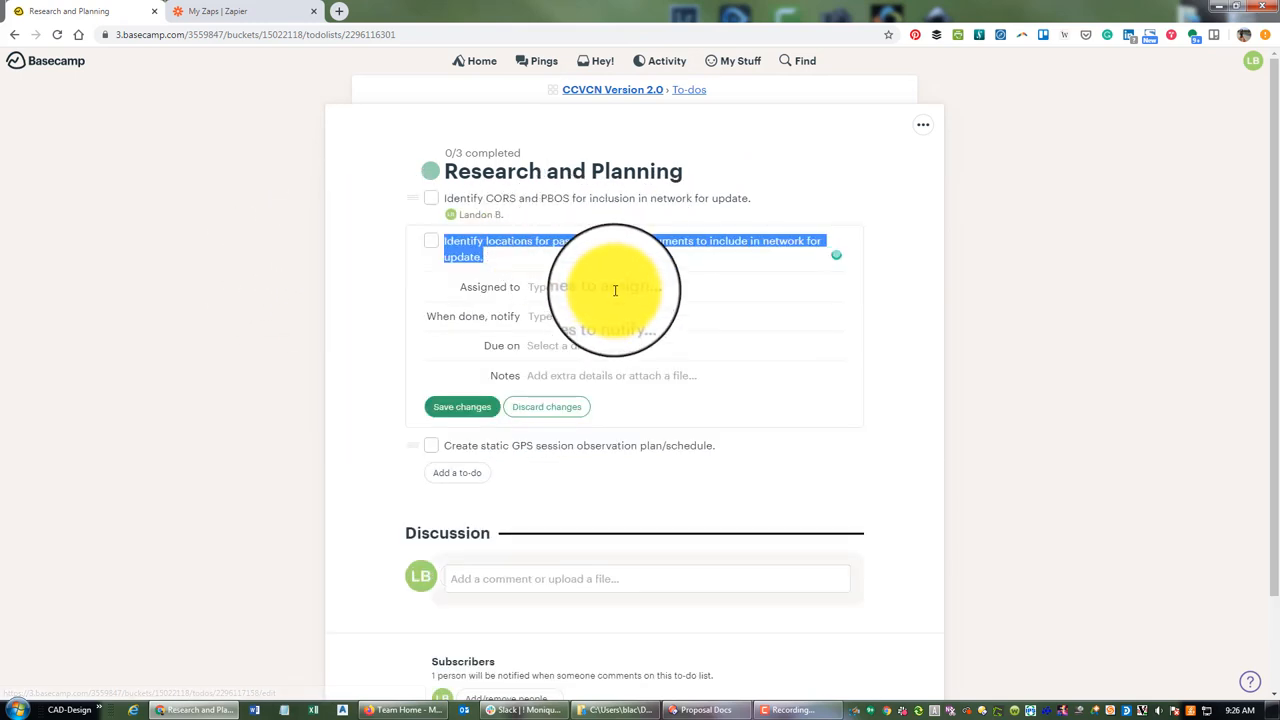
pyautogui.write('Lan')
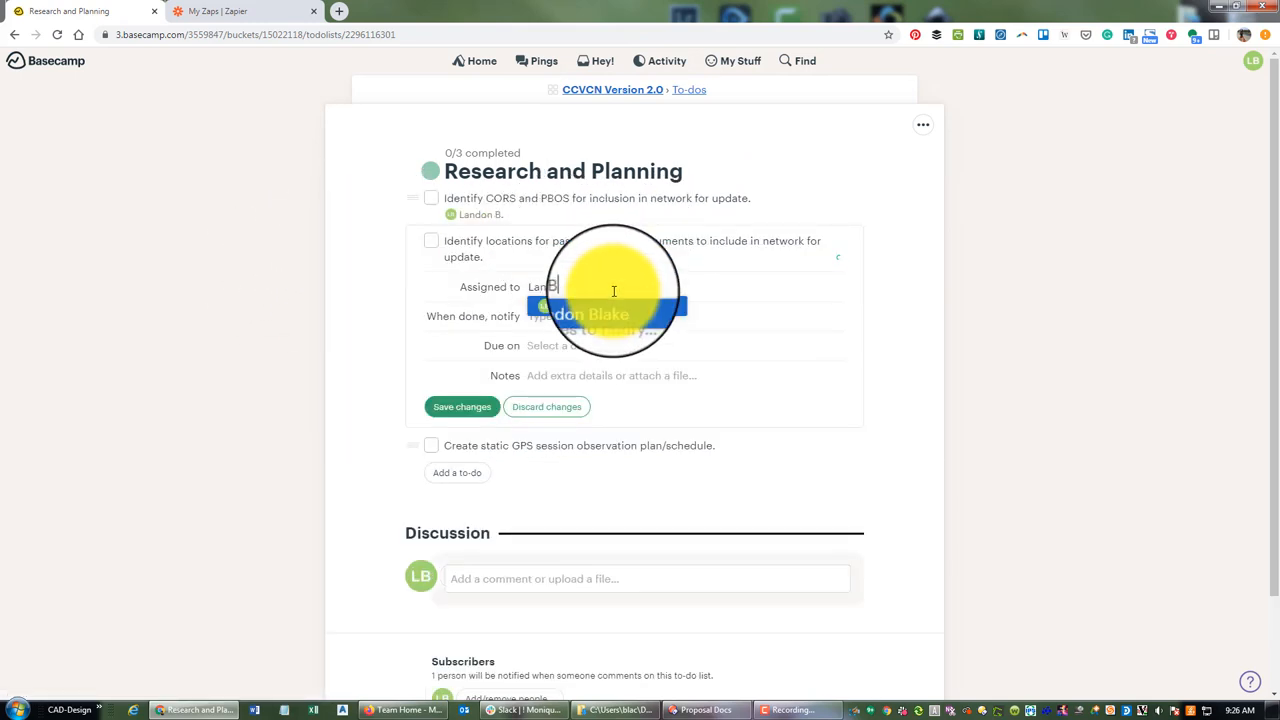
pyautogui.click(580, 314)
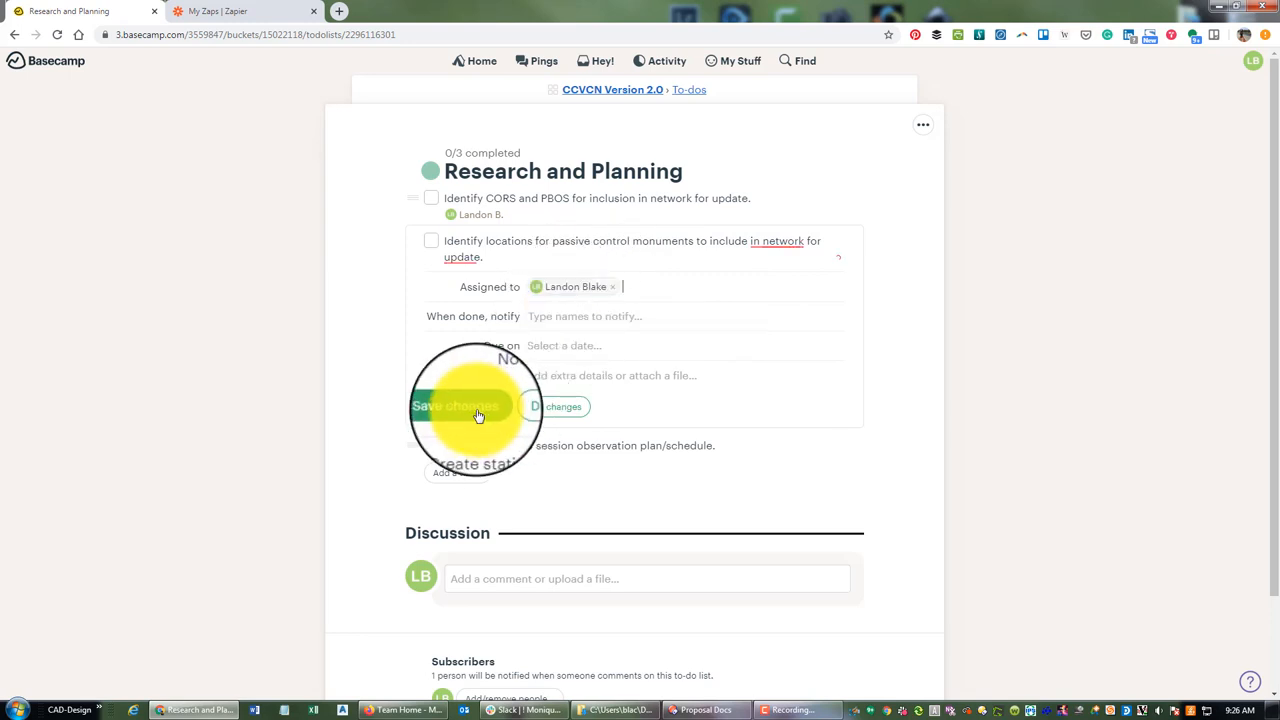
pyautogui.click(454, 406)
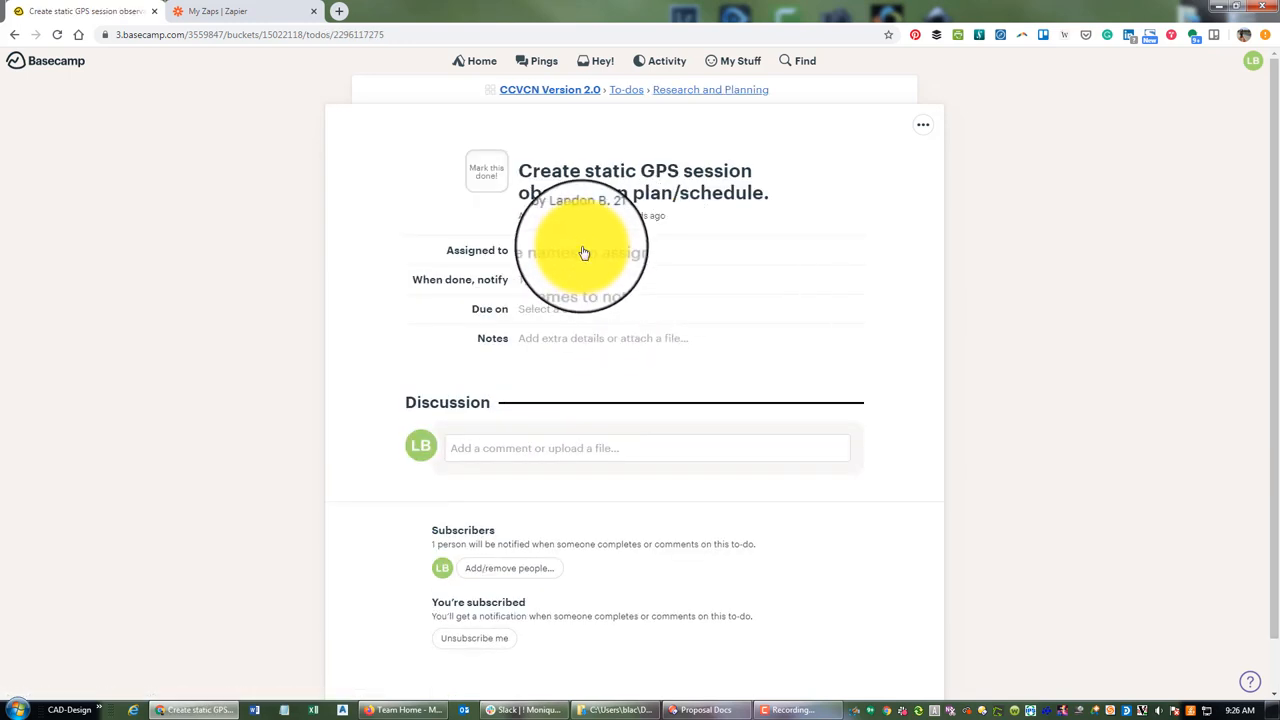
pyautogui.click(580, 250)
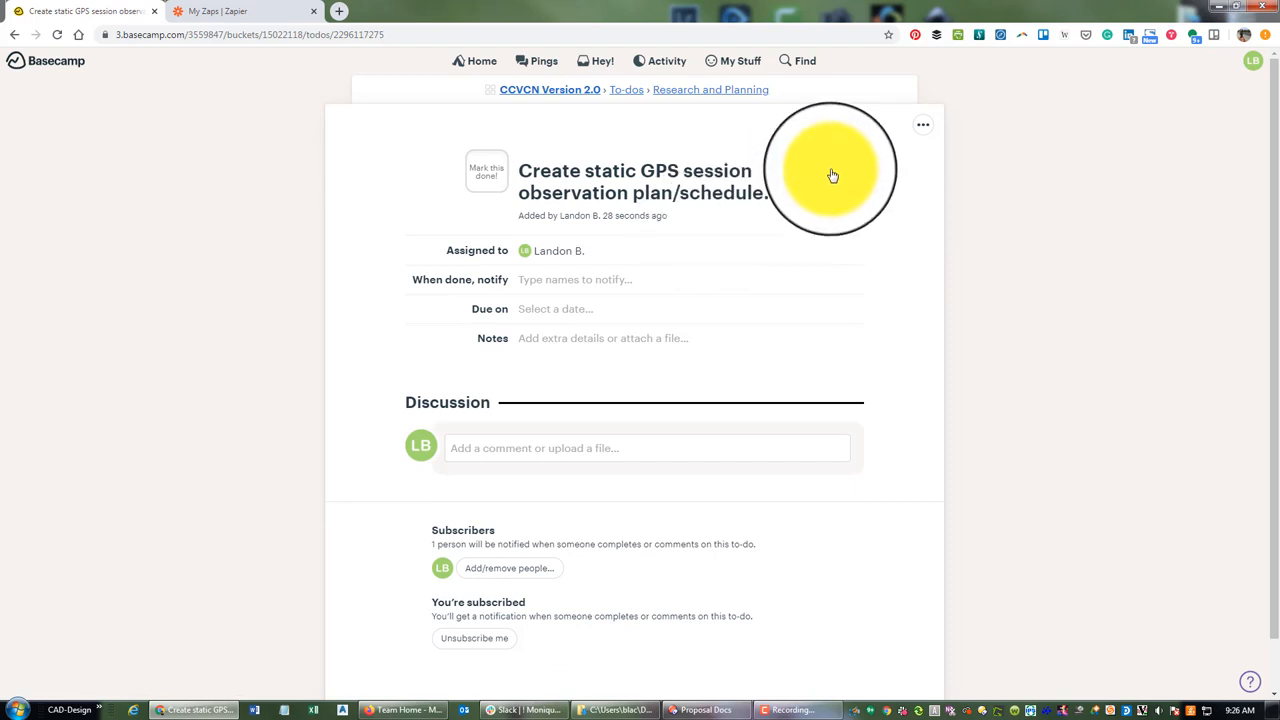
pyautogui.moveTo(940, 130)
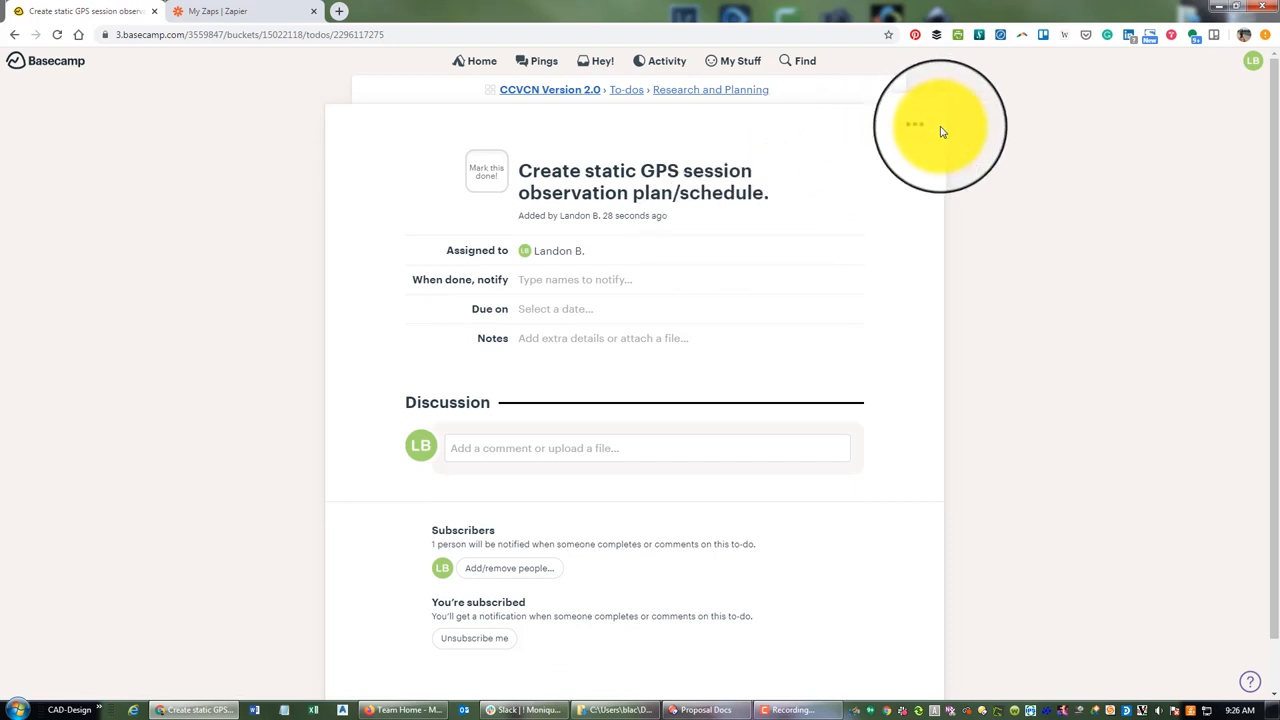
pyautogui.moveTo(950, 114)
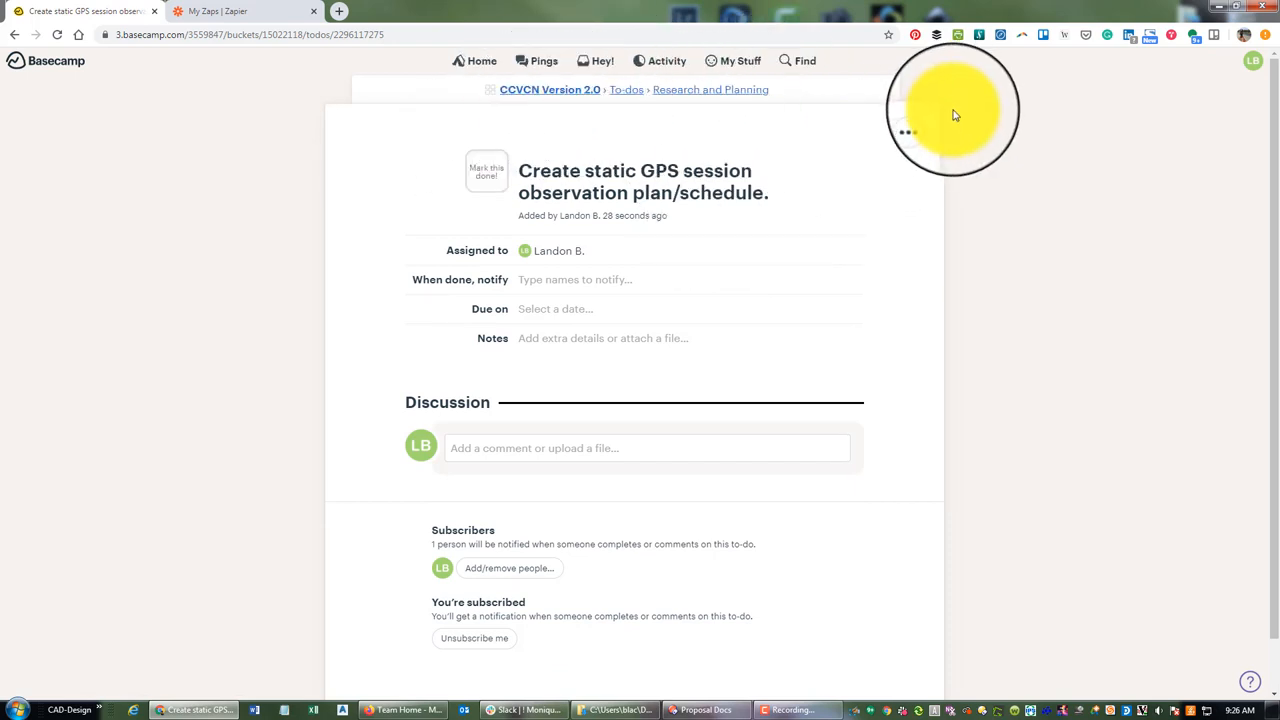
# Return to the project's to-dos page and scroll the lists back to the top
pyautogui.click(626, 88)
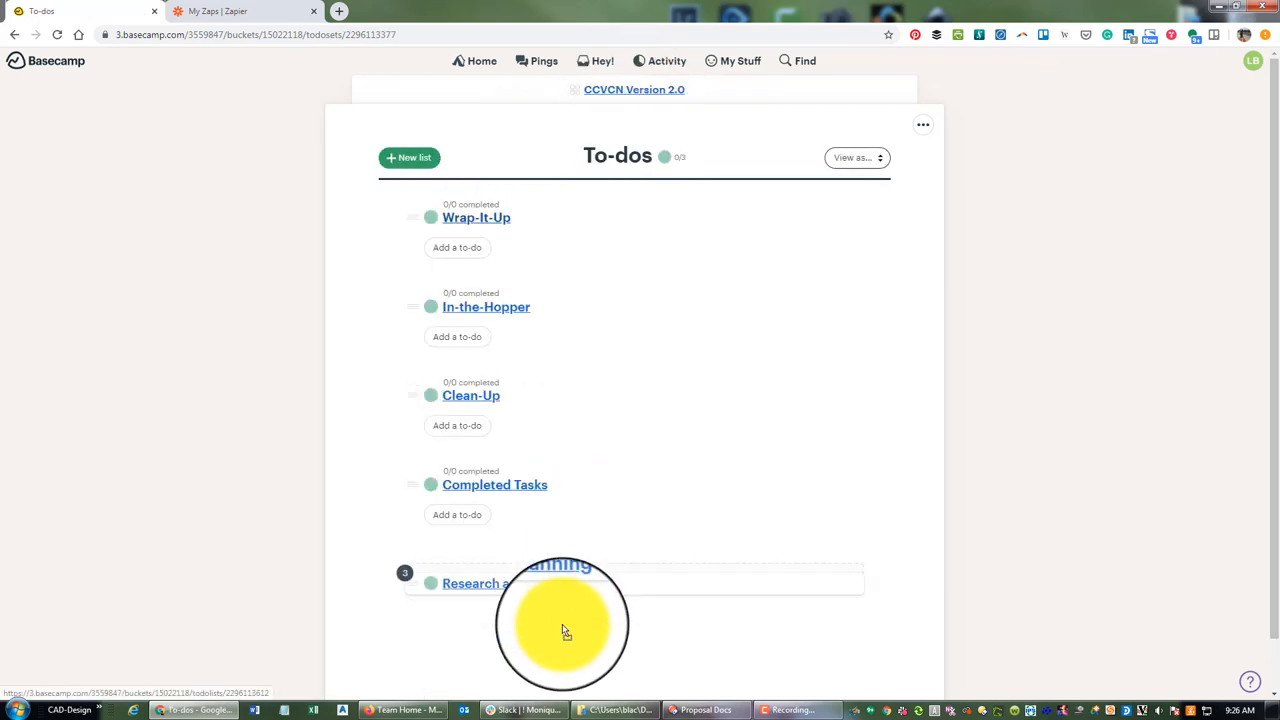
pyautogui.scroll(-3)
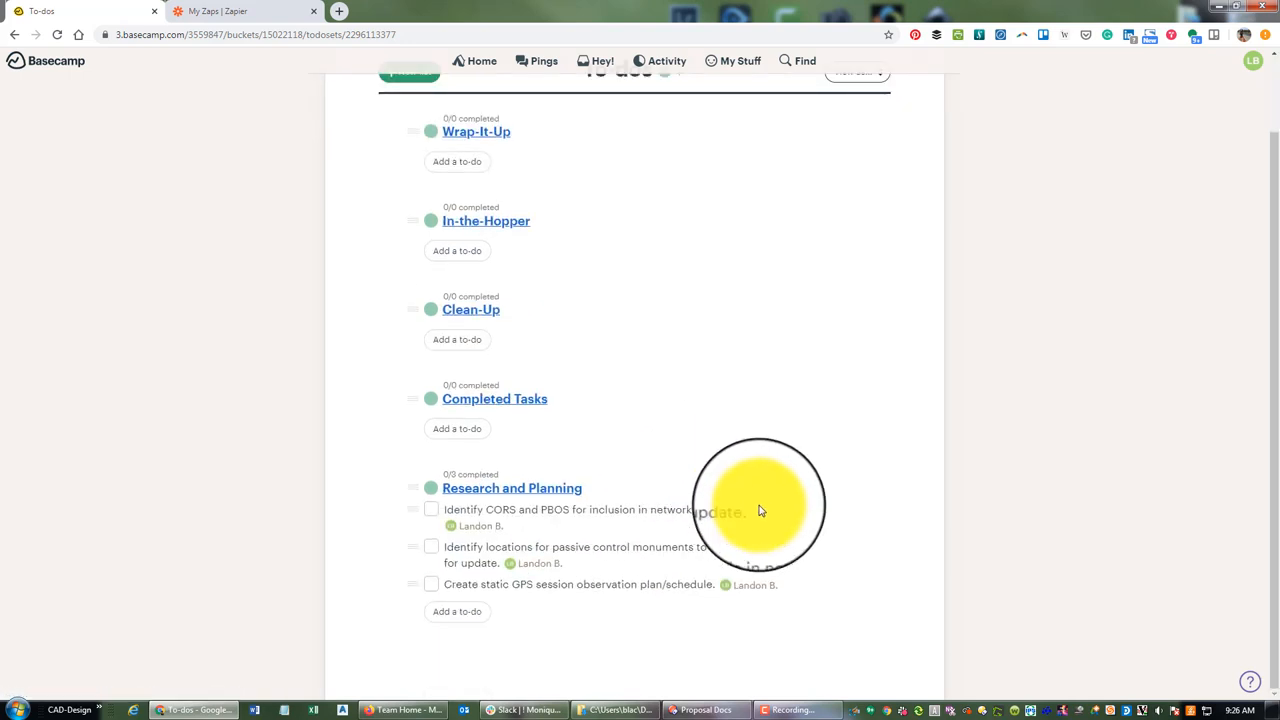
pyautogui.scroll(3)
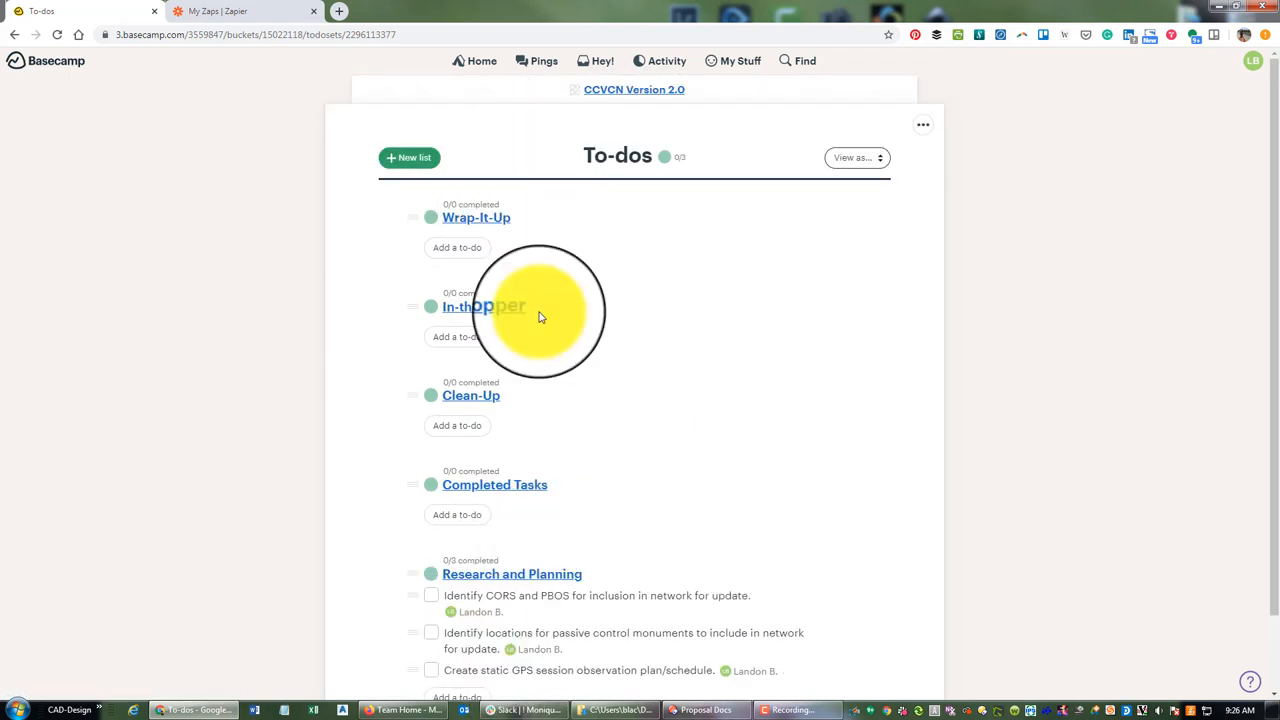
pyautogui.moveTo(738, 354)
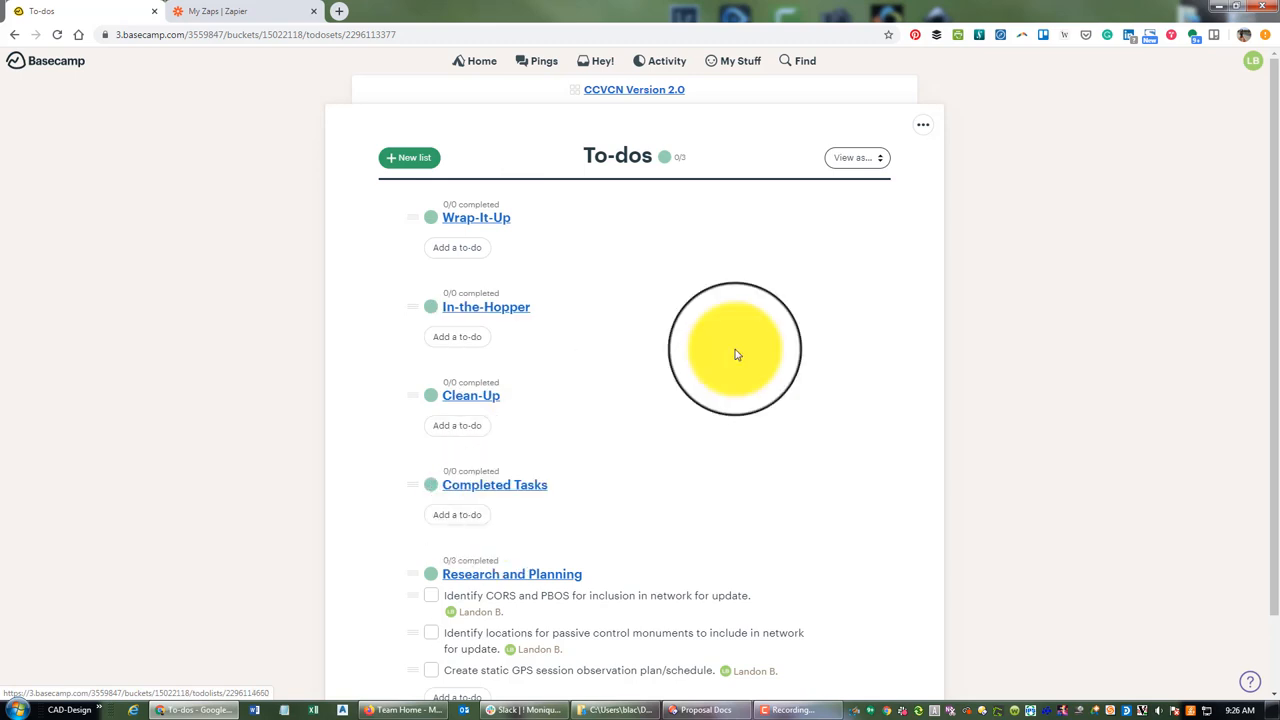
pyautogui.scroll(-3)
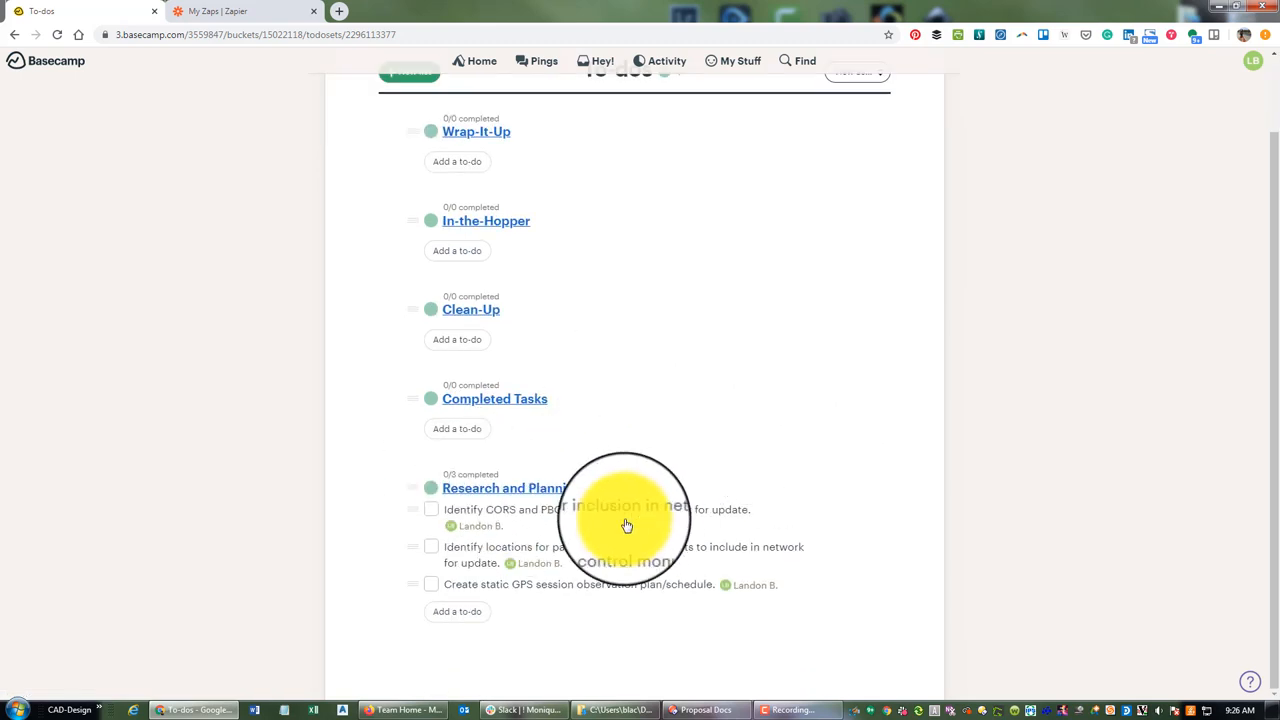
pyautogui.moveTo(696, 450)
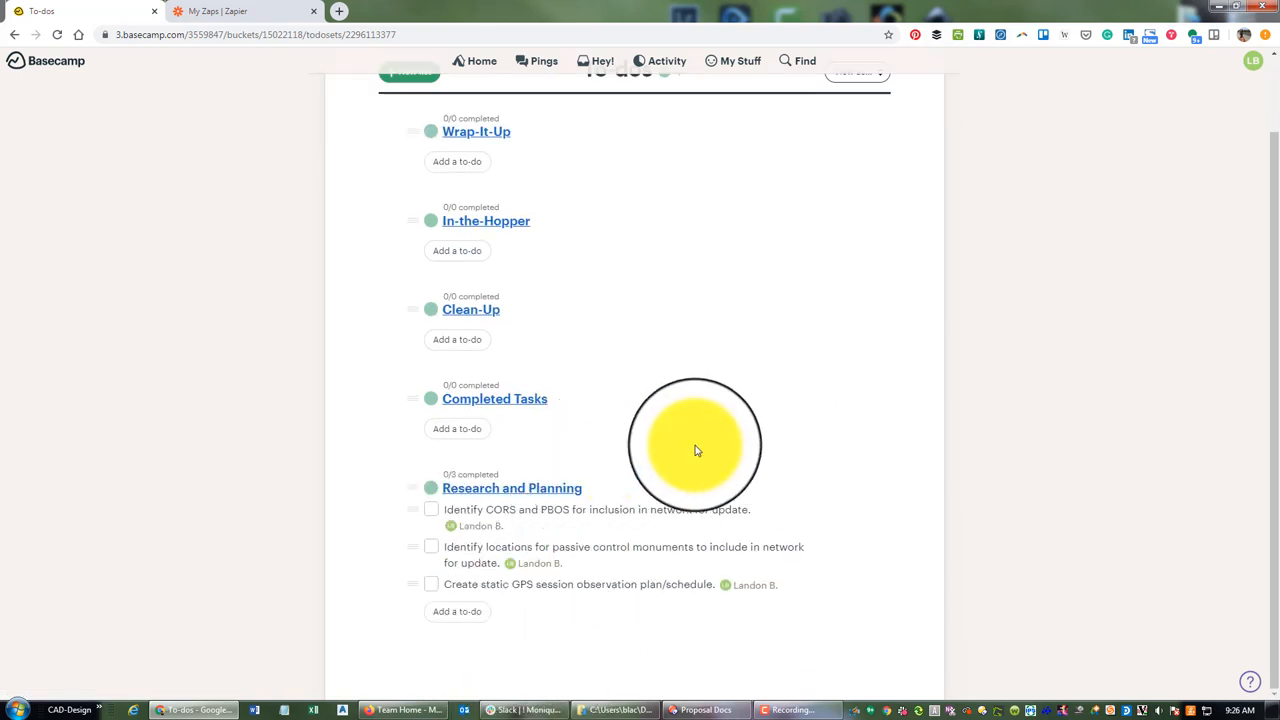
pyautogui.scroll(3)
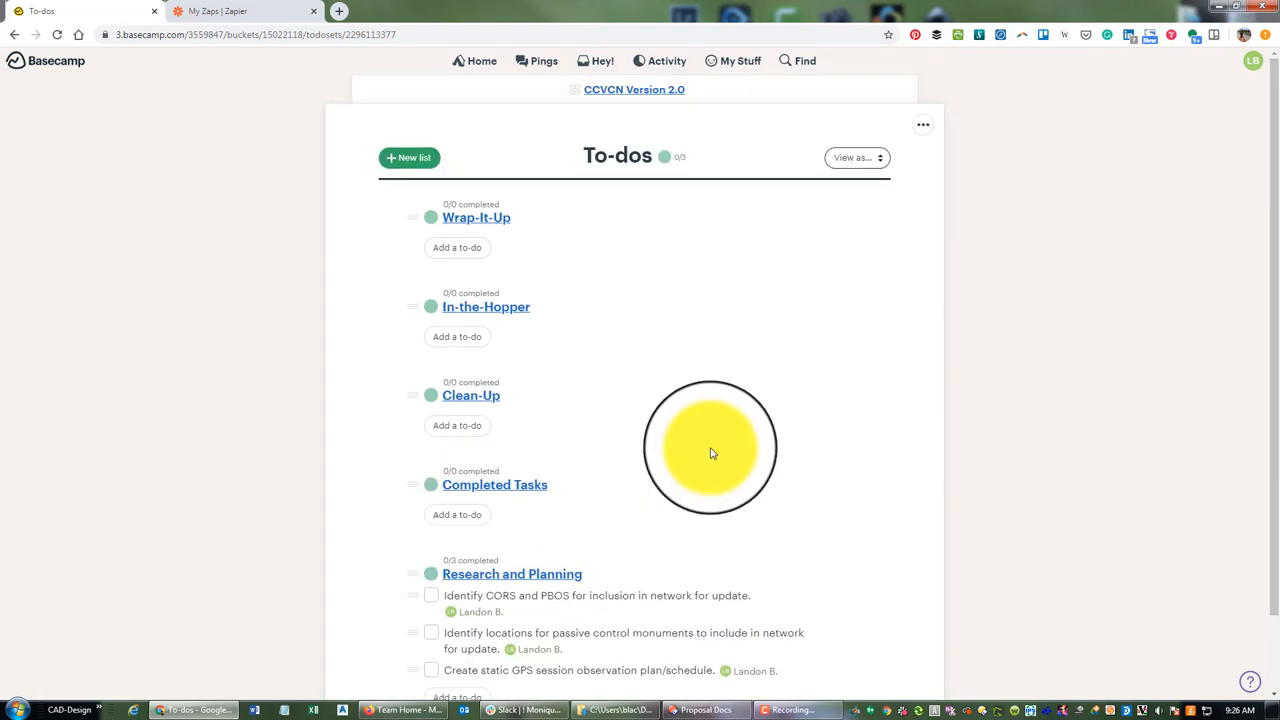
# Create a new to-do list named Initial Field Work
pyautogui.click(408, 156)
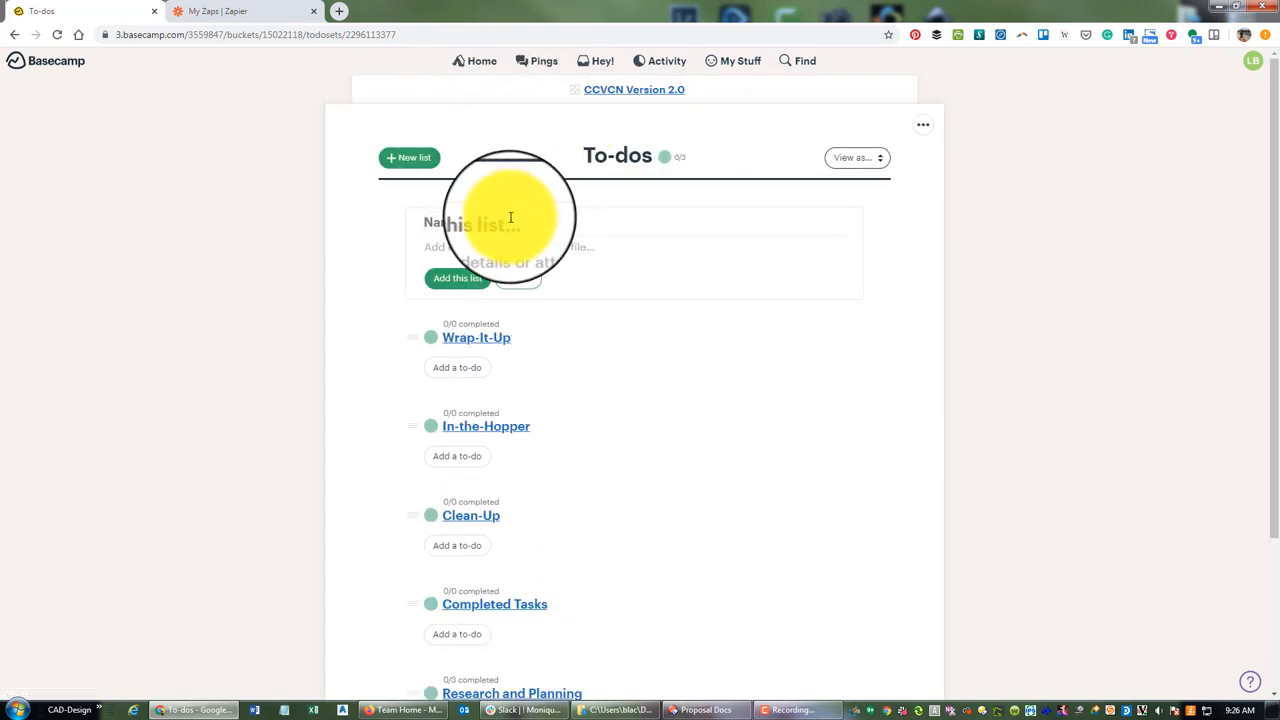
pyautogui.write('Init')
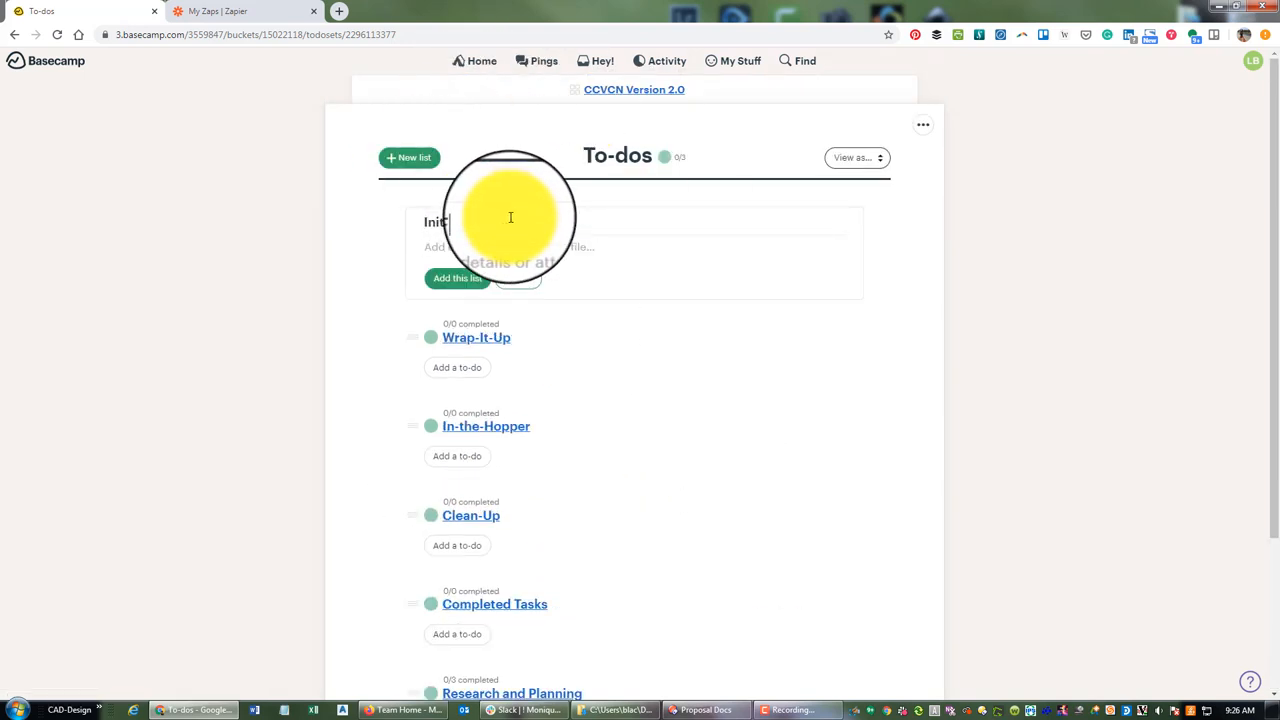
pyautogui.write('Field Work')
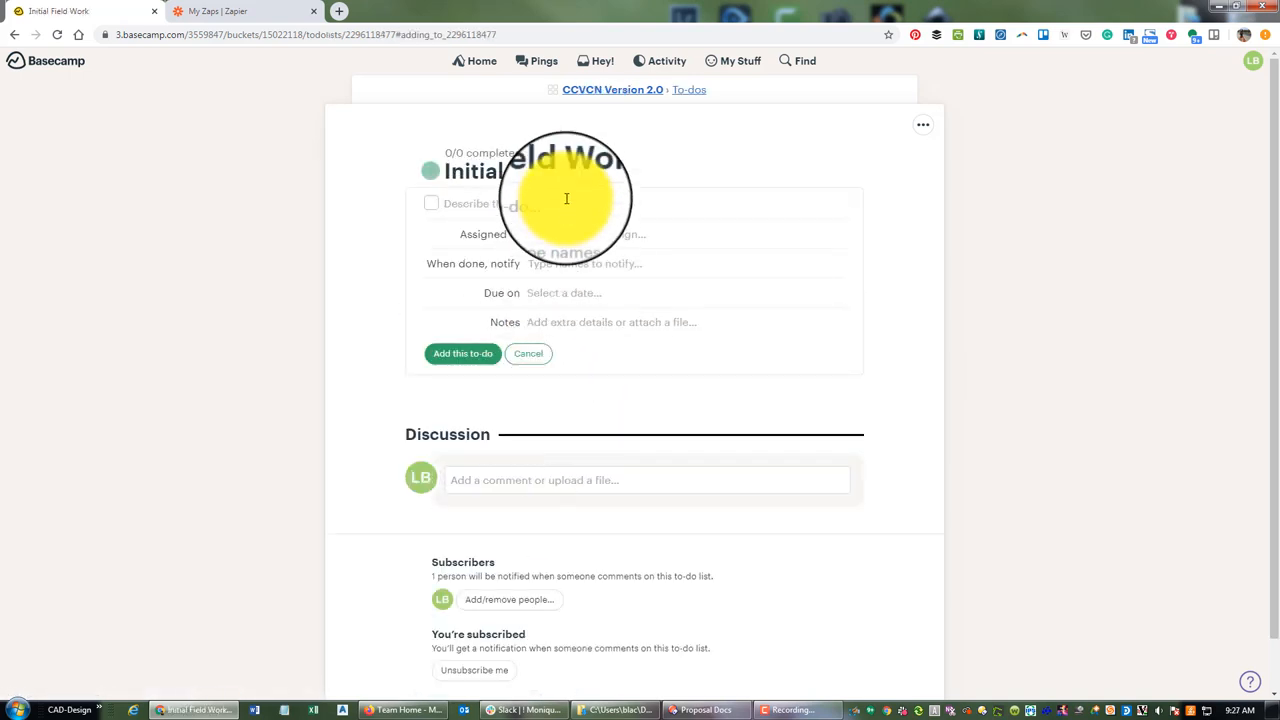
# Draft the to-do 'Recover and set passive control monuments.'
pyautogui.write('Set')
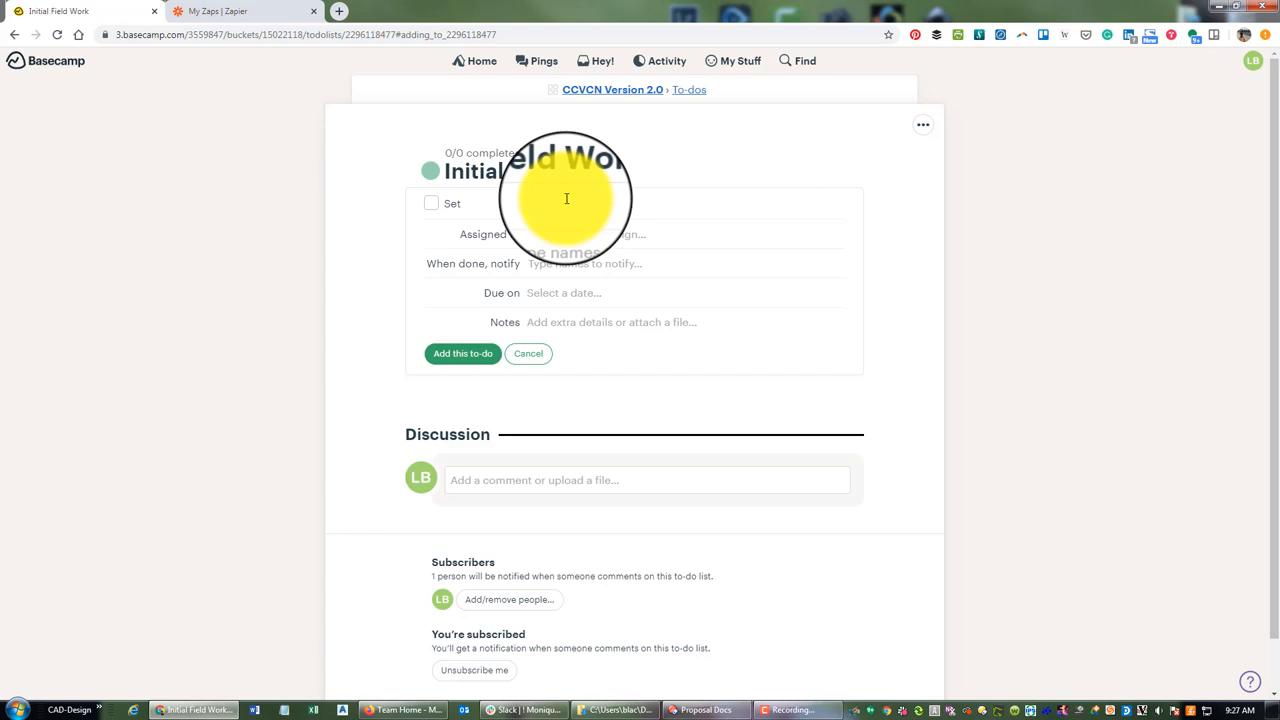
pyautogui.write('Re')
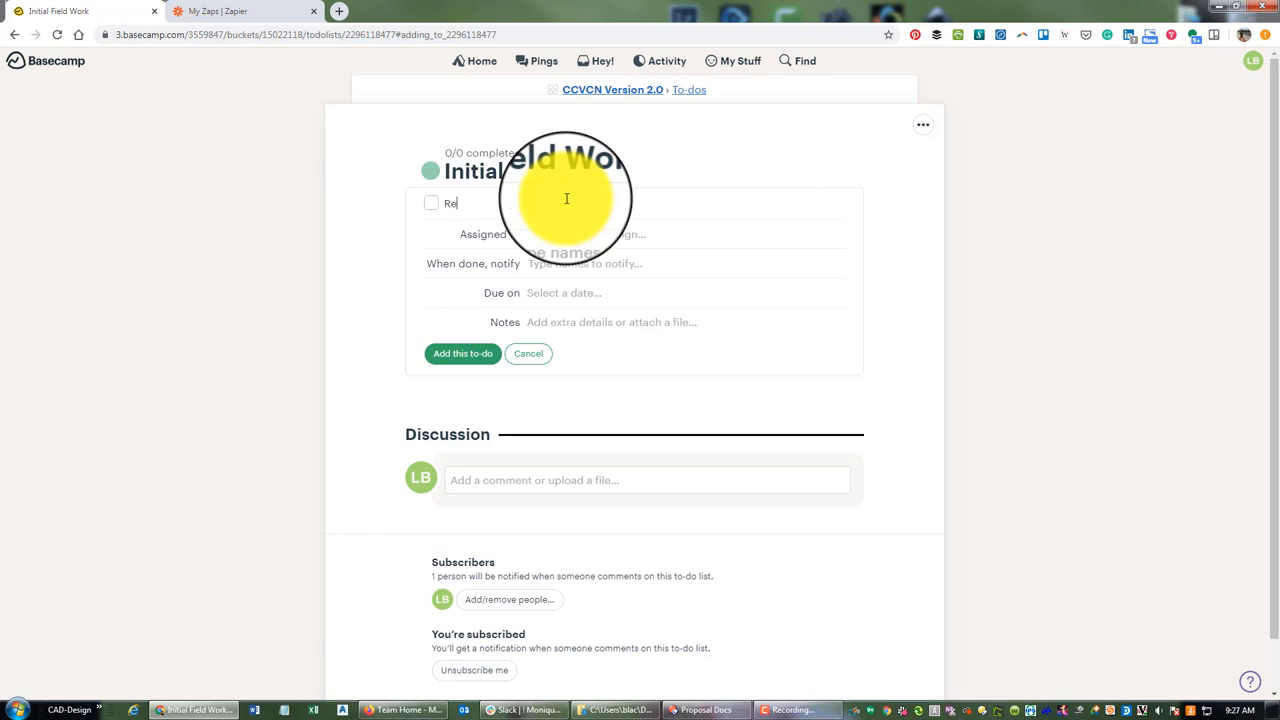
pyautogui.write('cover')
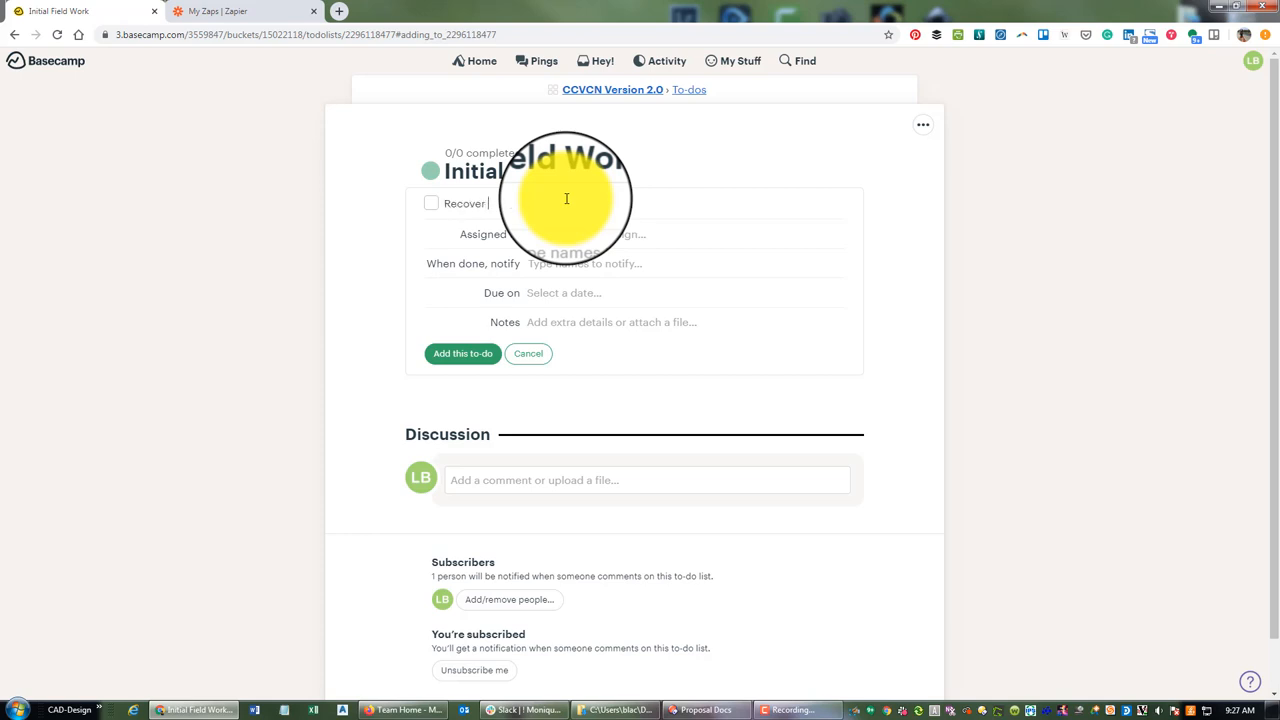
pyautogui.write('passive contro')
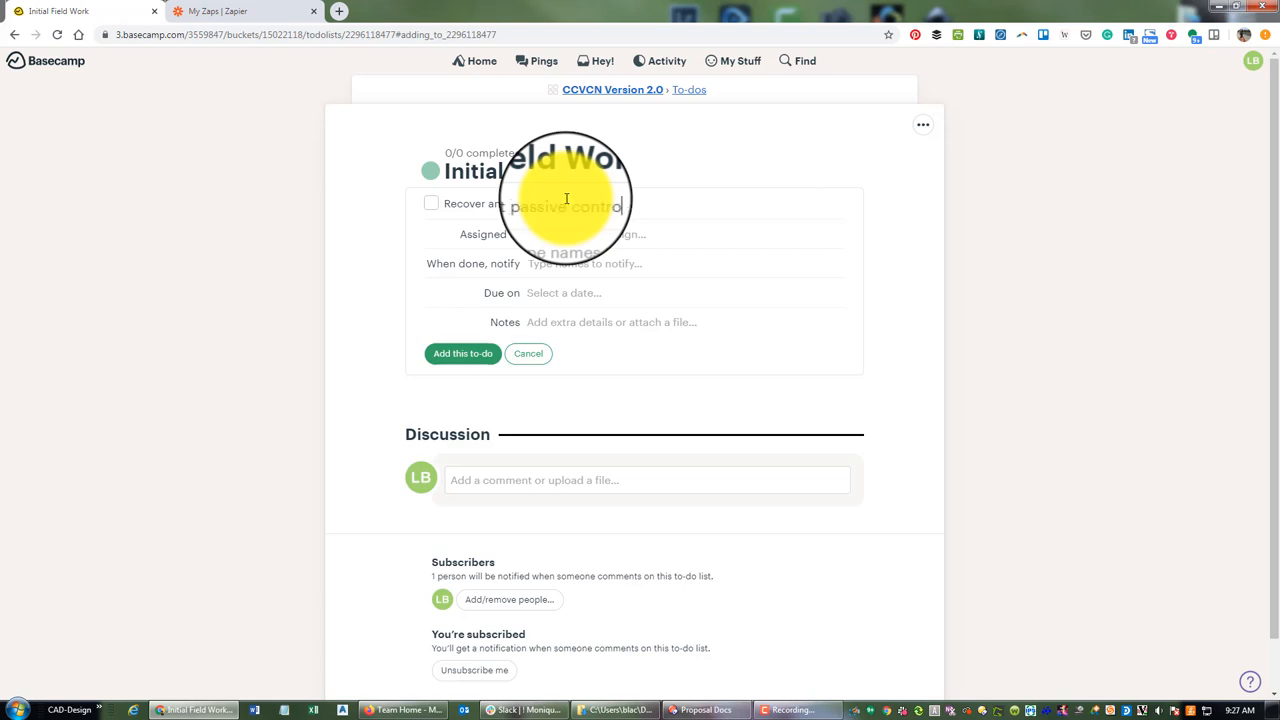
pyautogui.write('uments.')
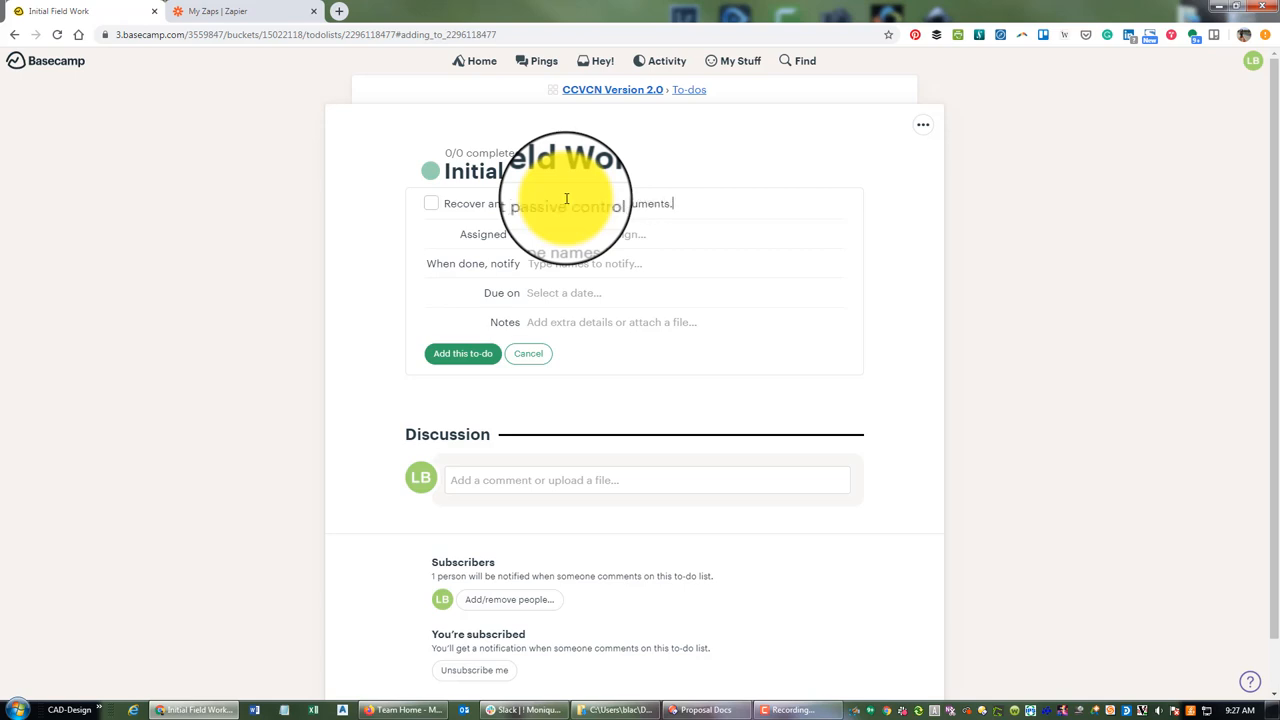
# Add the monument recovery to-do, then draft a static GPS field package to-do assigned to Landon
pyautogui.click(462, 352)
pyautogui.write('Created package')
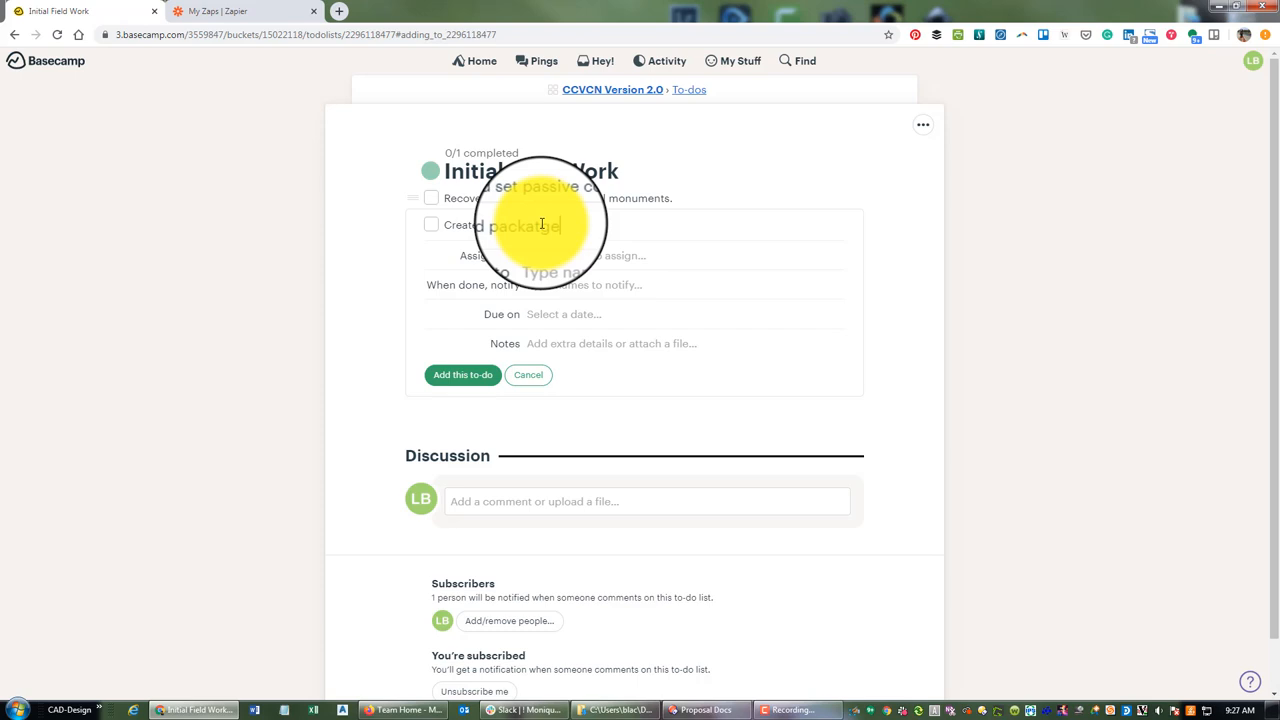
pyautogui.write('for')
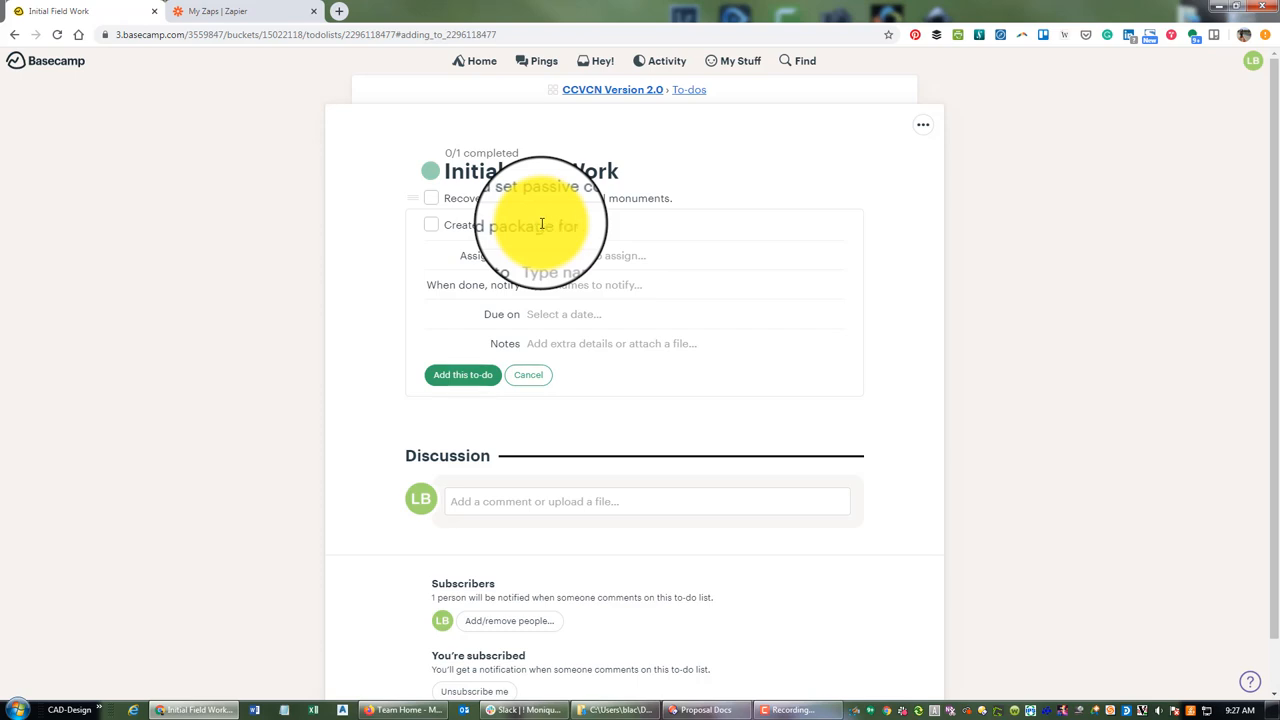
pyautogui.write('GP')
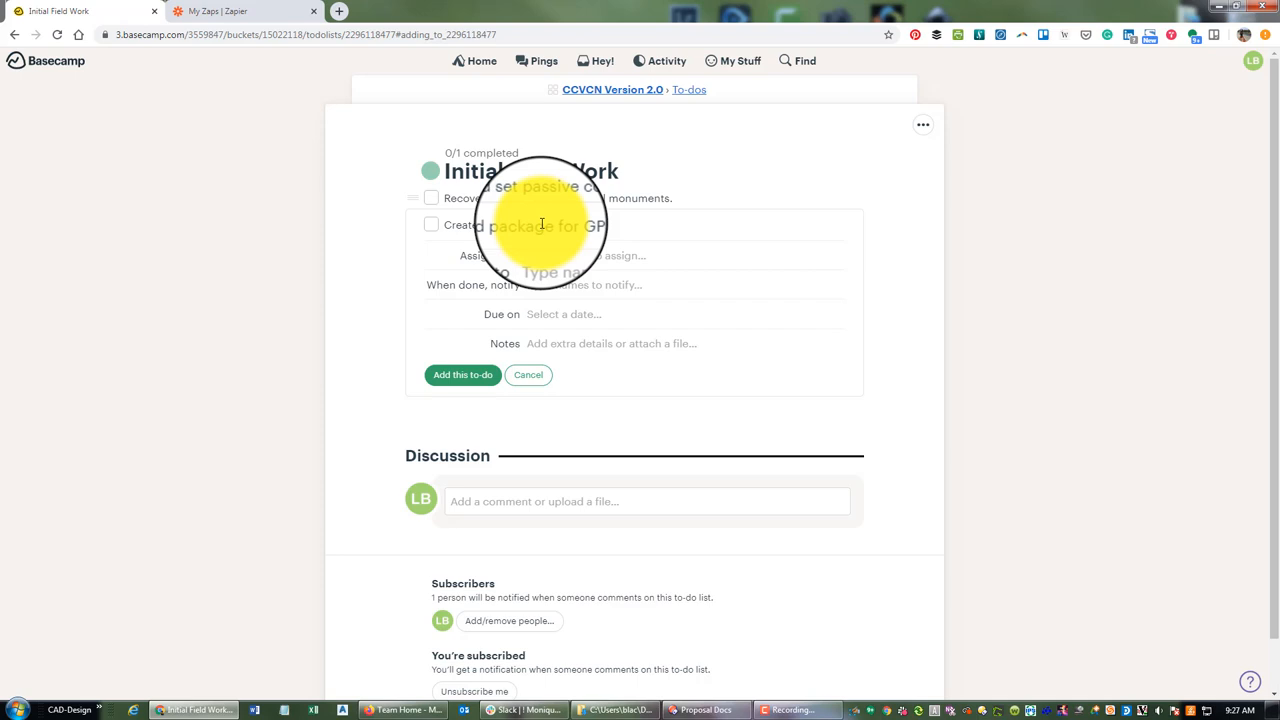
pyautogui.write('static GPS observations.')
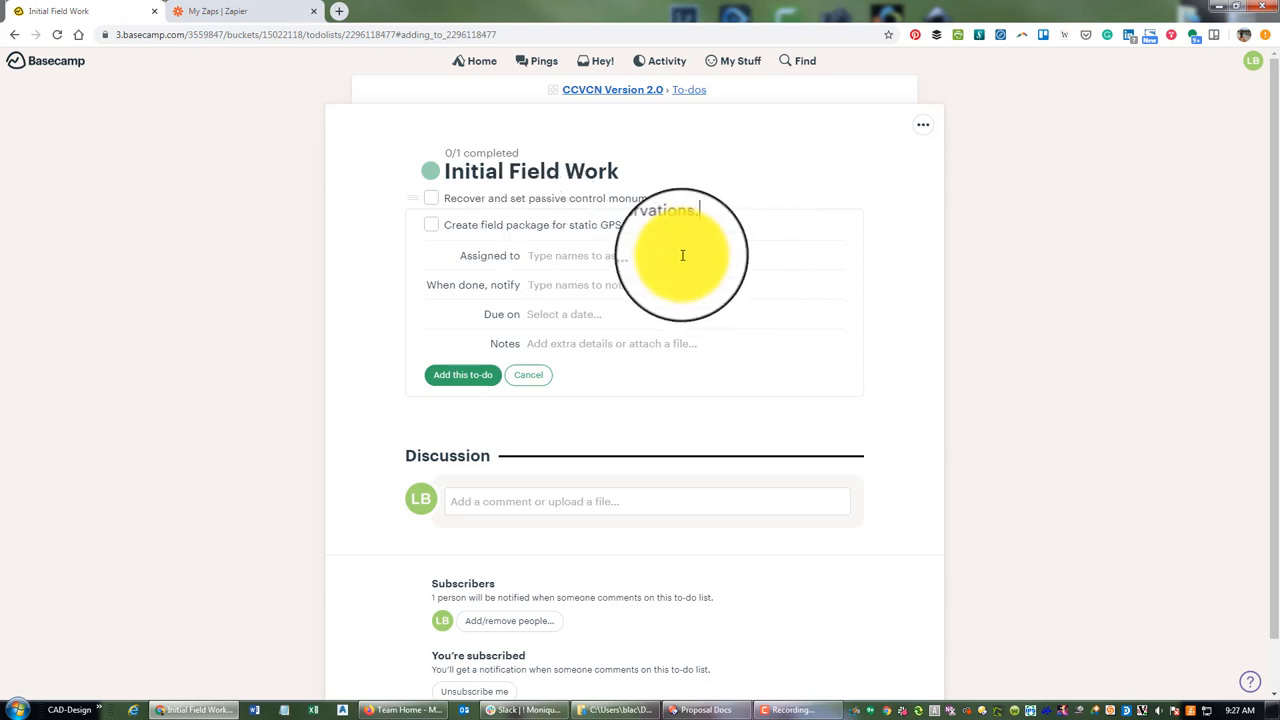
pyautogui.write('Landon')
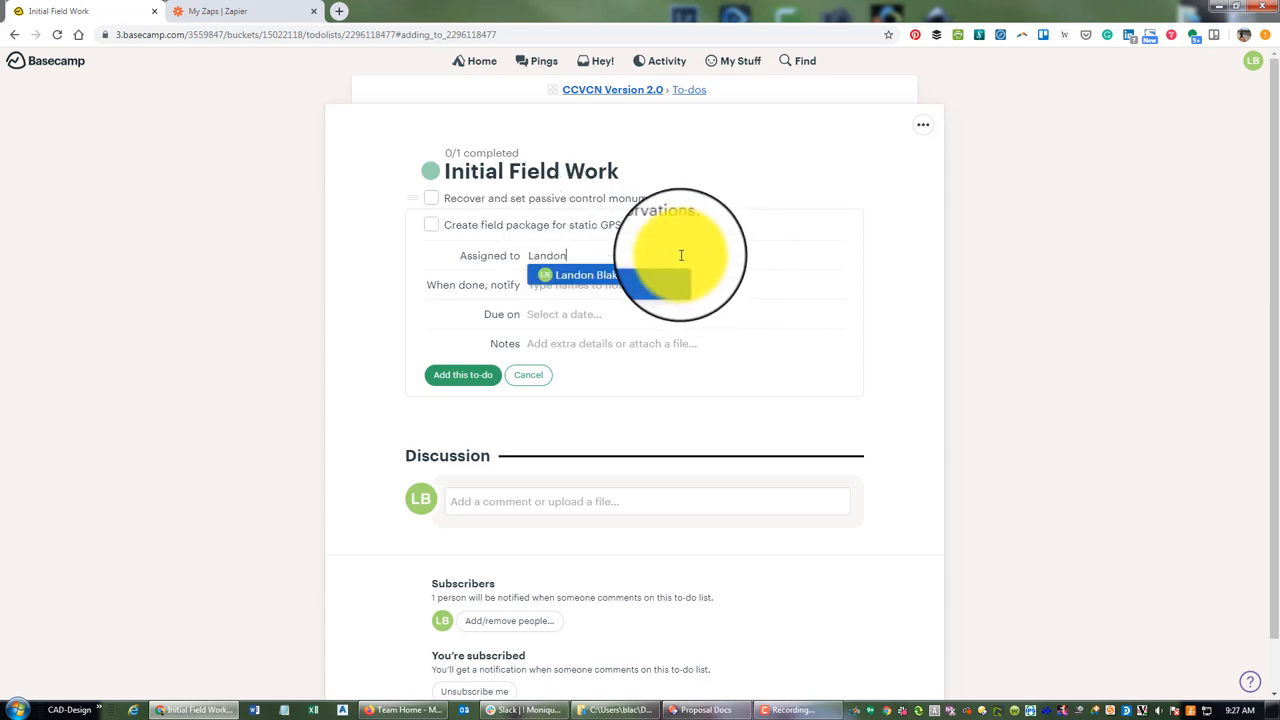
pyautogui.click(588, 276)
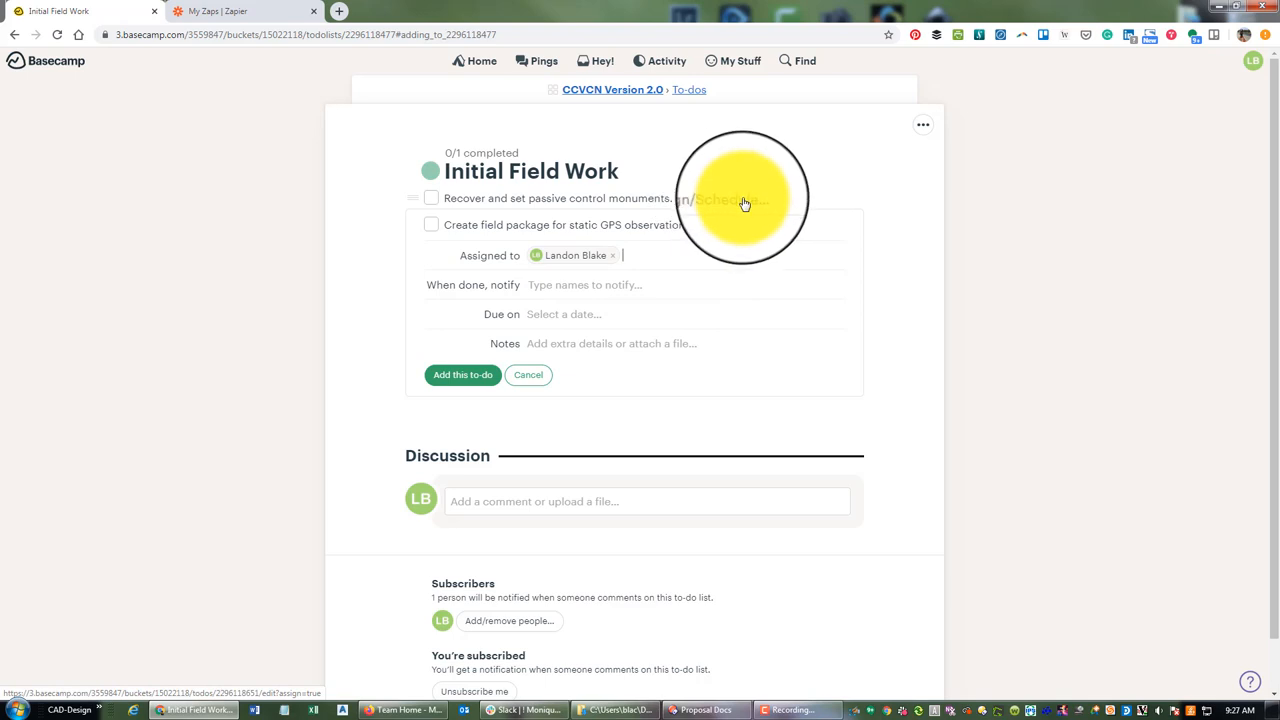
pyautogui.click(550, 198)
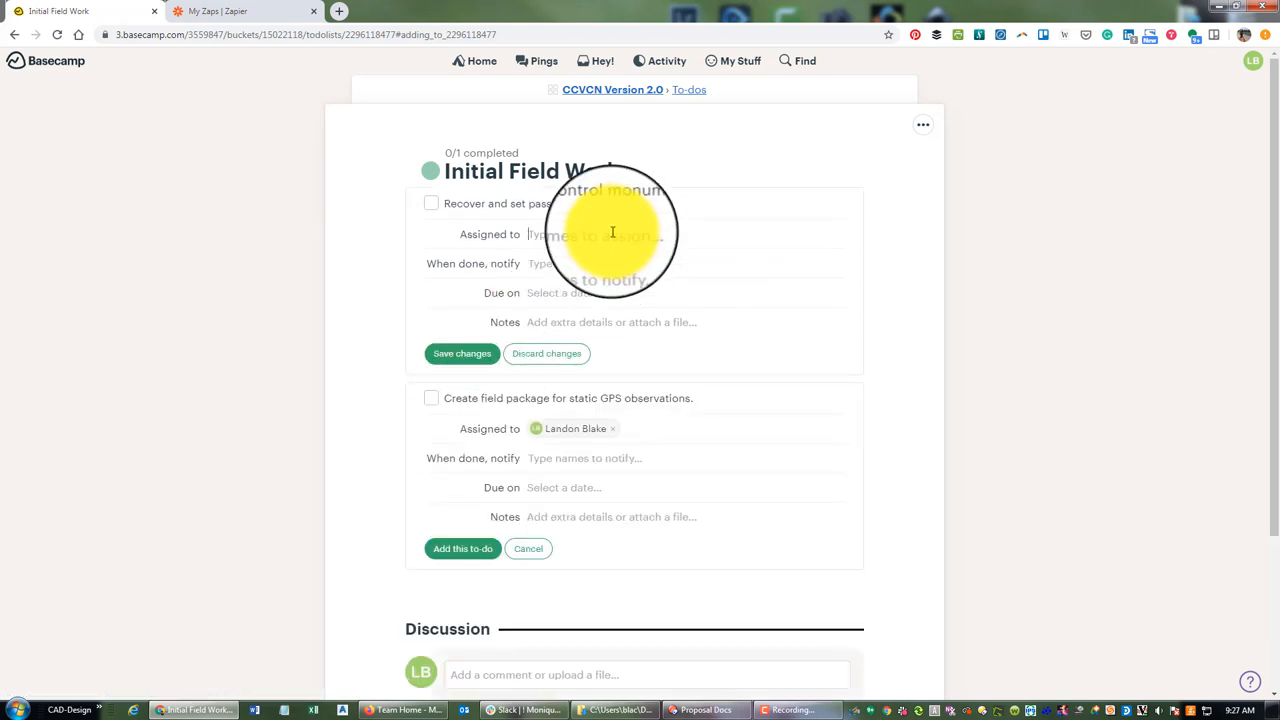
pyautogui.write('Landon')
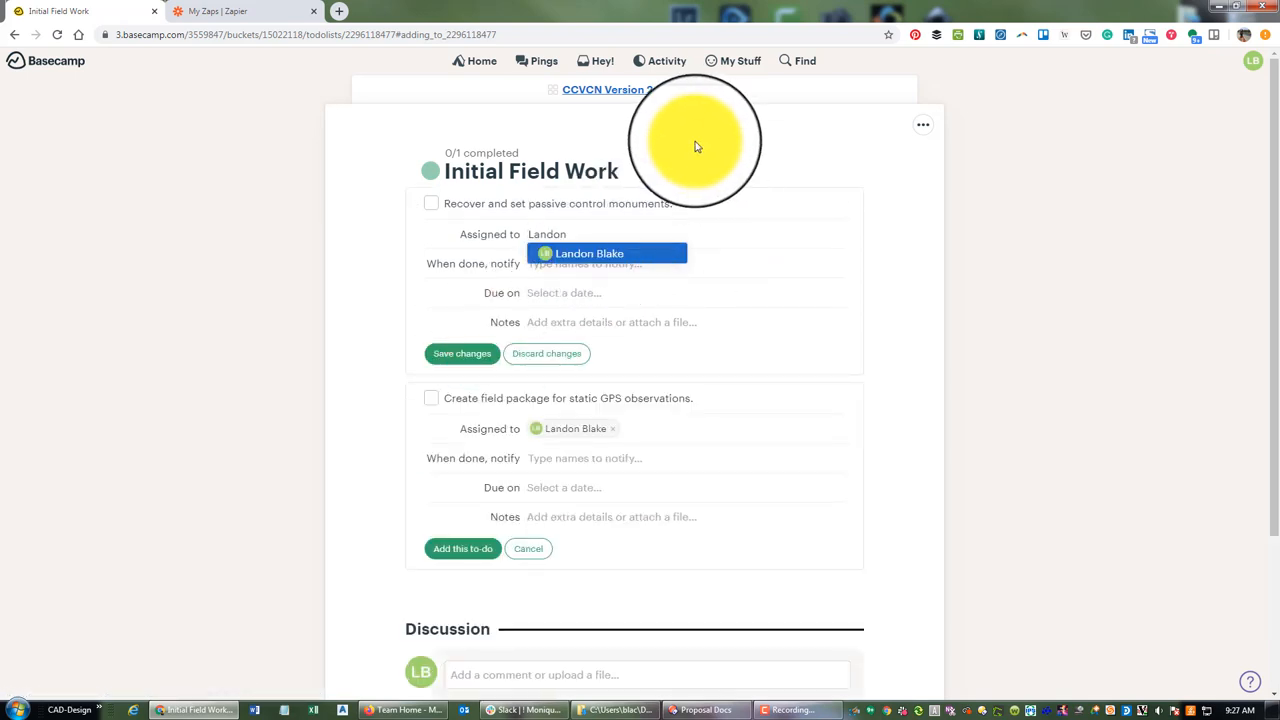
pyautogui.click(462, 352)
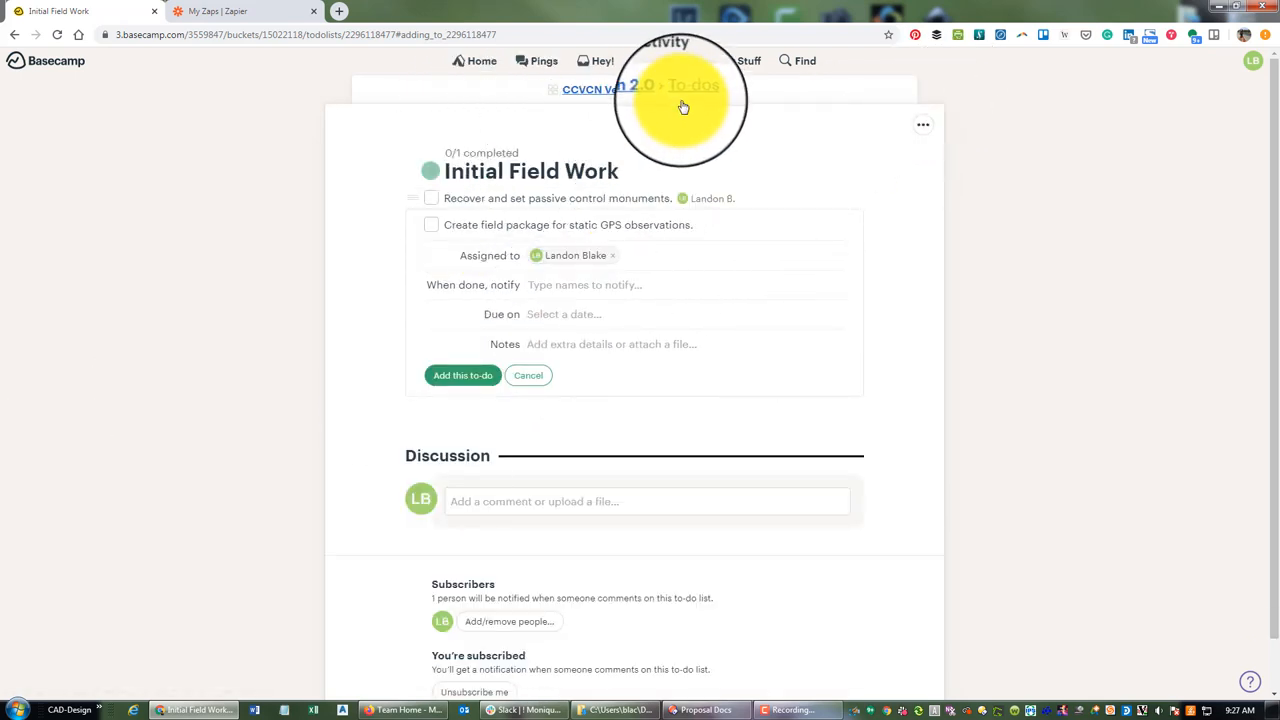
pyautogui.click(692, 84)
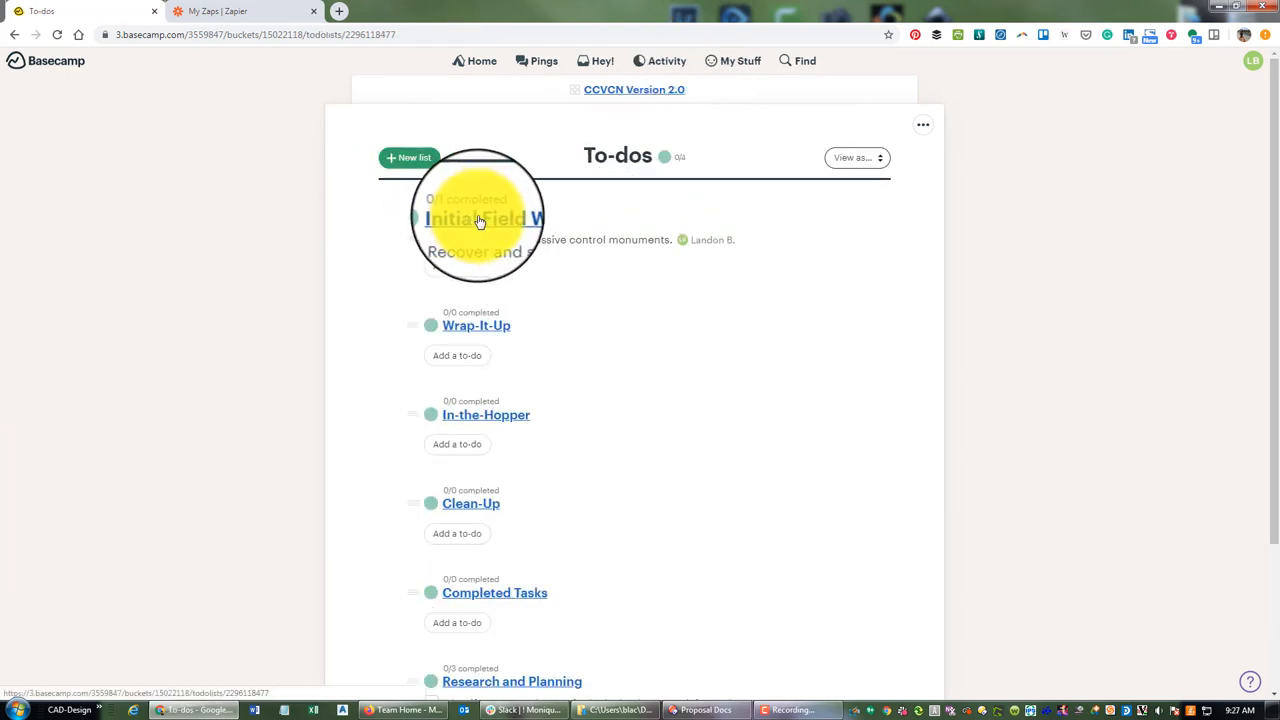
# In Initial Field Work, add the GPS field package to-do and save the changes
pyautogui.click(480, 218)
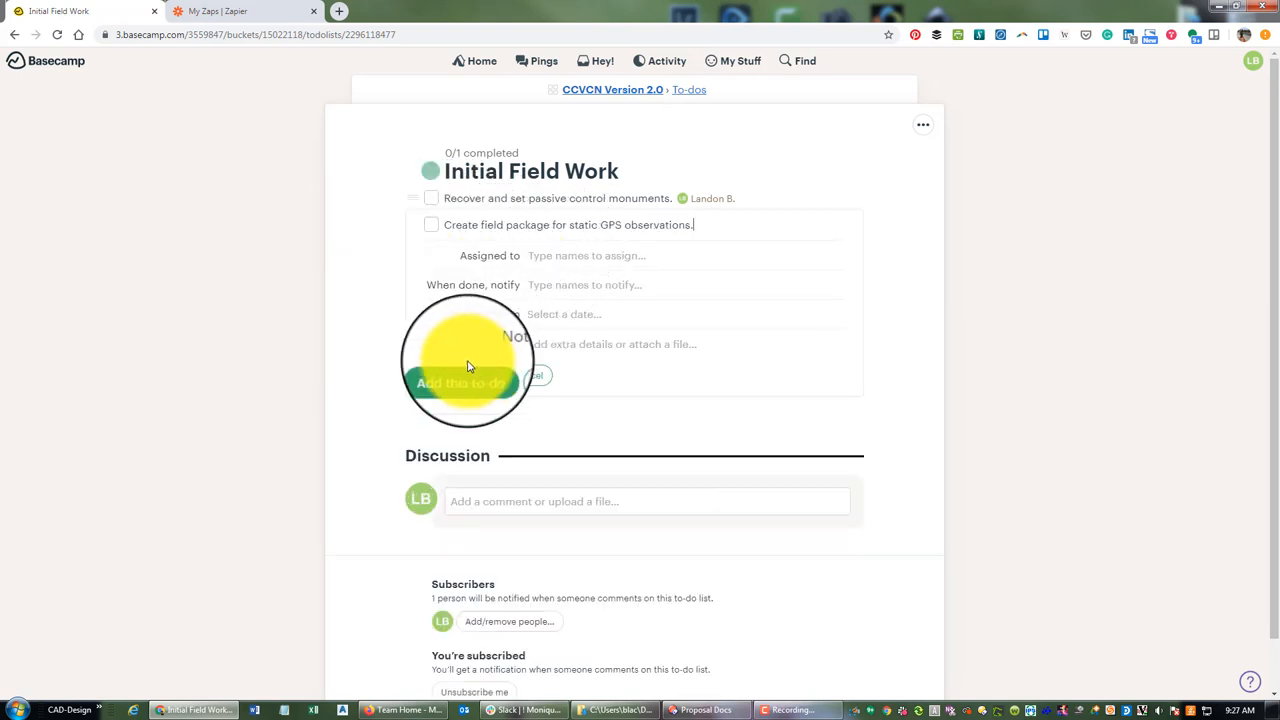
pyautogui.click(462, 384)
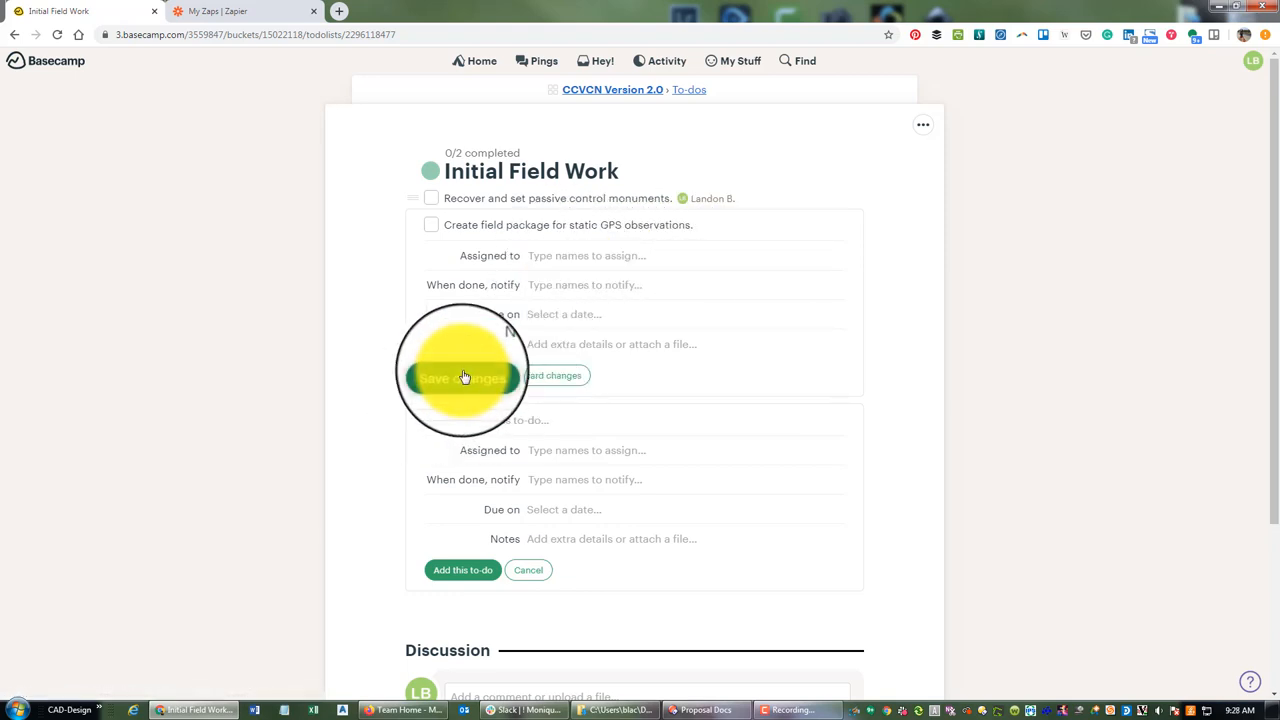
pyautogui.click(462, 378)
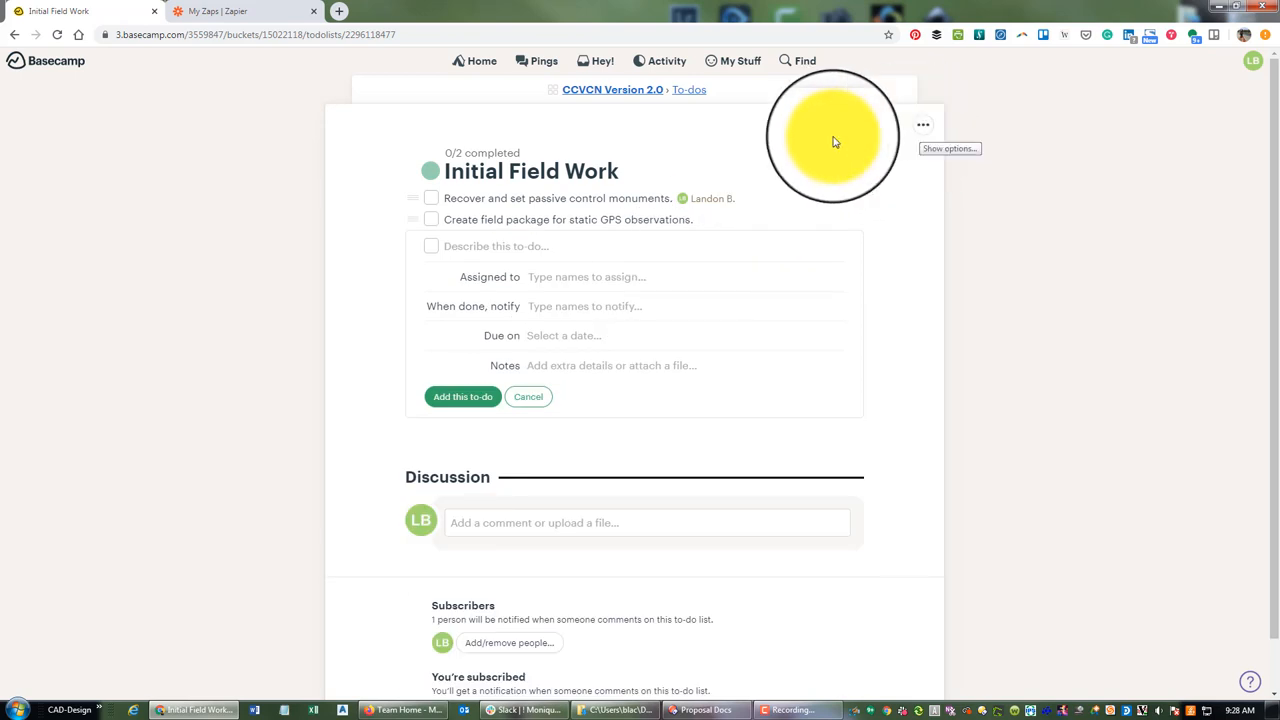
pyautogui.click(688, 88)
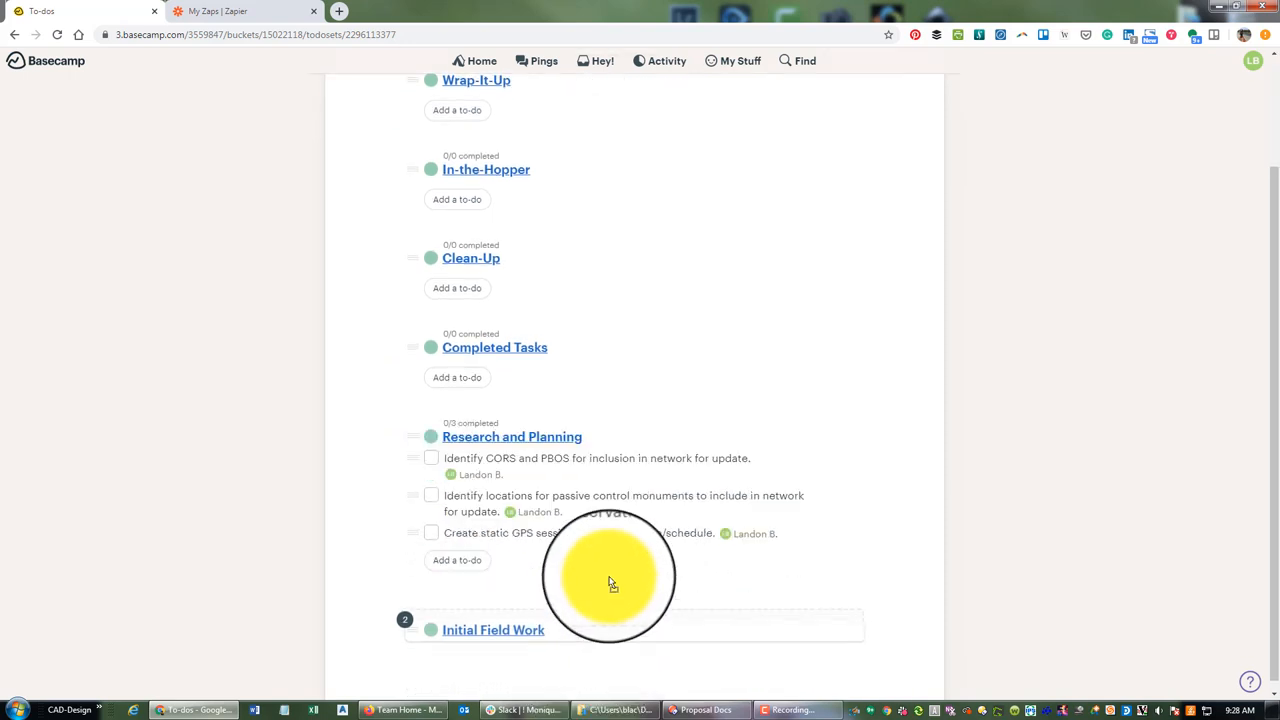
# Move the CORS/PBOS and passive control location to-dos from Research and Planning into In-the-Hopper
pyautogui.scroll(-3)
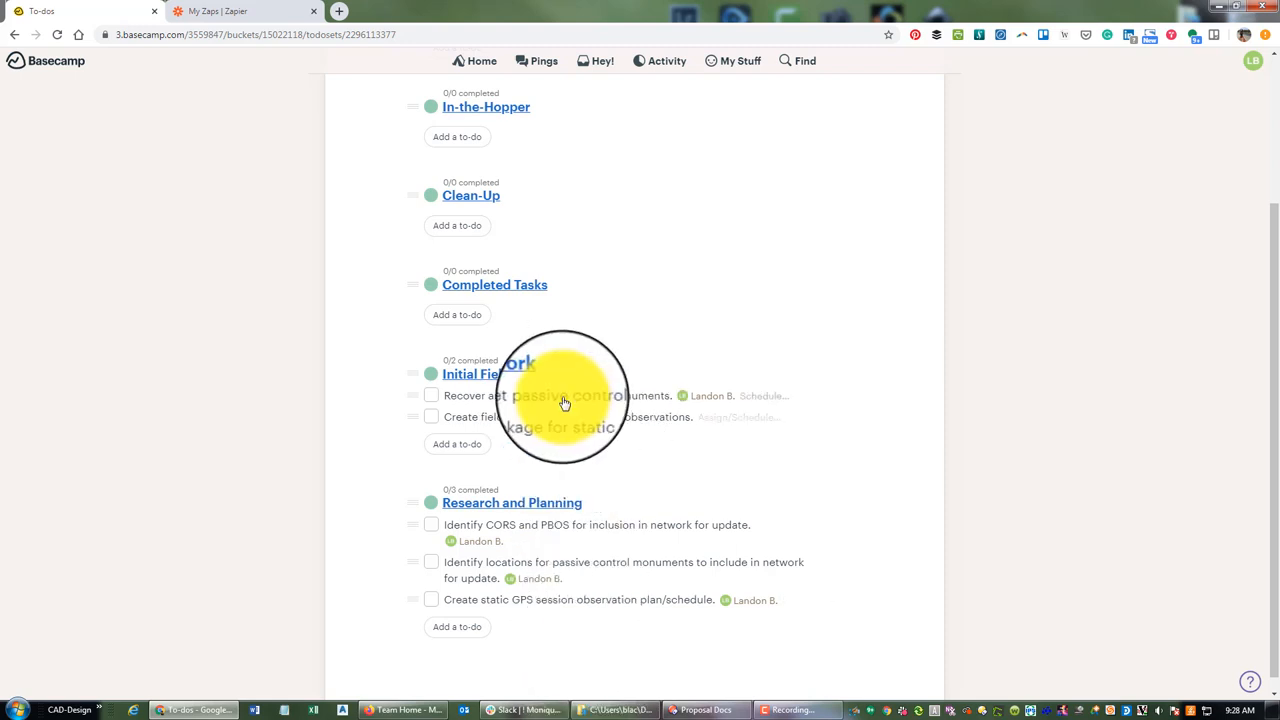
pyautogui.moveTo(512, 502)
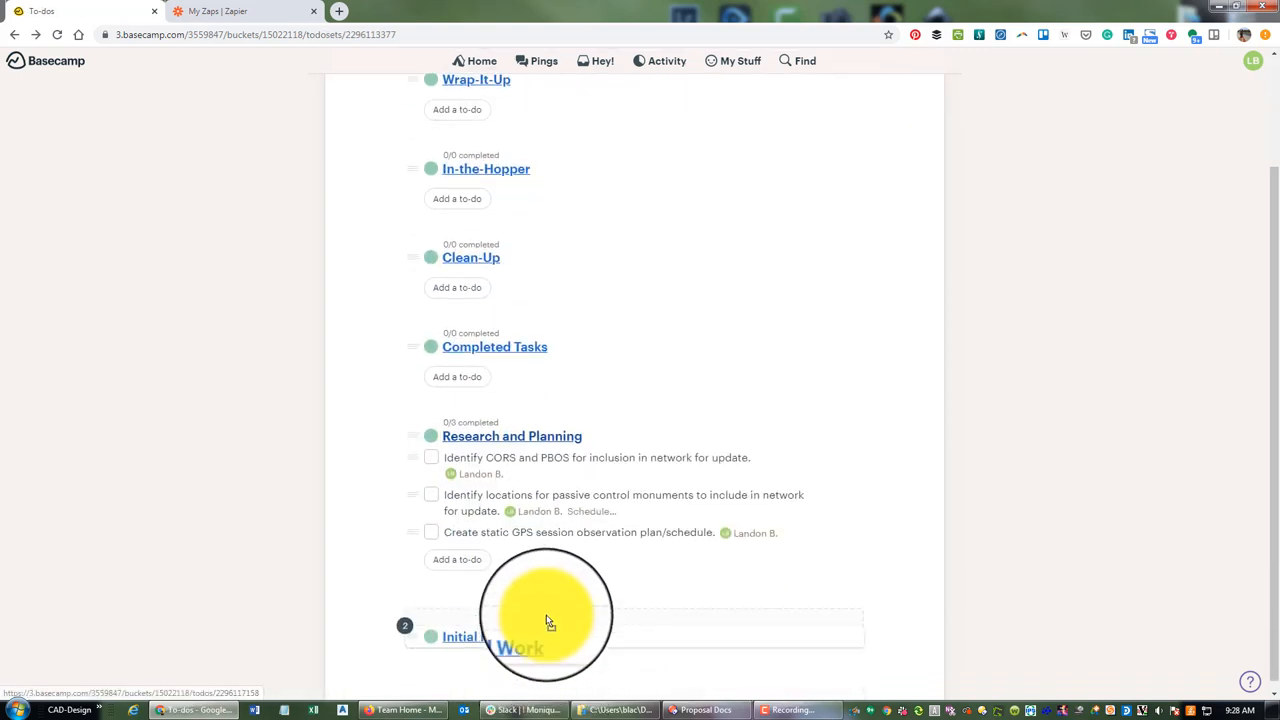
pyautogui.scroll(3)
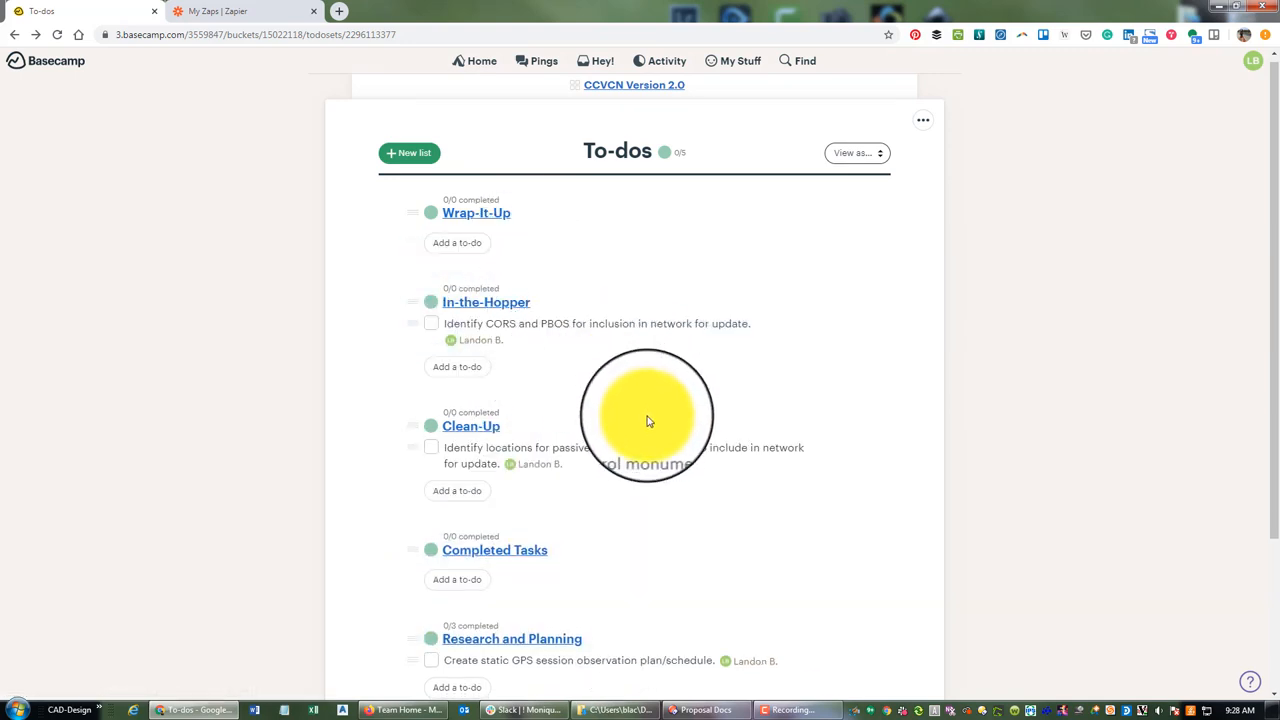
pyautogui.moveTo(530, 458)
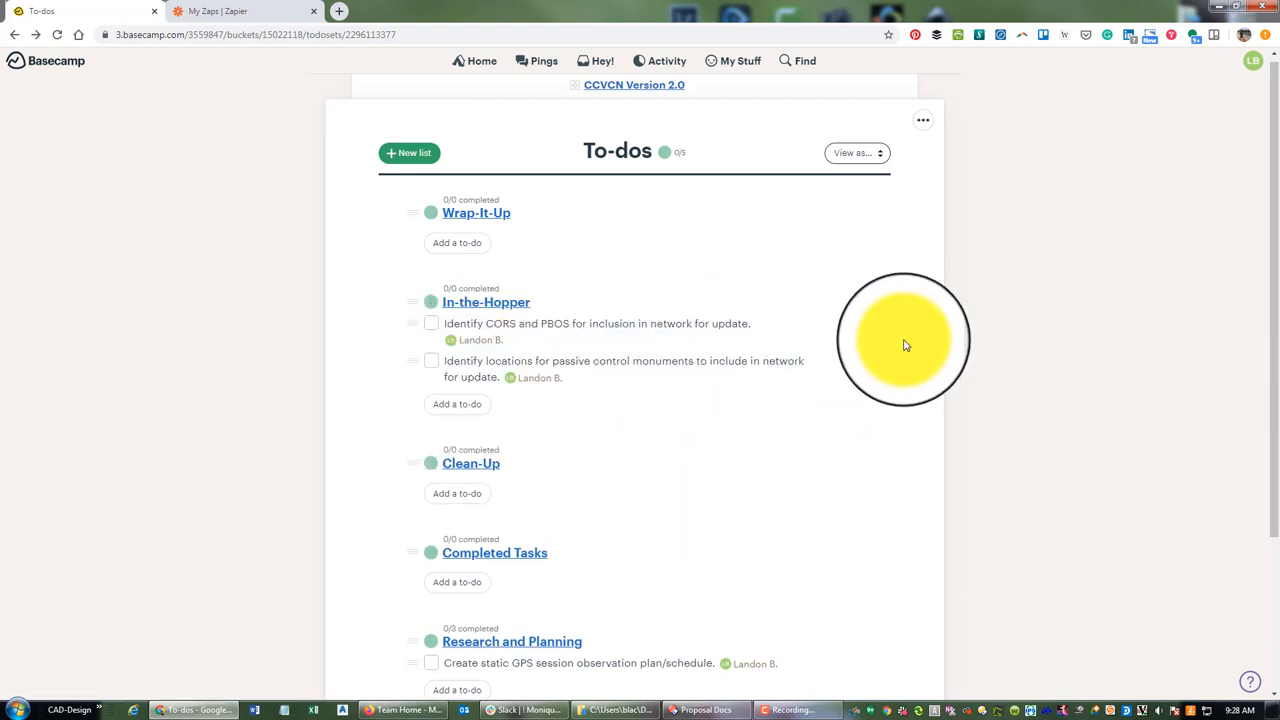
pyautogui.scroll(-3)
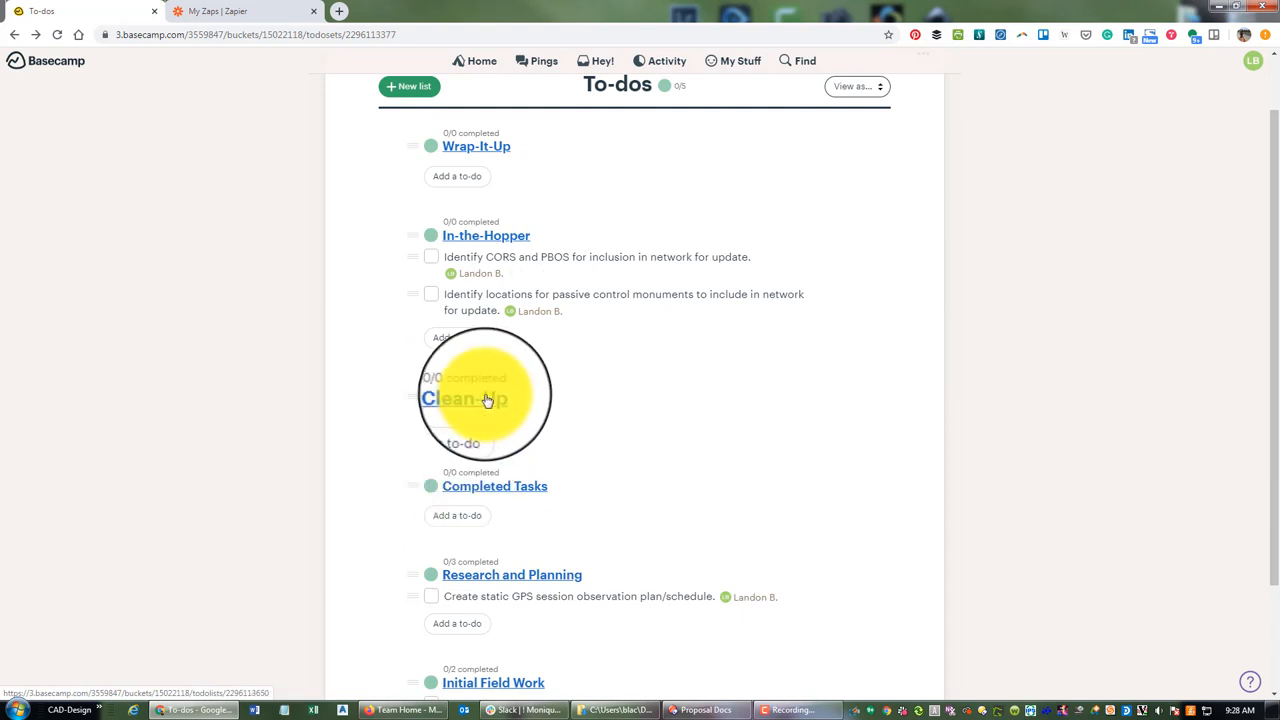
pyautogui.click(456, 444)
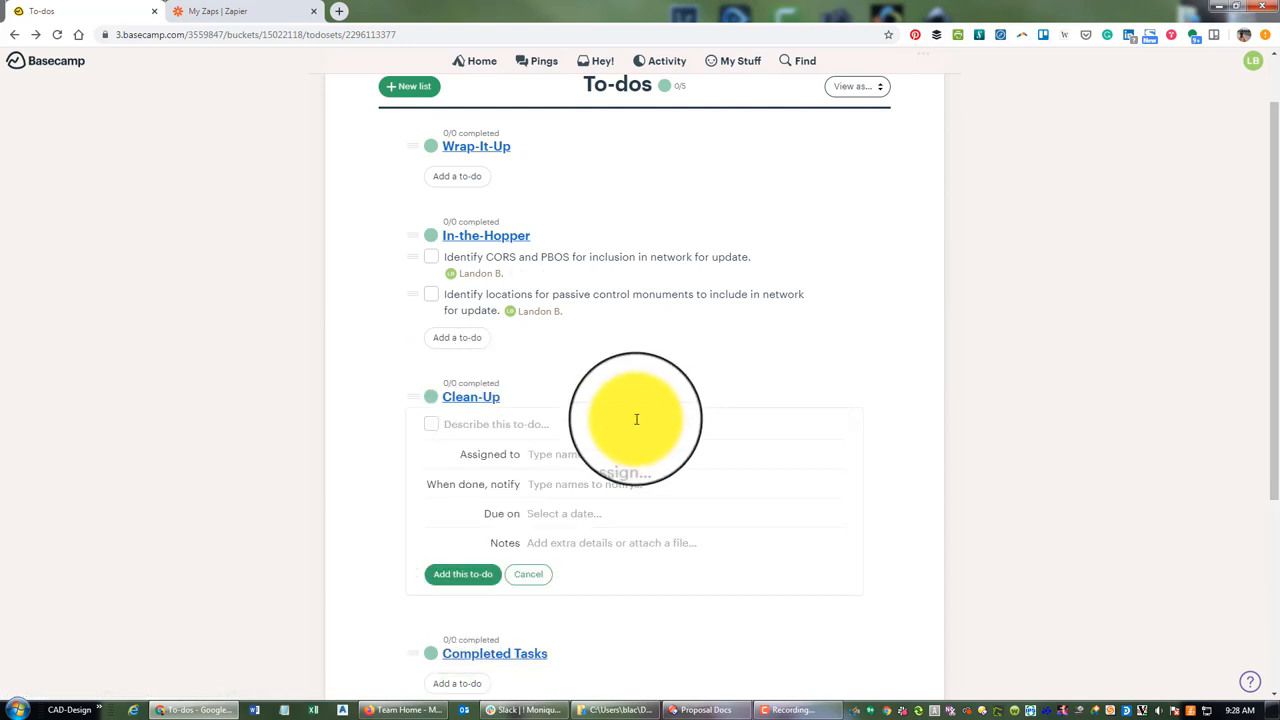
pyautogui.write('Clean')
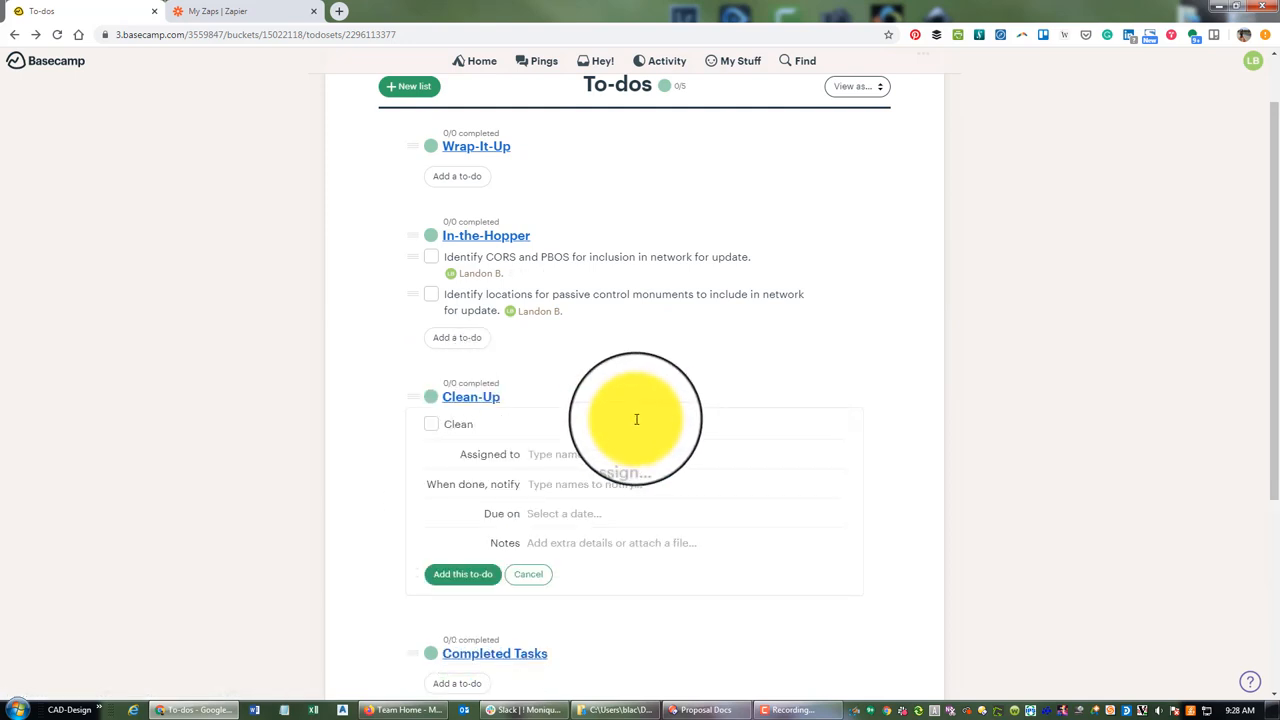
pyautogui.write('Clean-up the control rel')
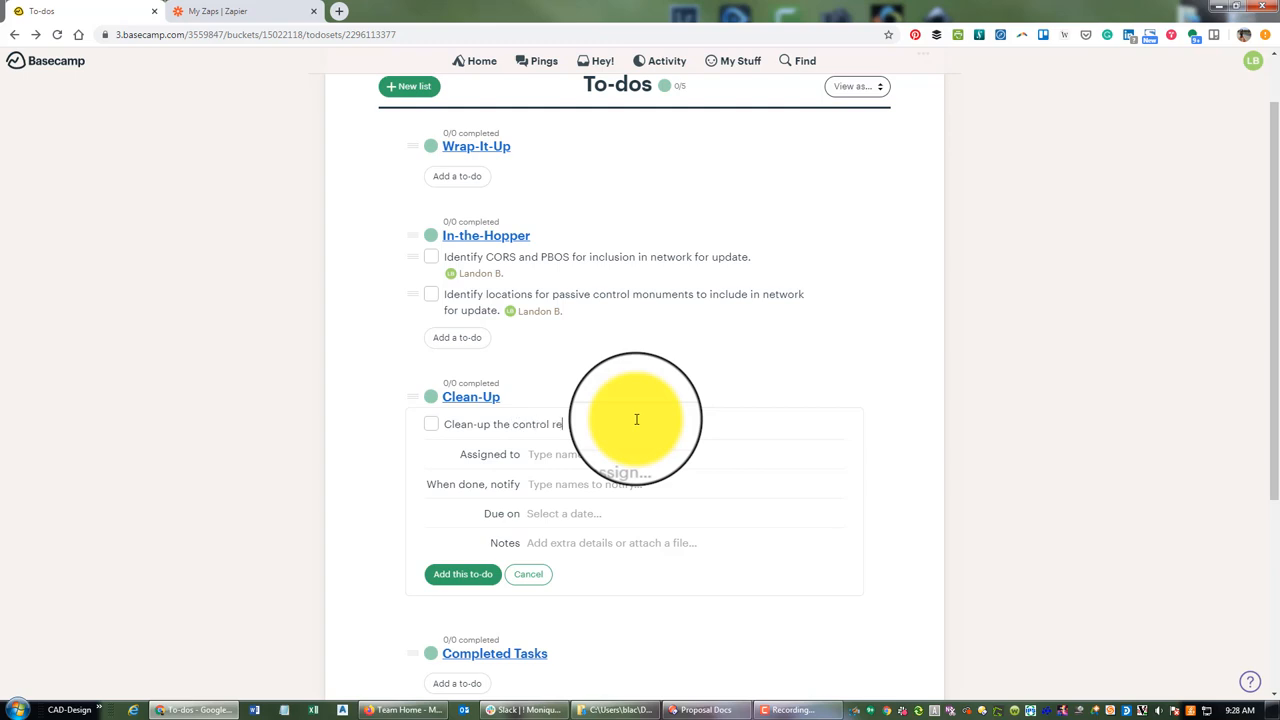
pyautogui.write('ormat')
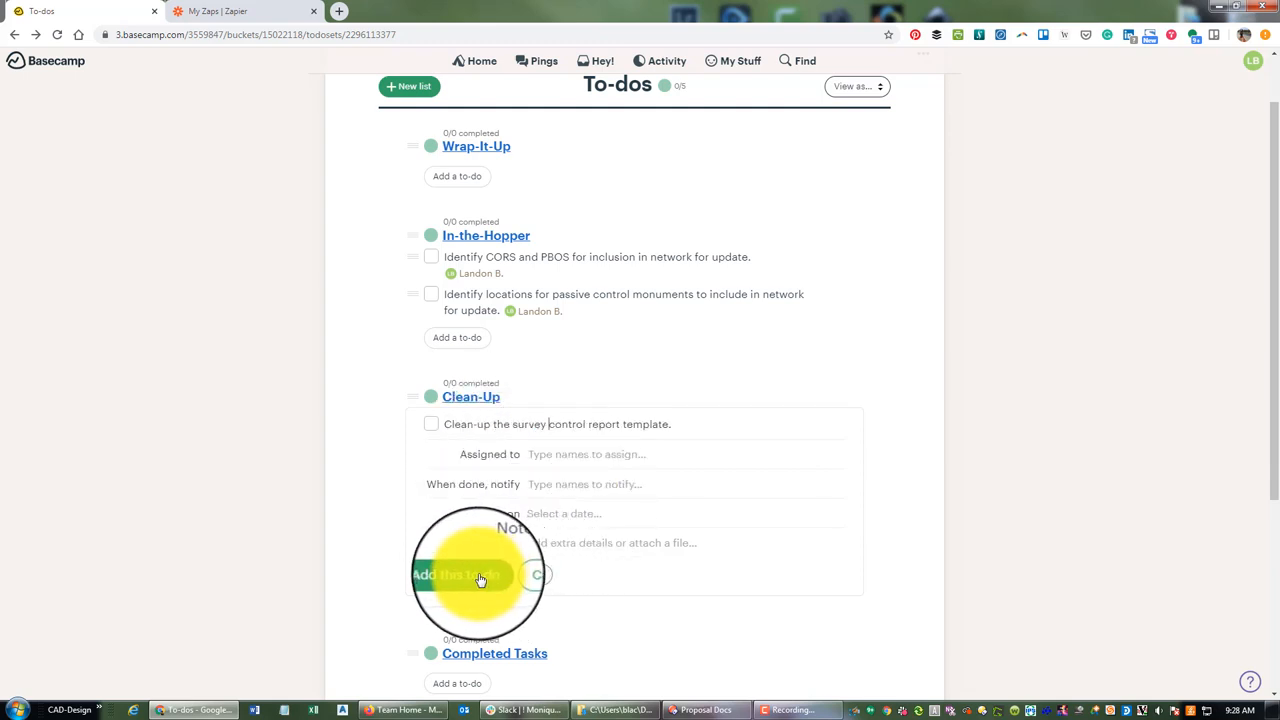
pyautogui.click(458, 576)
pyautogui.write('Lan')
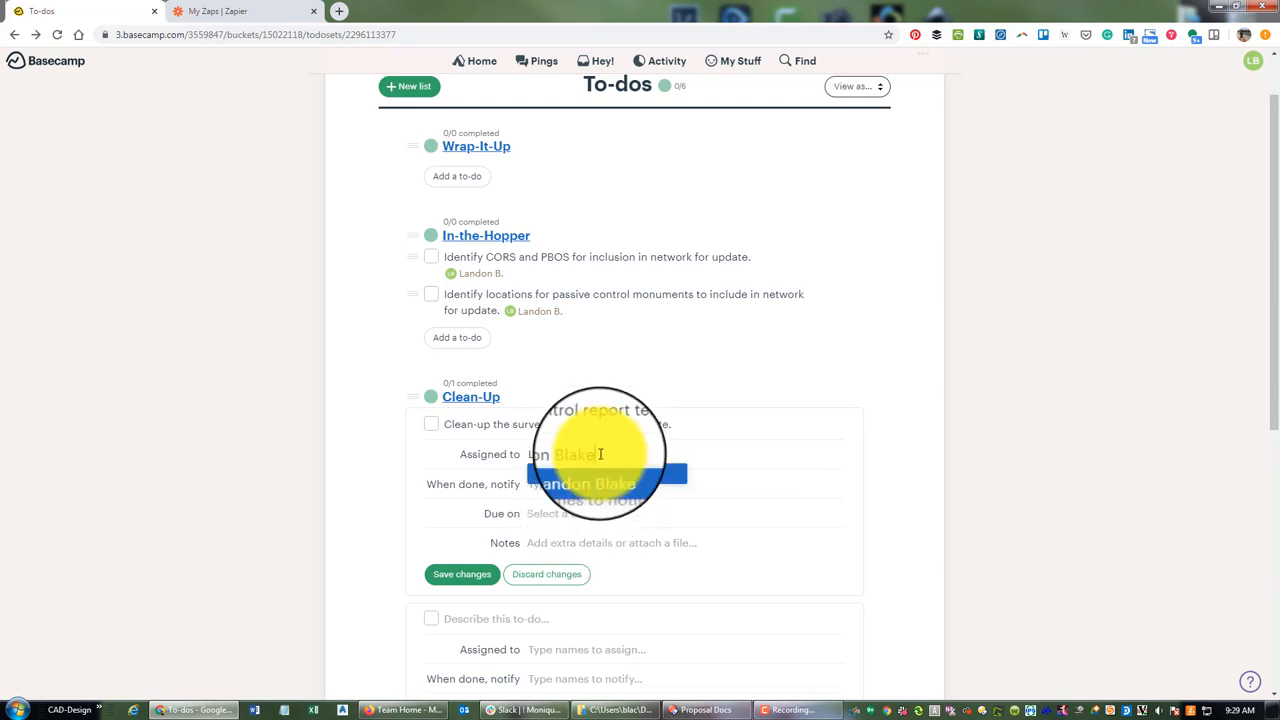
pyautogui.click(460, 574)
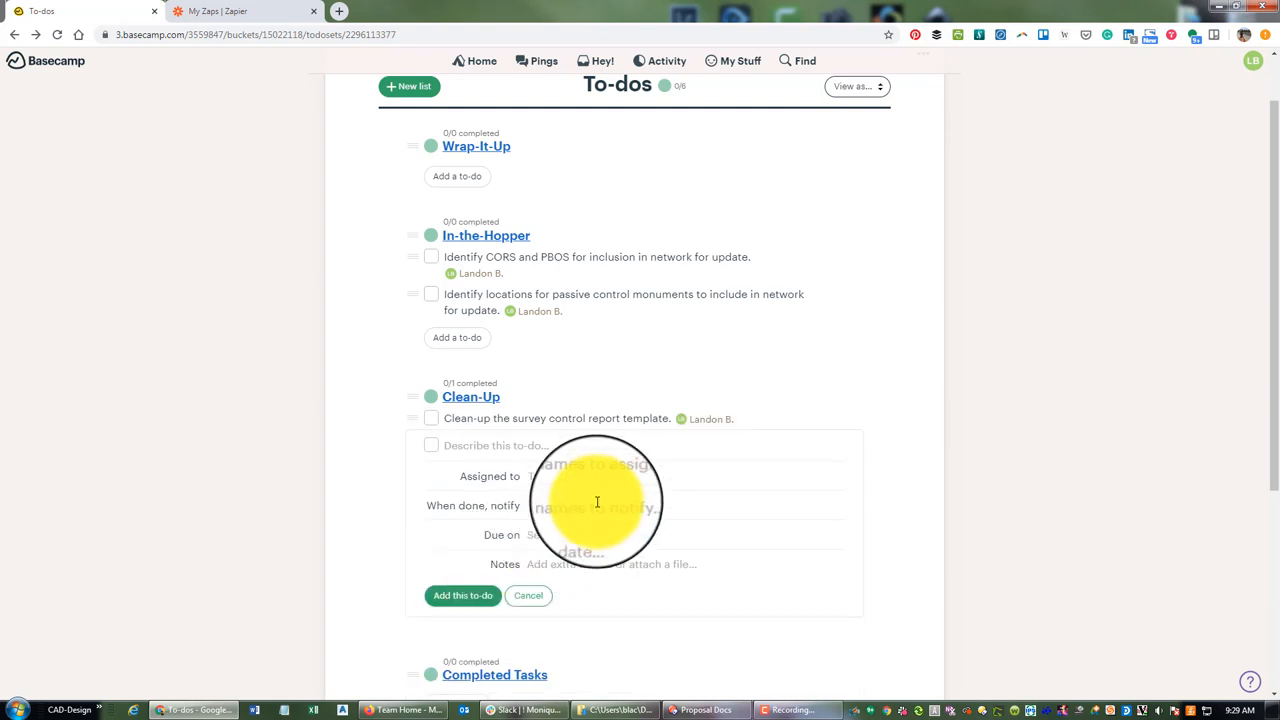
pyautogui.moveTo(462, 596)
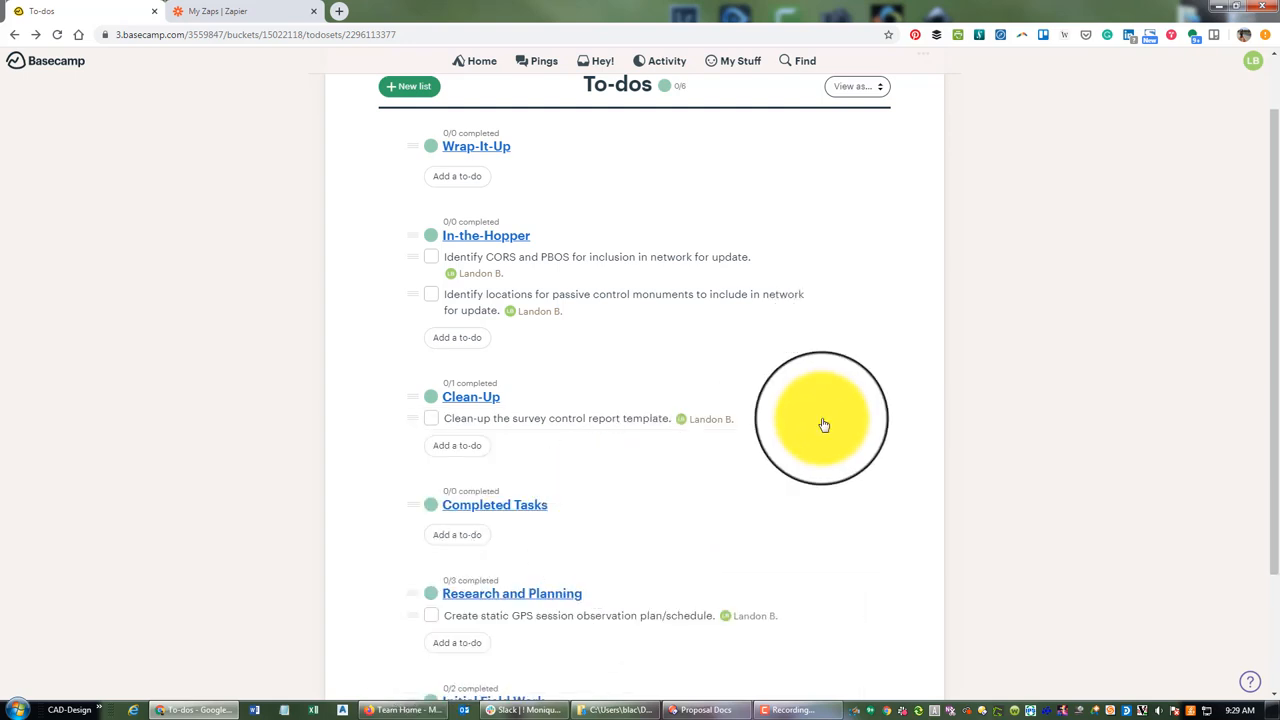
# Review the populated to-do lists, then bring up the My Stuff personal menu
pyautogui.scroll(-3)
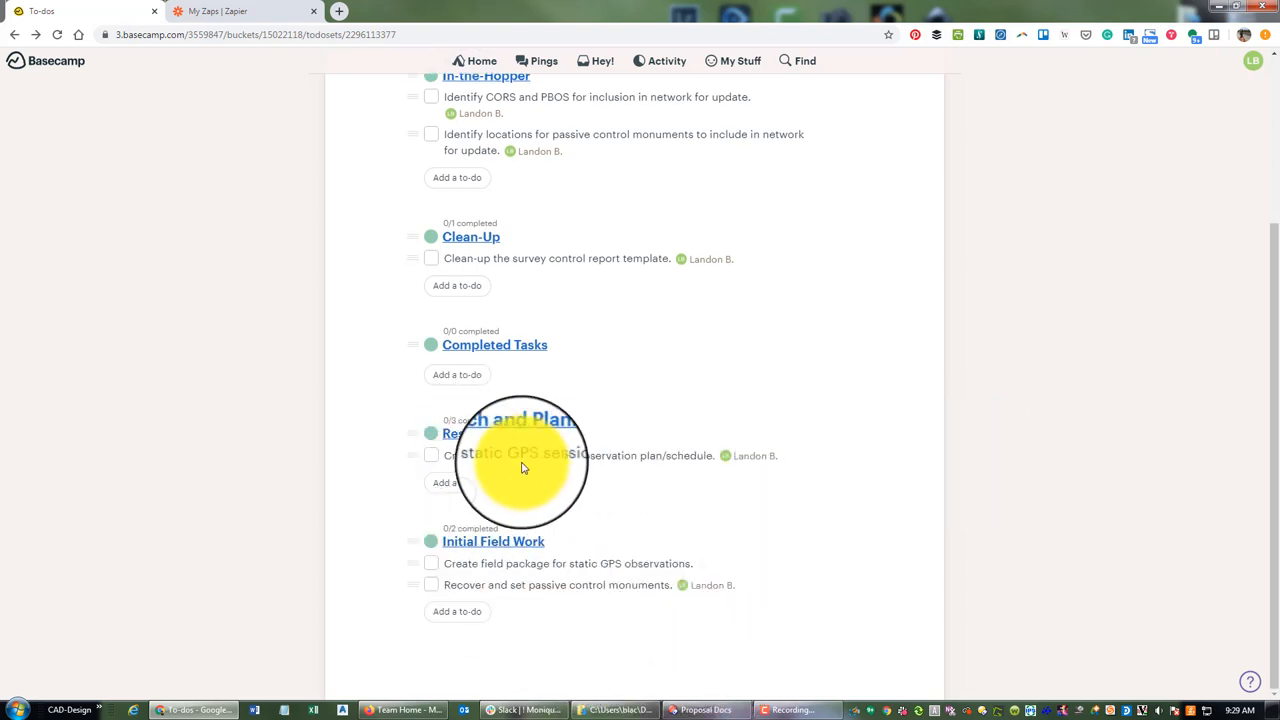
pyautogui.scroll(3)
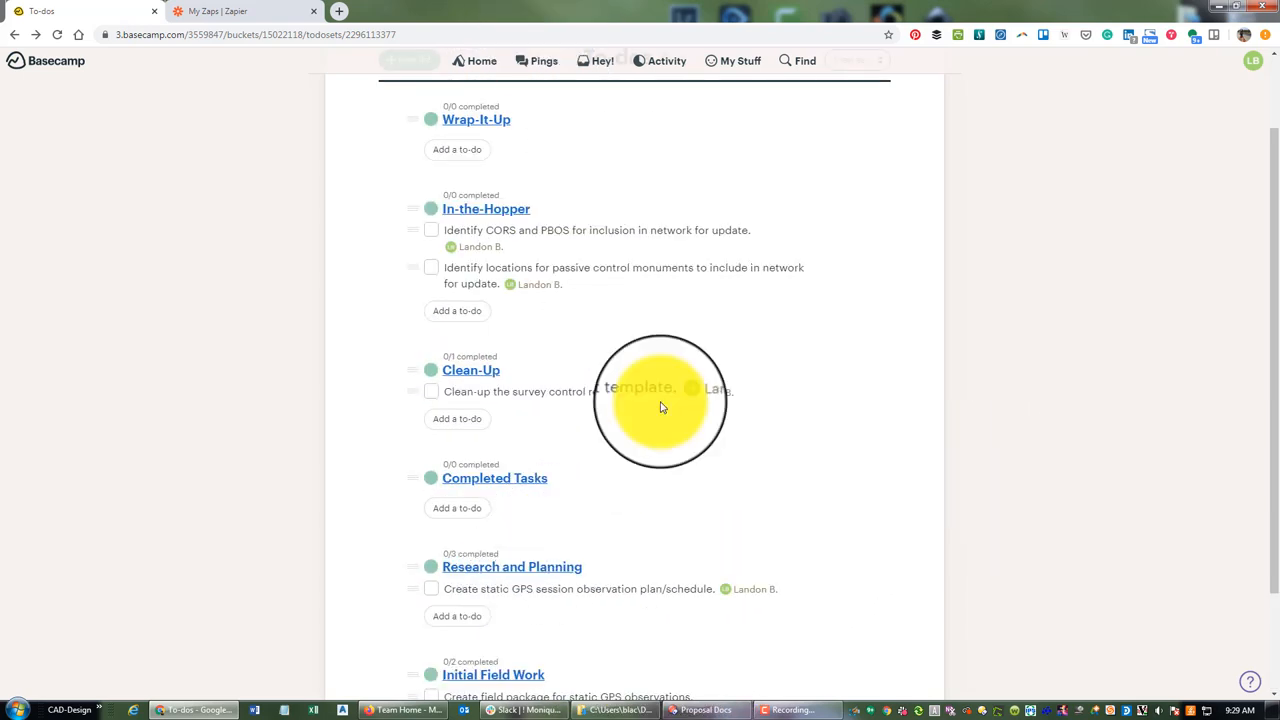
pyautogui.moveTo(476, 240)
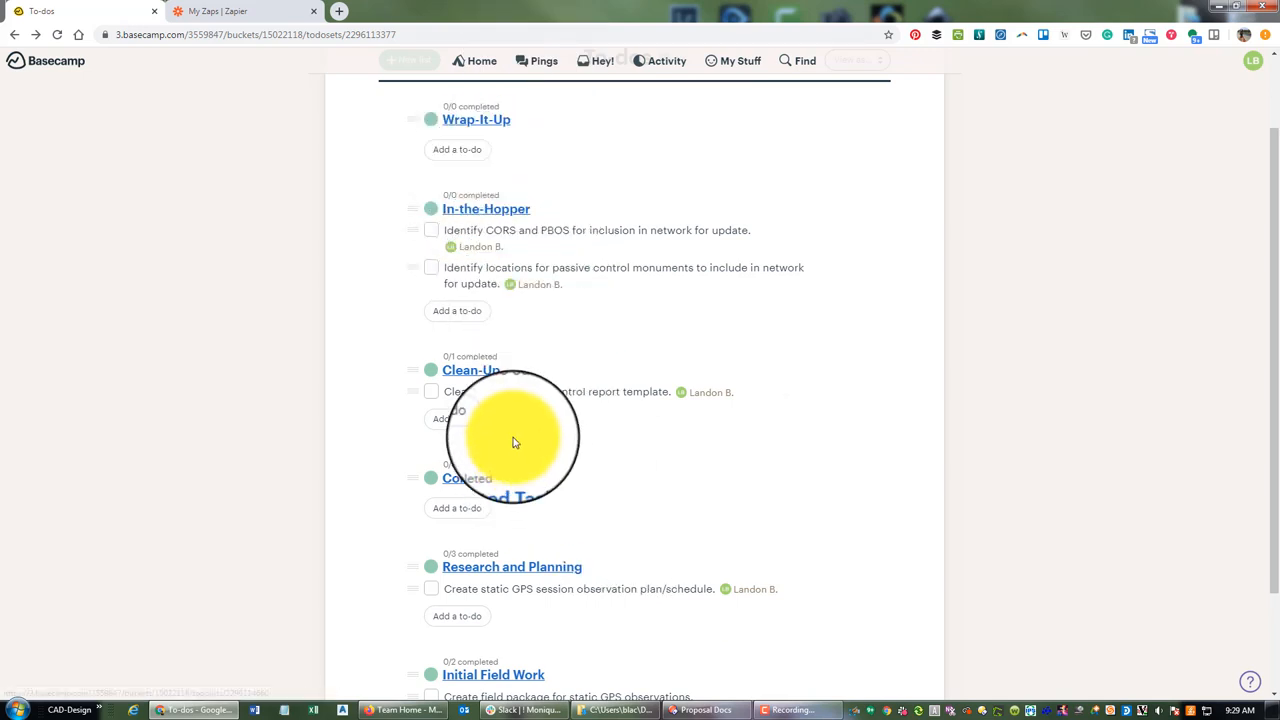
pyautogui.scroll(3)
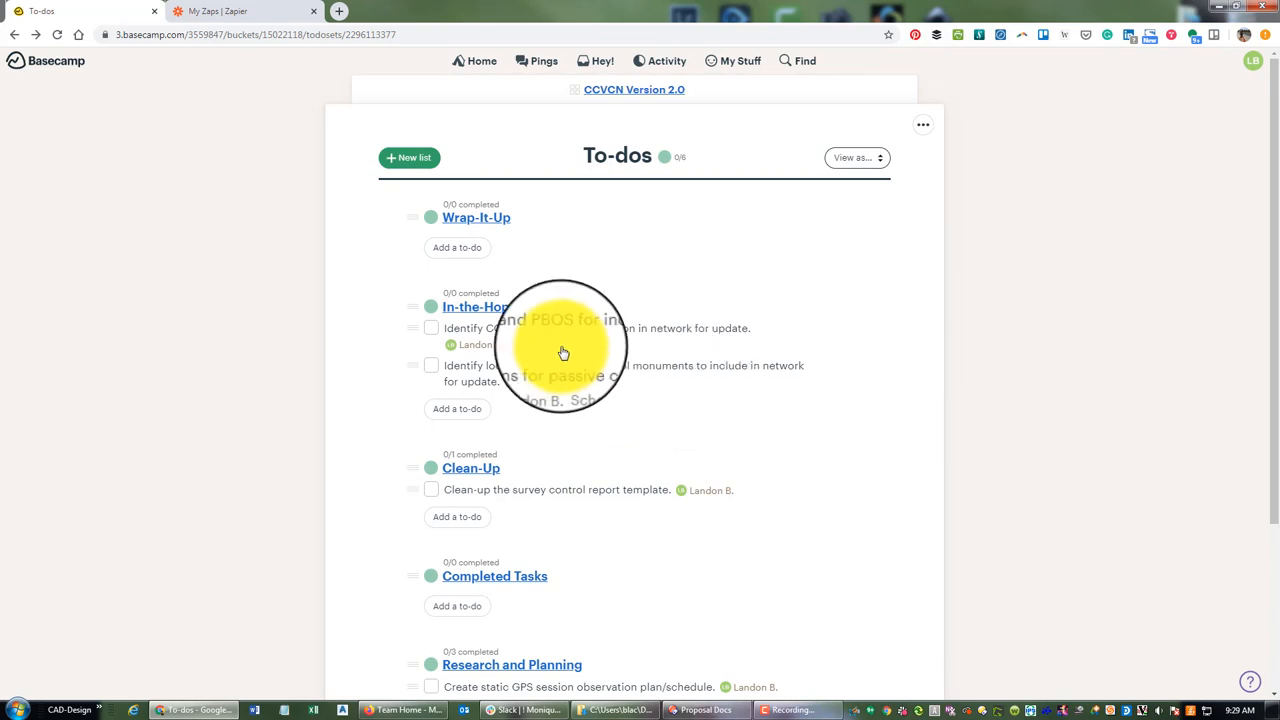
pyautogui.moveTo(542, 604)
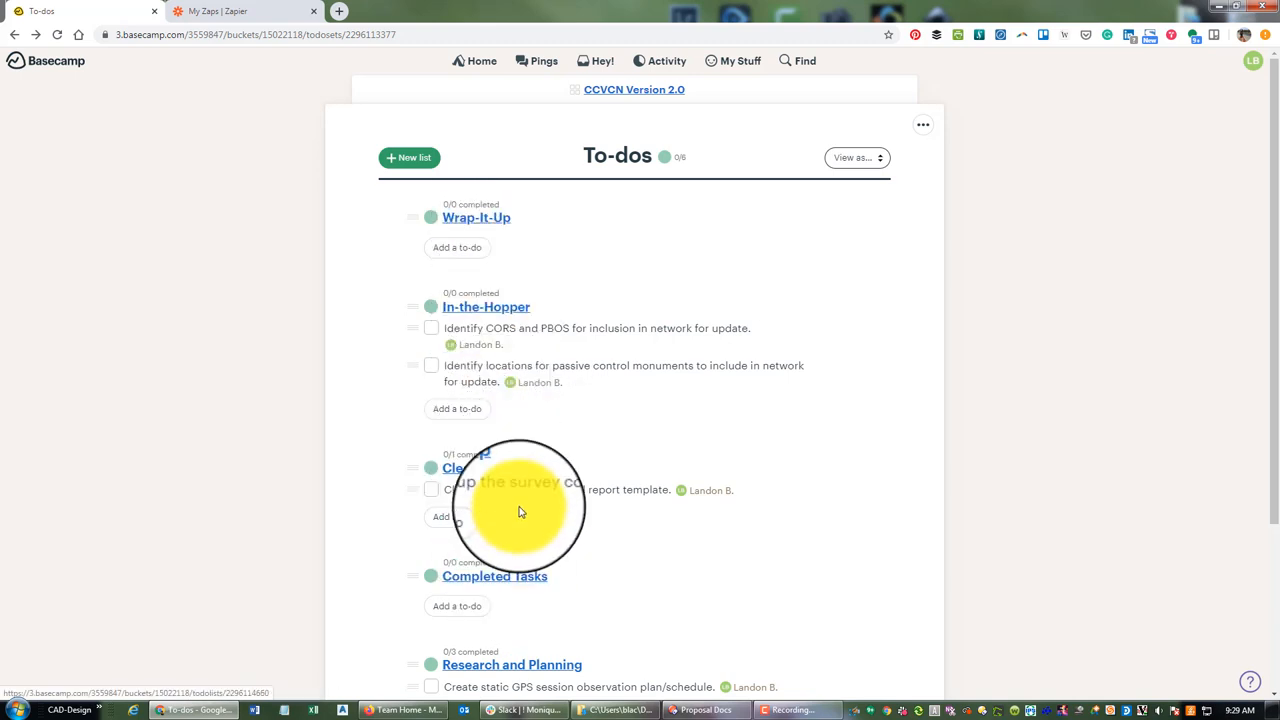
pyautogui.scroll(-3)
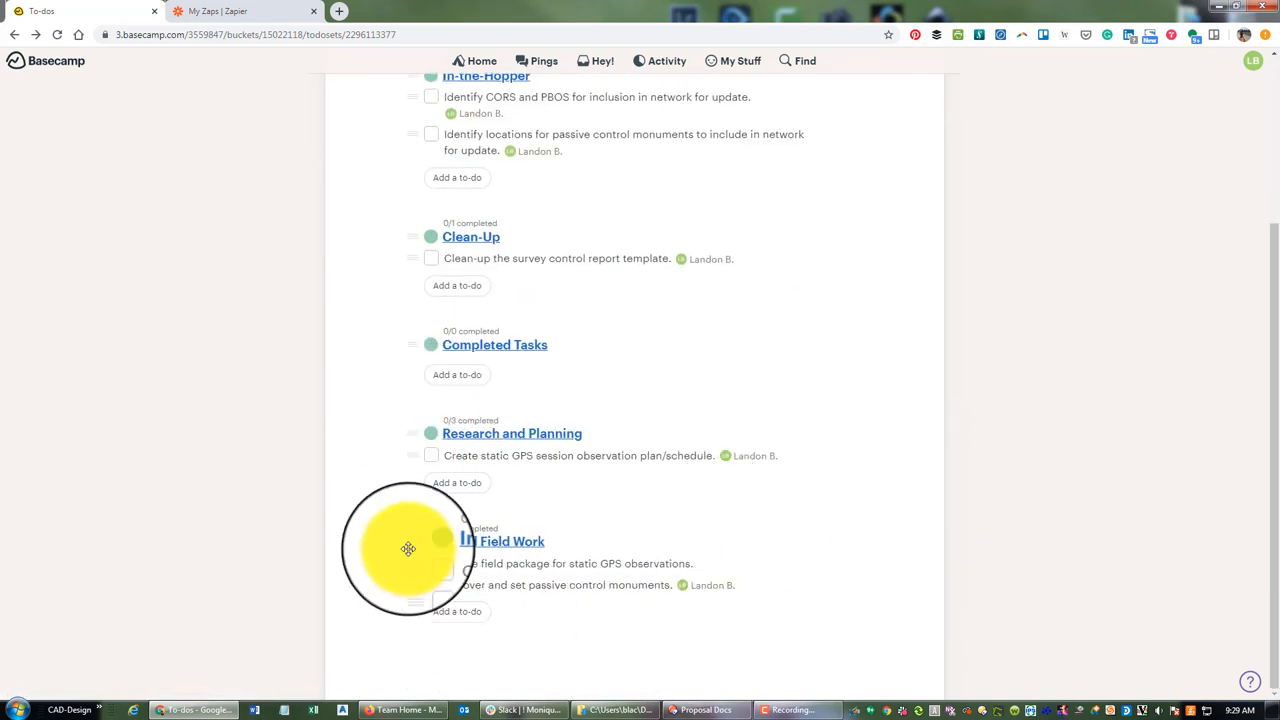
pyautogui.moveTo(364, 448)
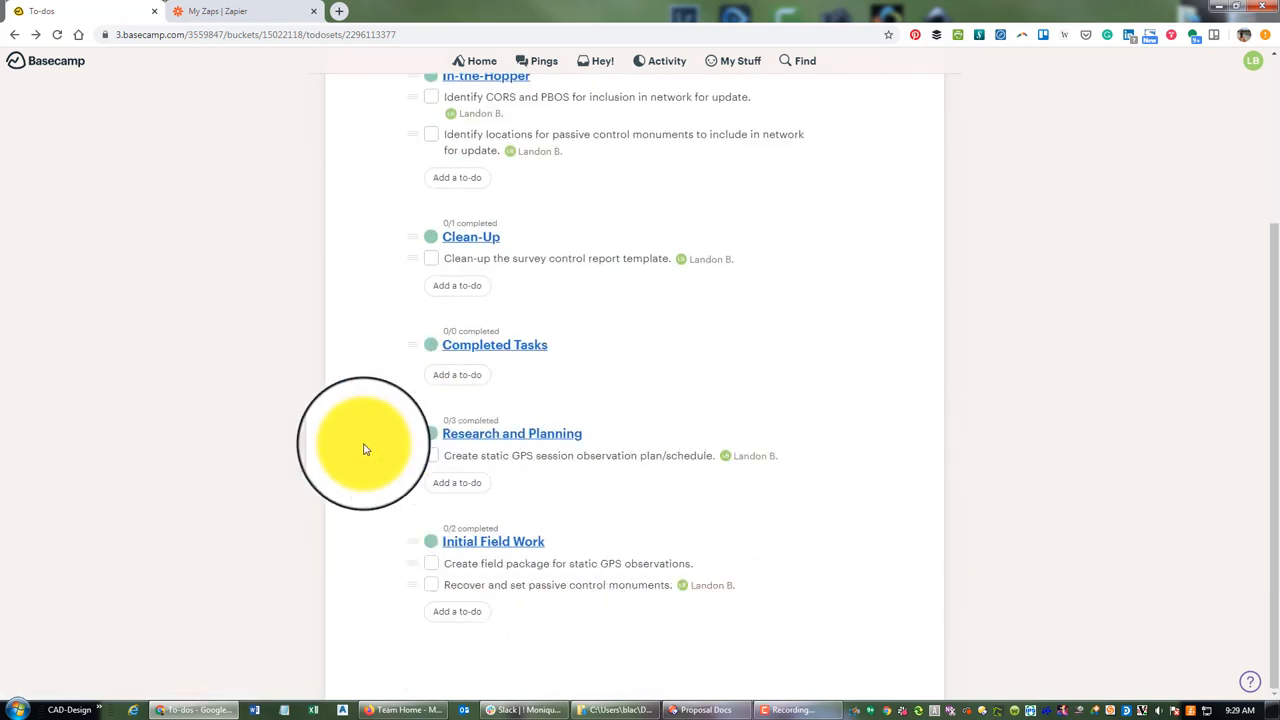
pyautogui.scroll(3)
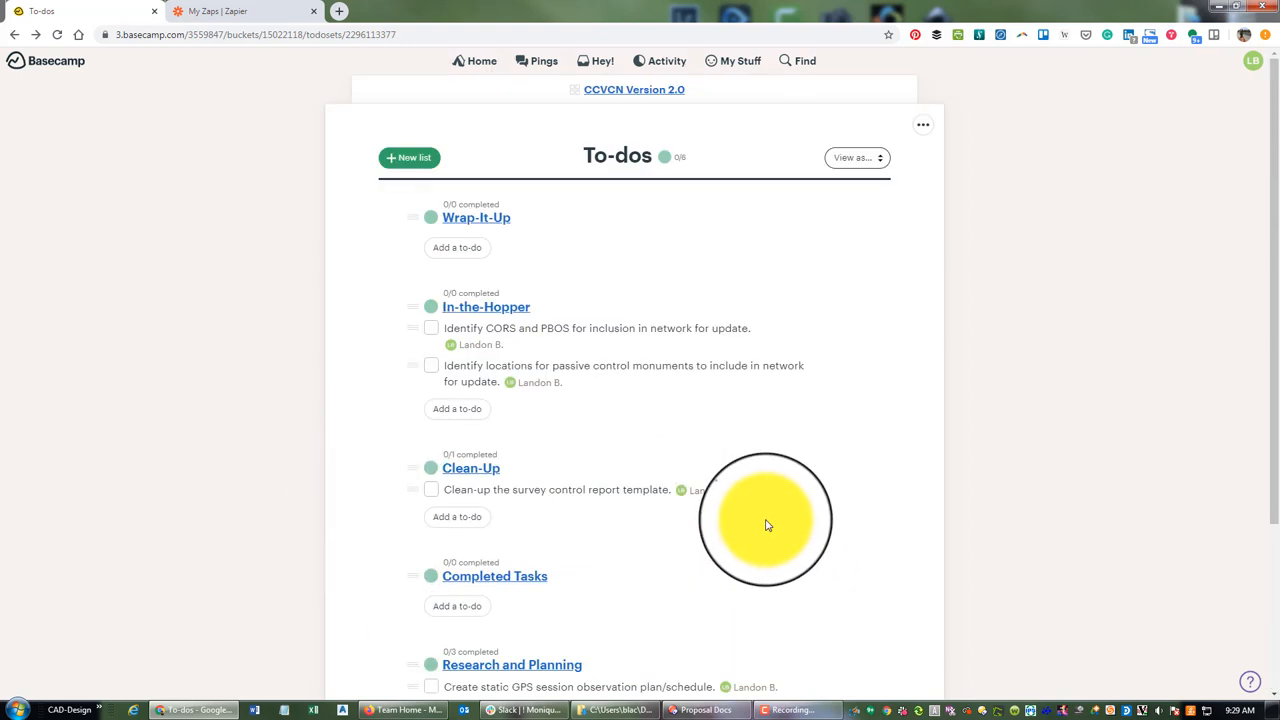
pyautogui.moveTo(688, 260)
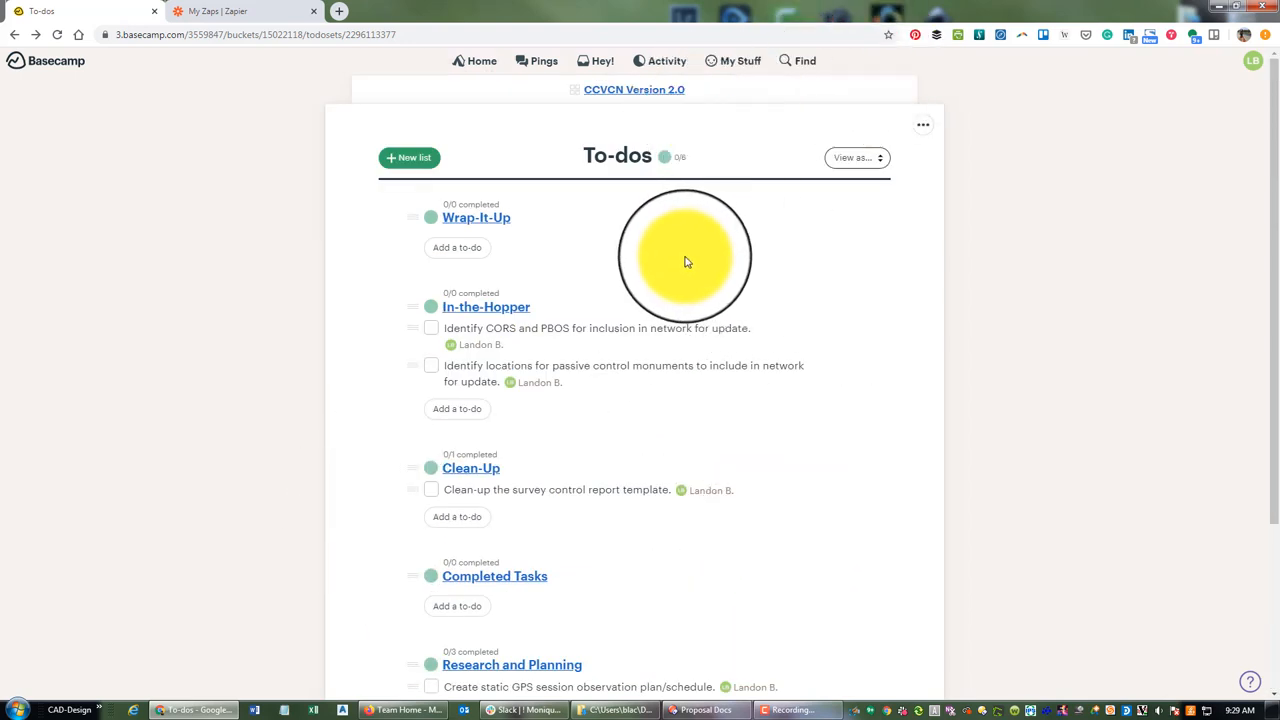
pyautogui.scroll(-3)
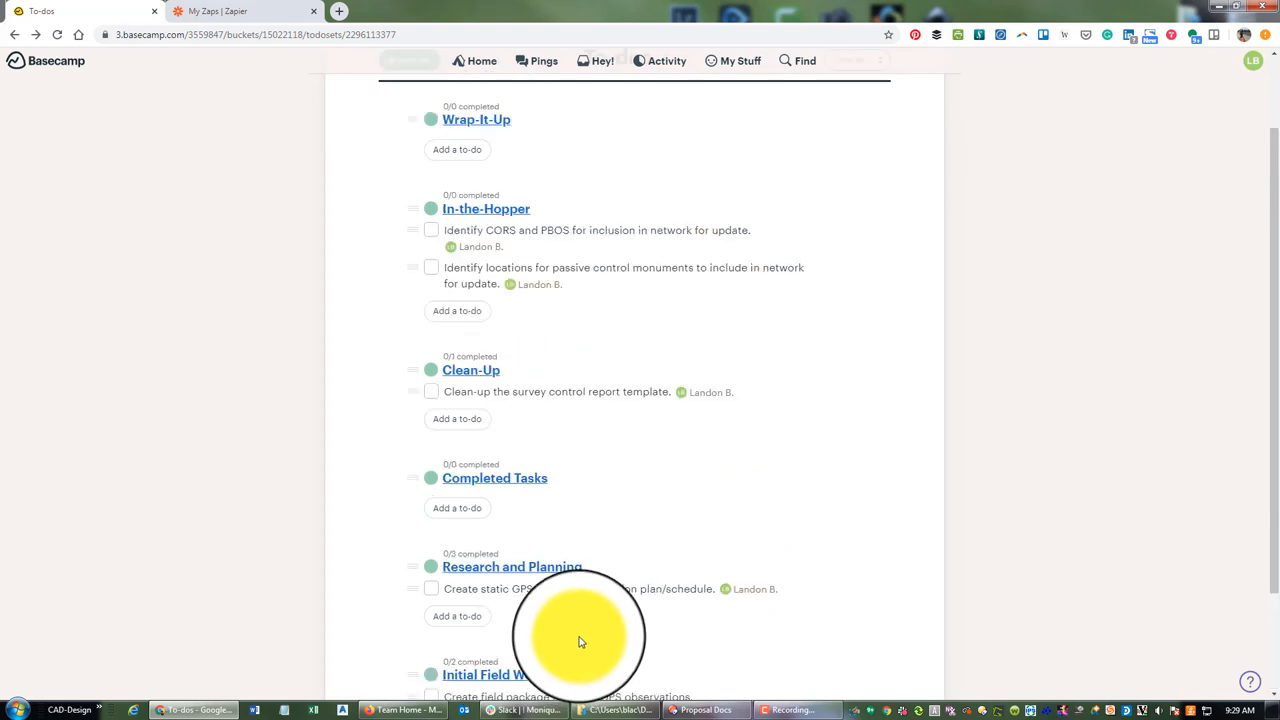
pyautogui.scroll(3)
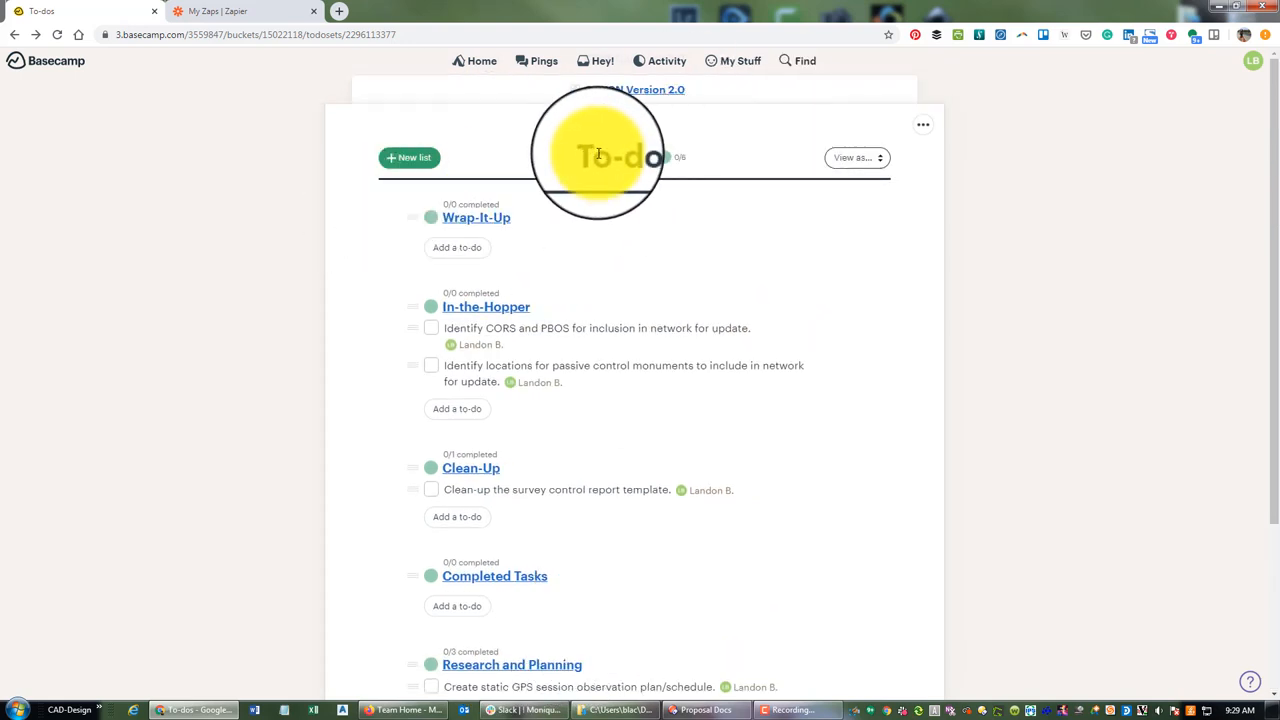
pyautogui.moveTo(730, 156)
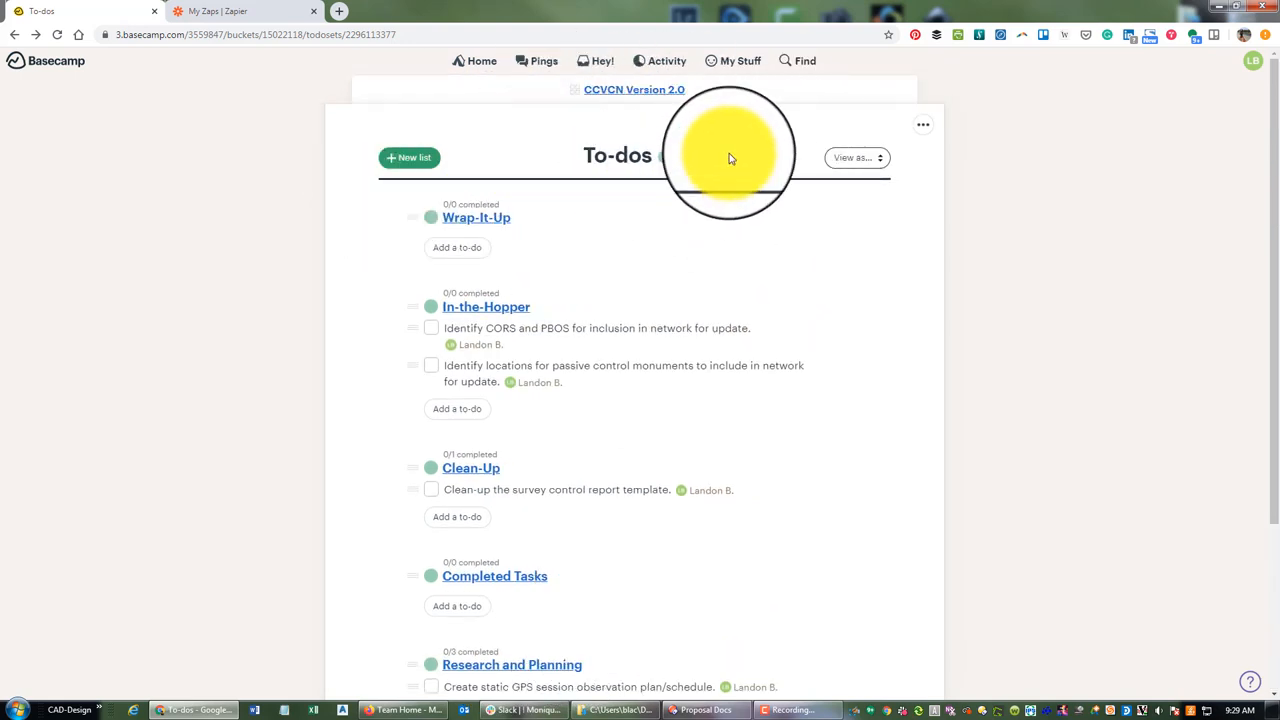
pyautogui.click(740, 60)
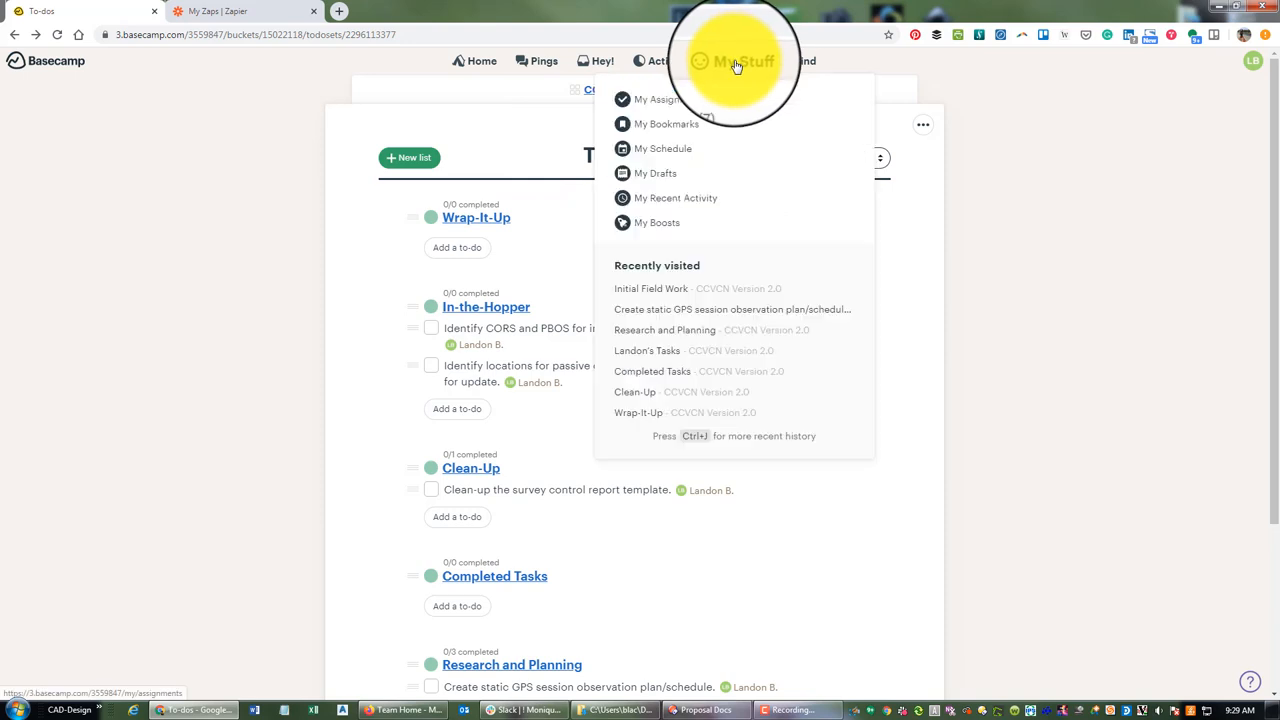
# View My Assignments listing the CCVCN Version 2.0 to-dos, then return to the project home
pyautogui.click(656, 100)
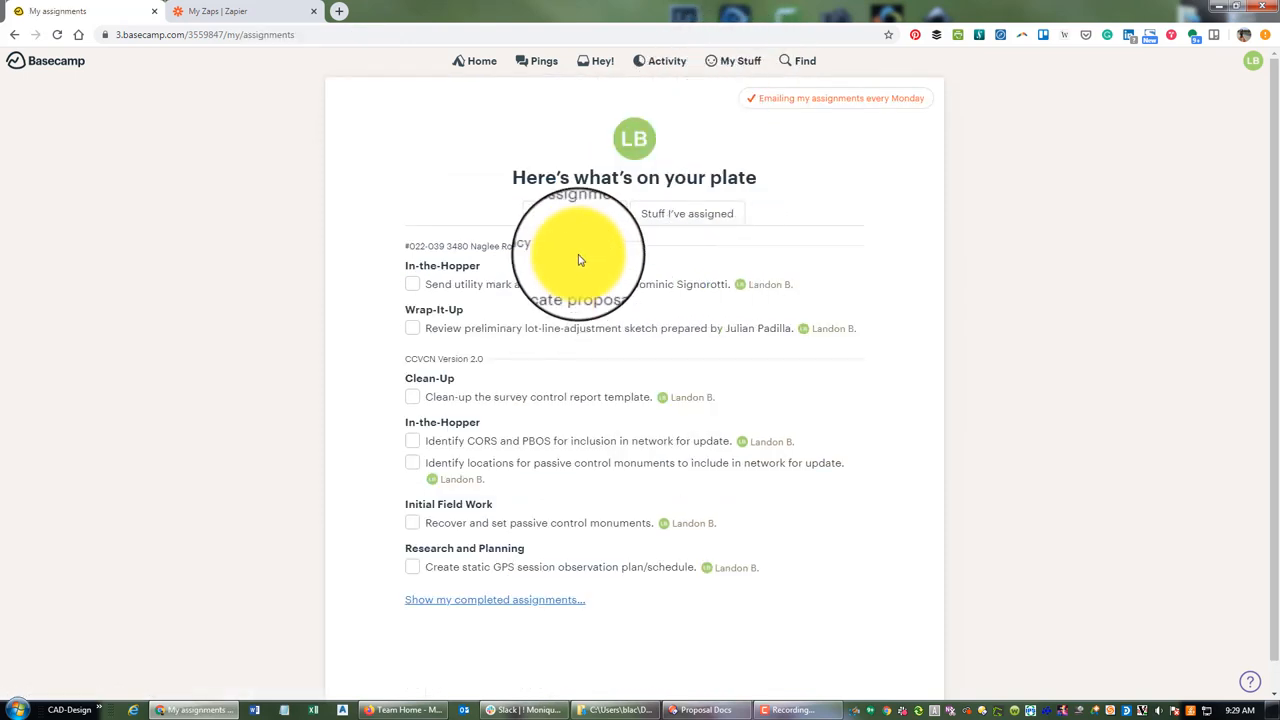
pyautogui.moveTo(556, 436)
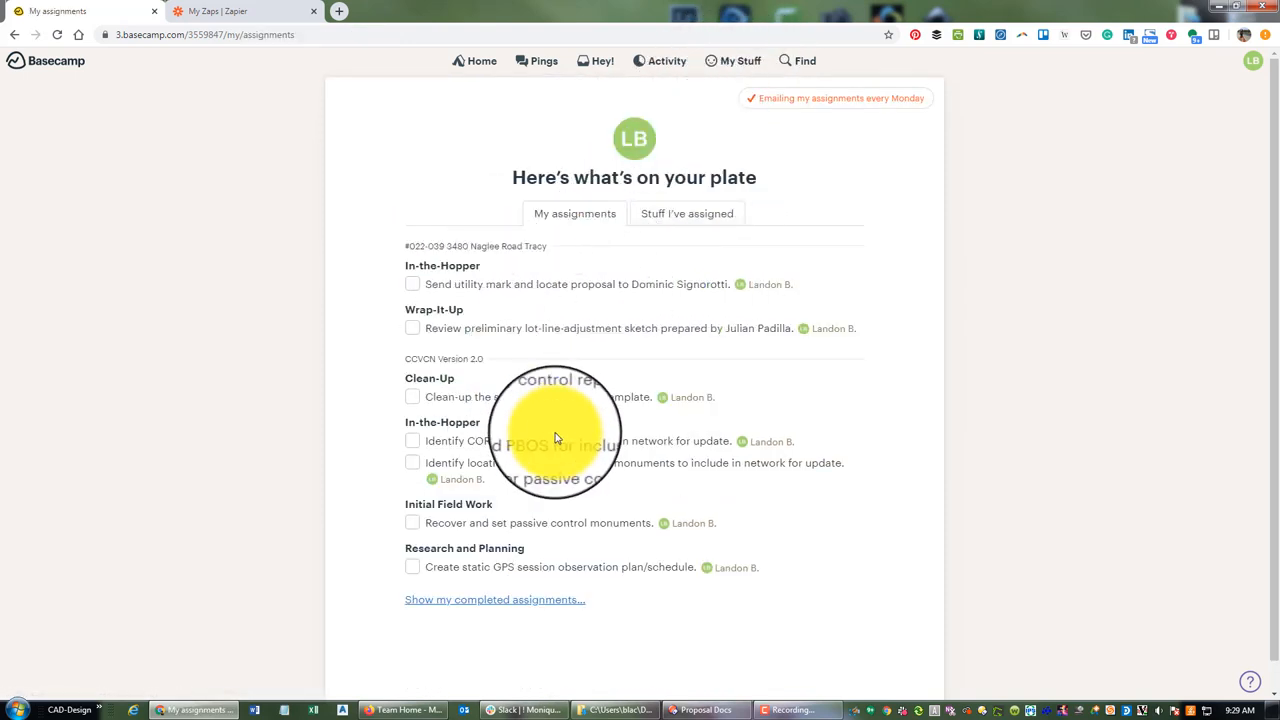
pyautogui.moveTo(784, 244)
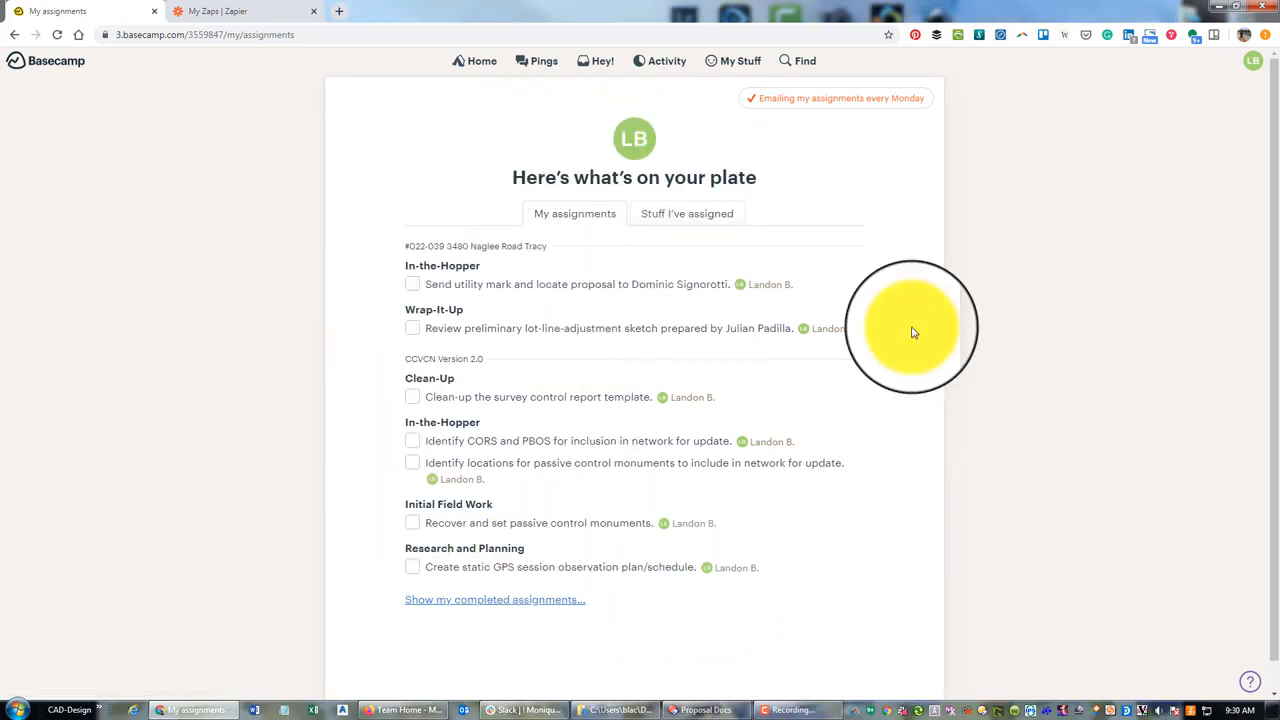
pyautogui.click(482, 60)
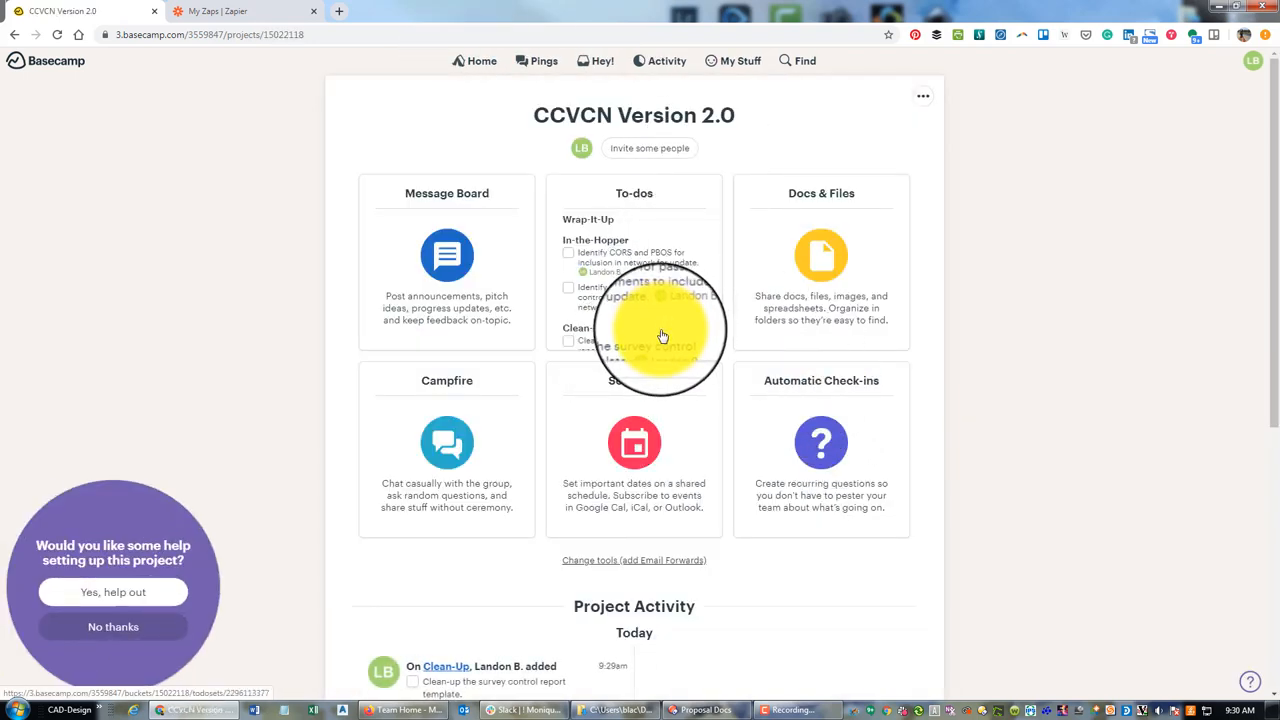
pyautogui.moveTo(790, 136)
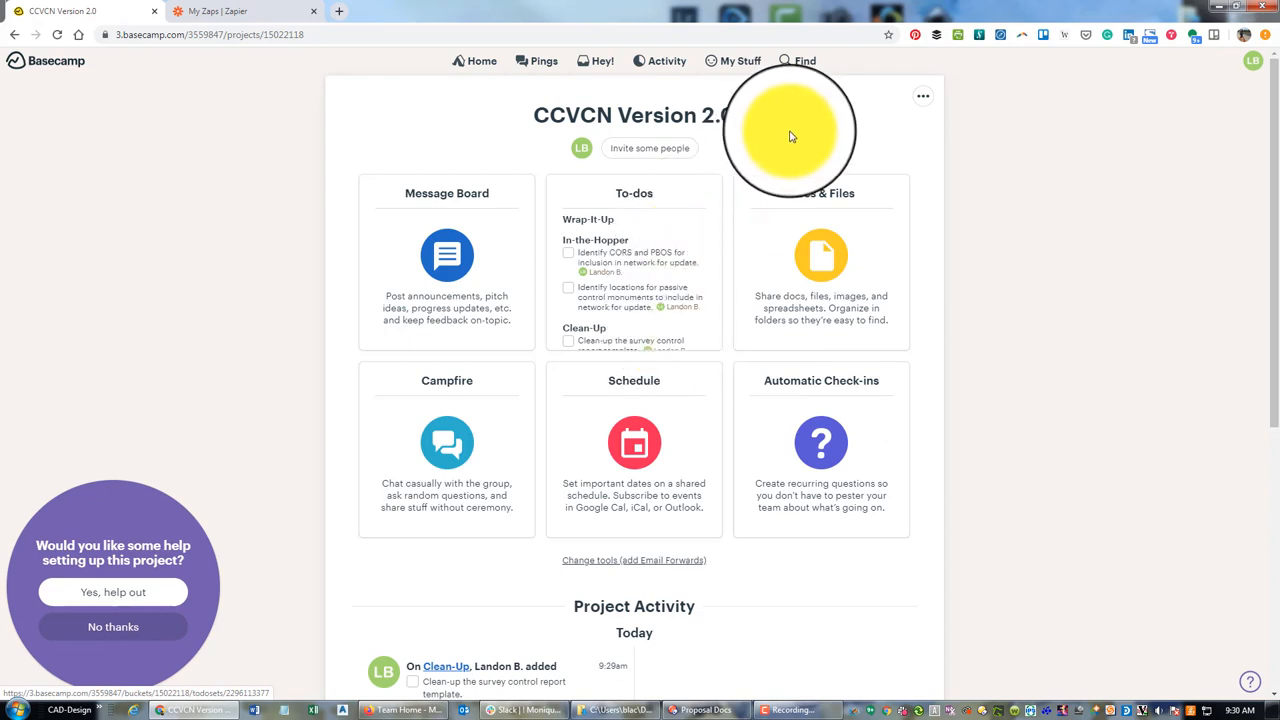
pyautogui.moveTo(630, 376)
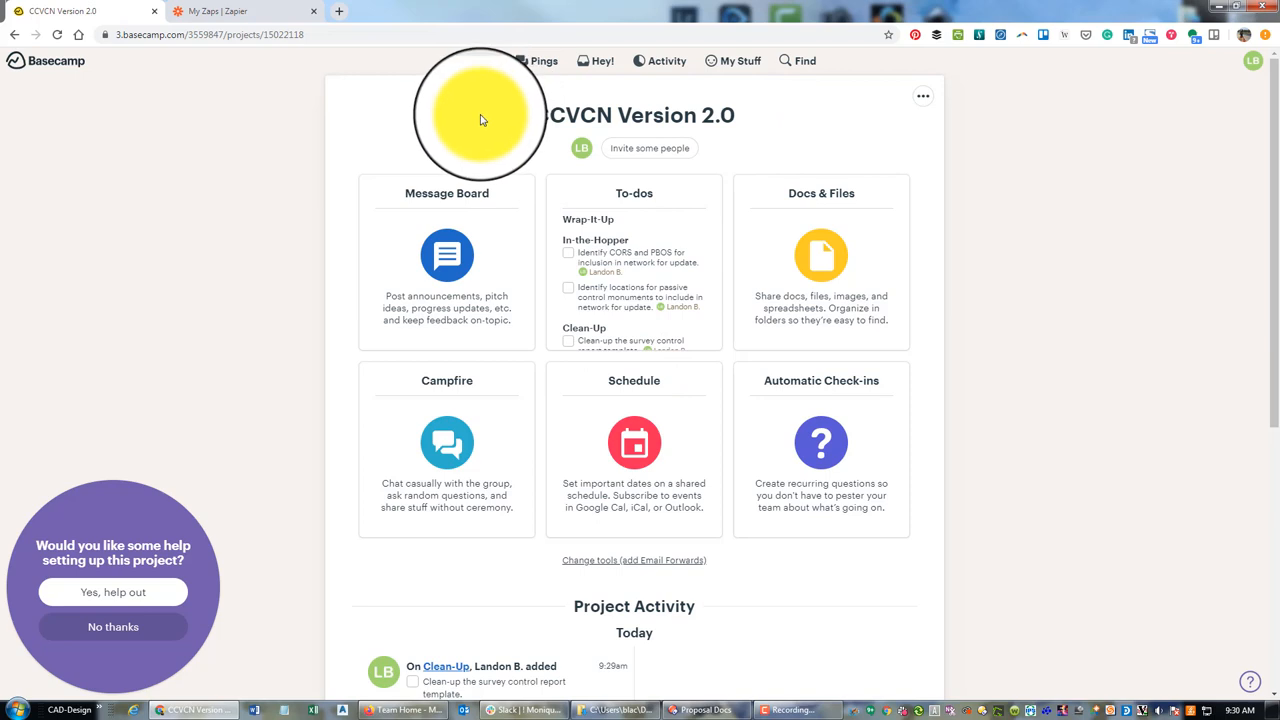
pyautogui.moveTo(650, 156)
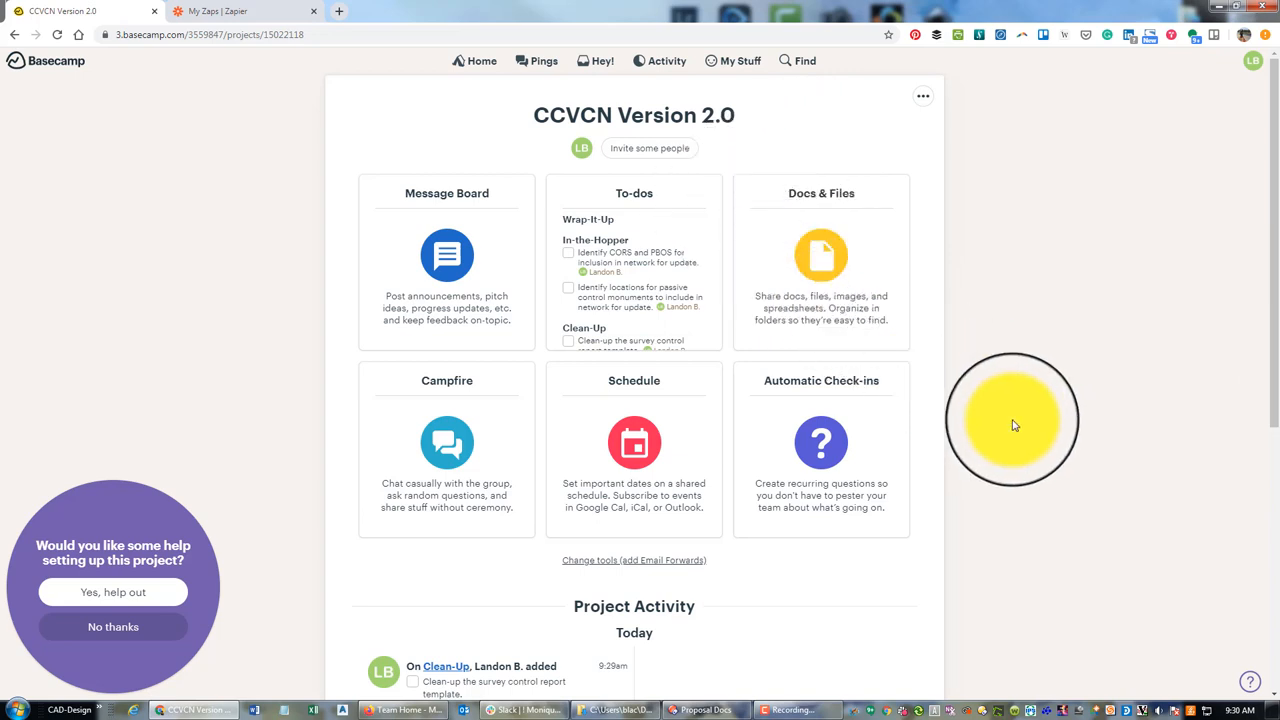
pyautogui.moveTo(488, 332)
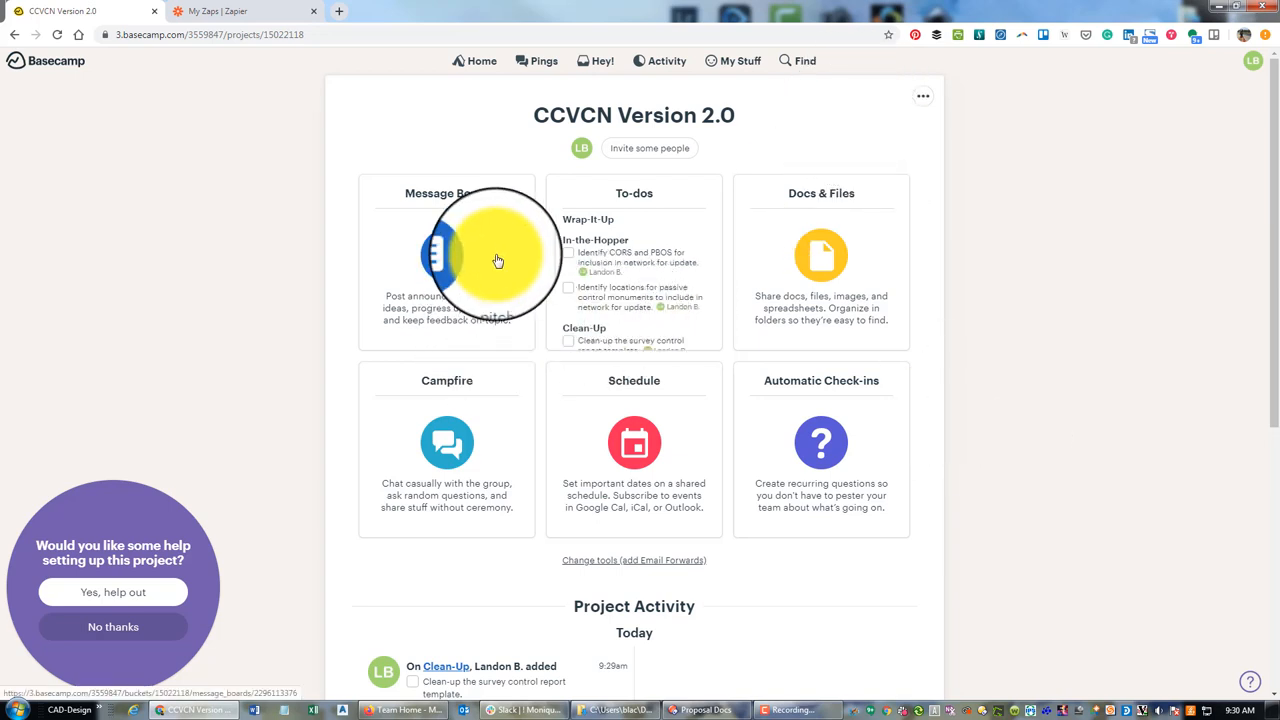
pyautogui.moveTo(904, 336)
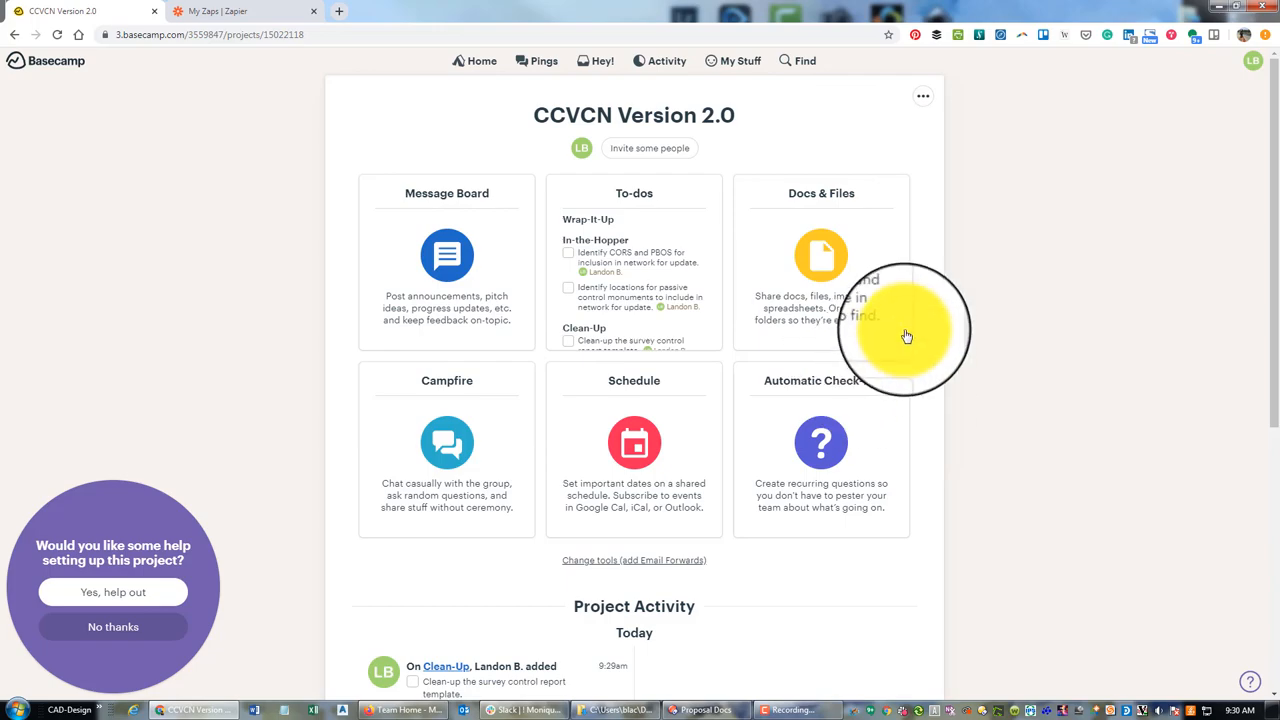